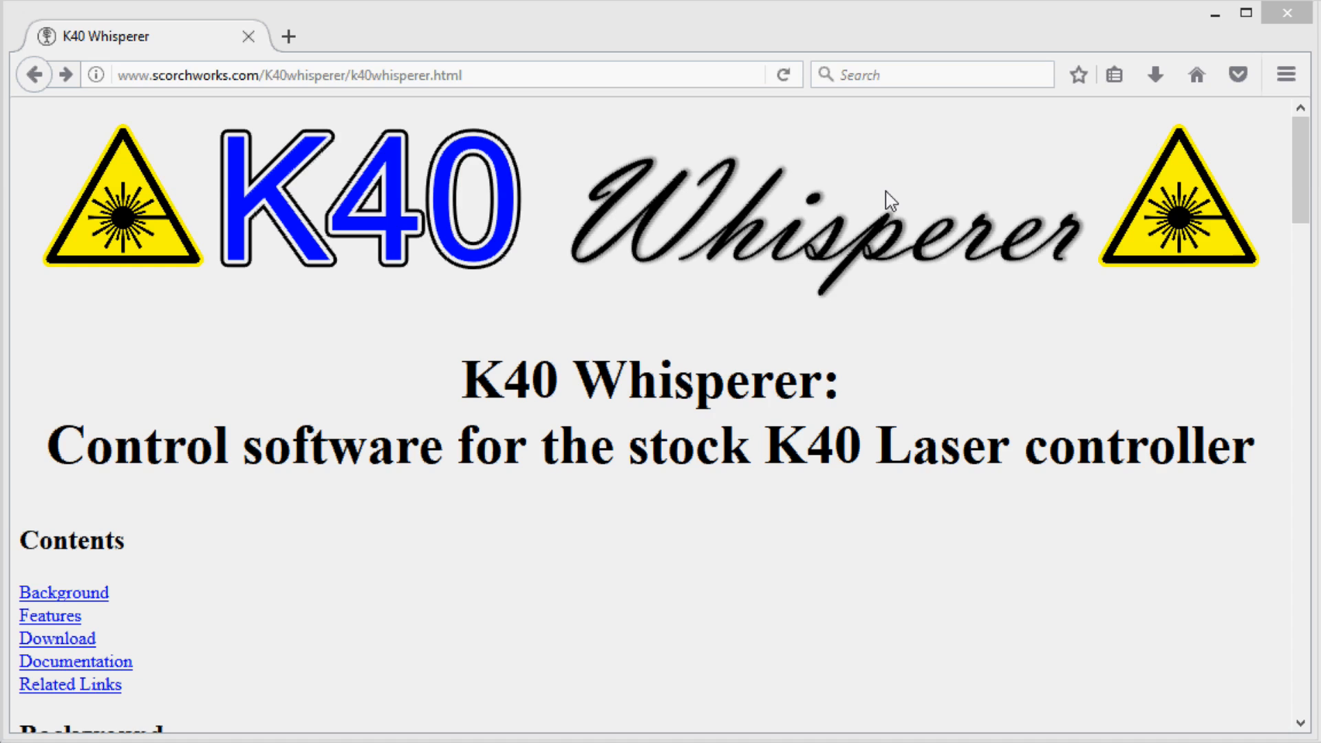
{"action": "mouse_move", "coordinate": [1035, 271]}
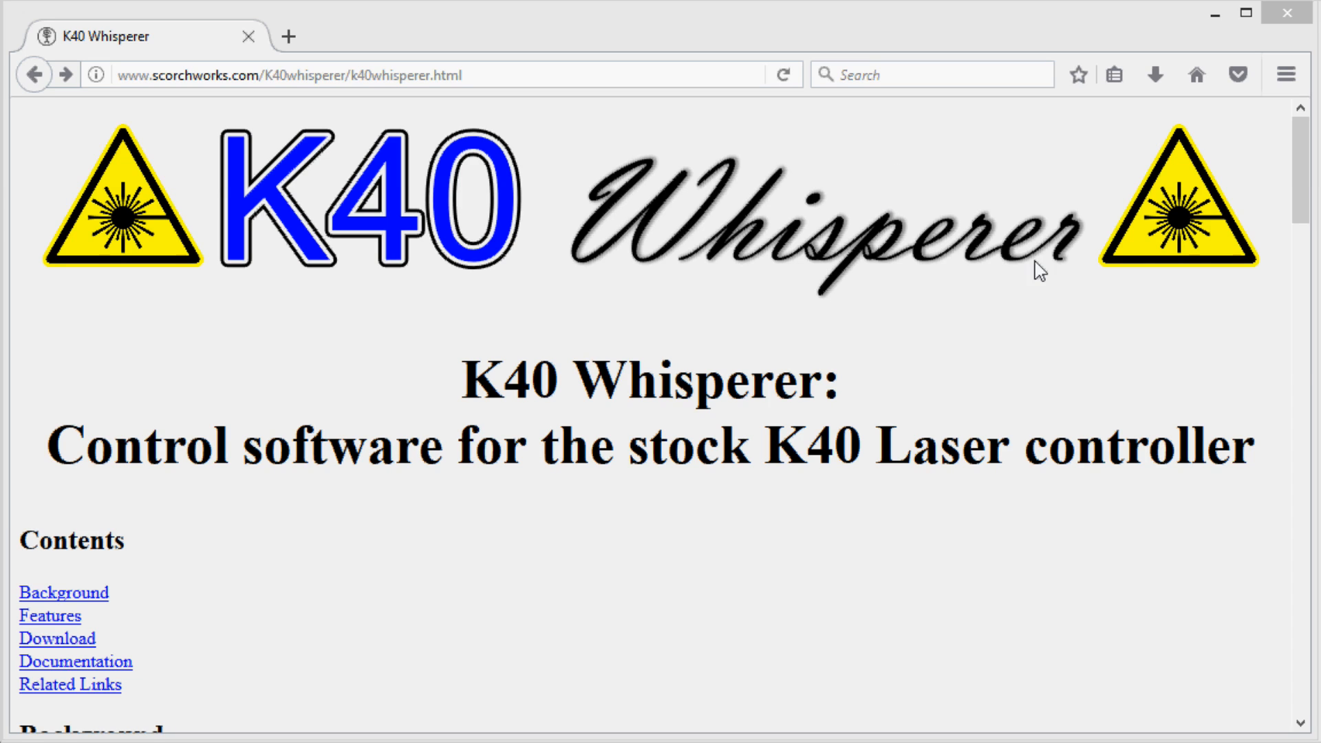
{"action": "mouse_move", "coordinate": [977, 292]}
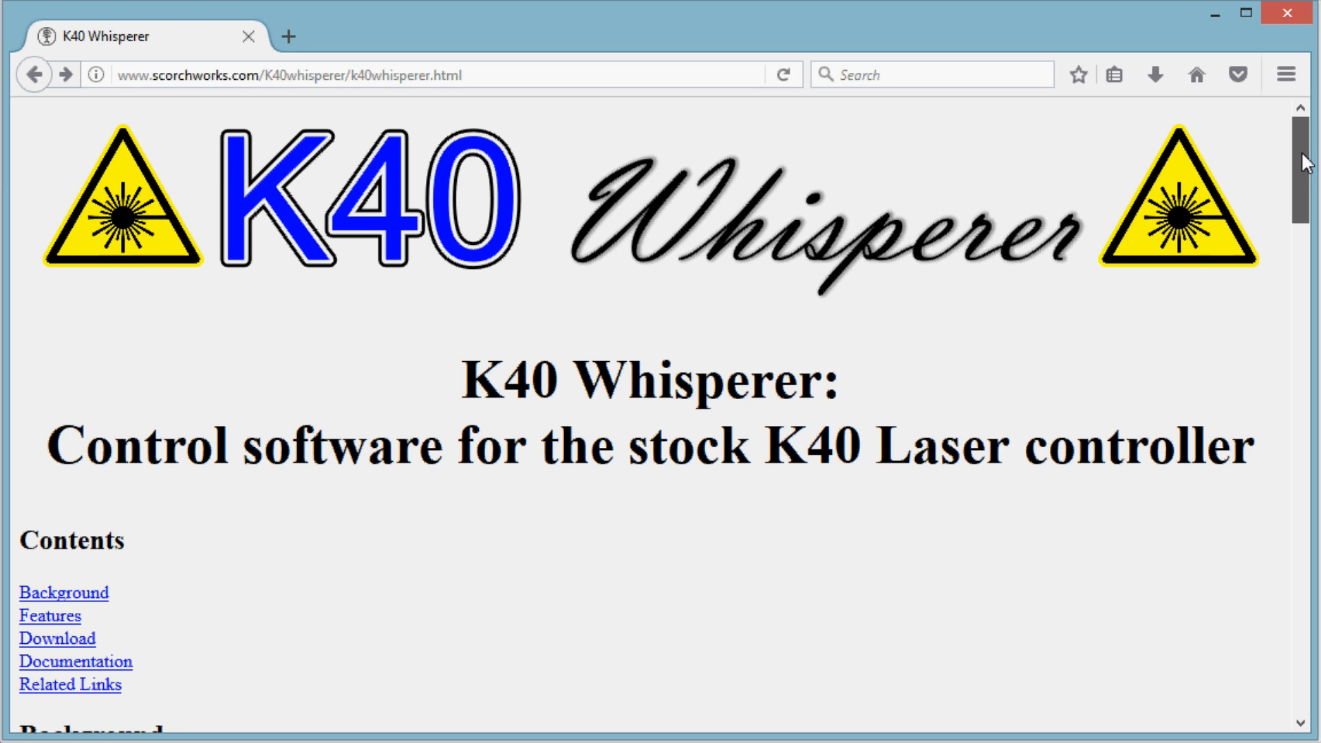
Scroll the K40 Whisperer page down to the installation and input-creation instructions.
{"action": "scroll", "scroll_direction": "down", "scroll_amount": 3}
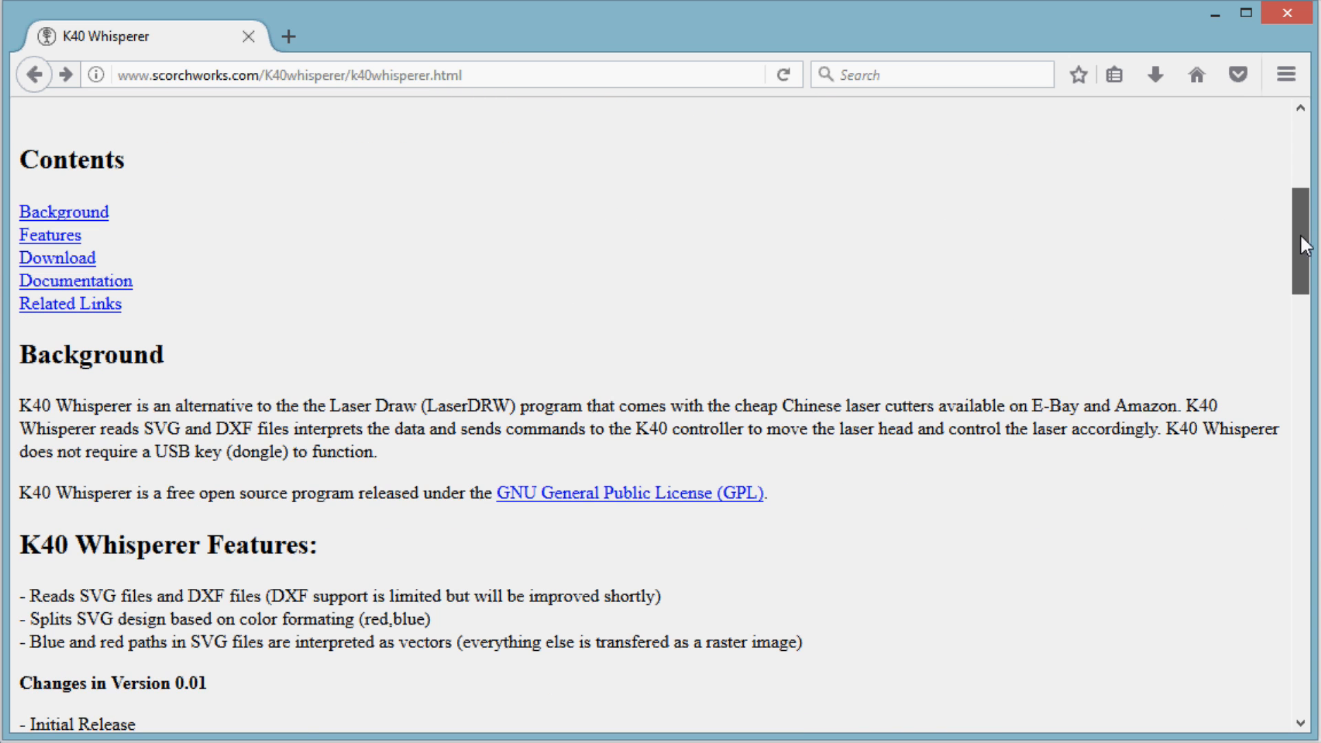
{"action": "scroll", "scroll_direction": "down", "scroll_amount": 3}
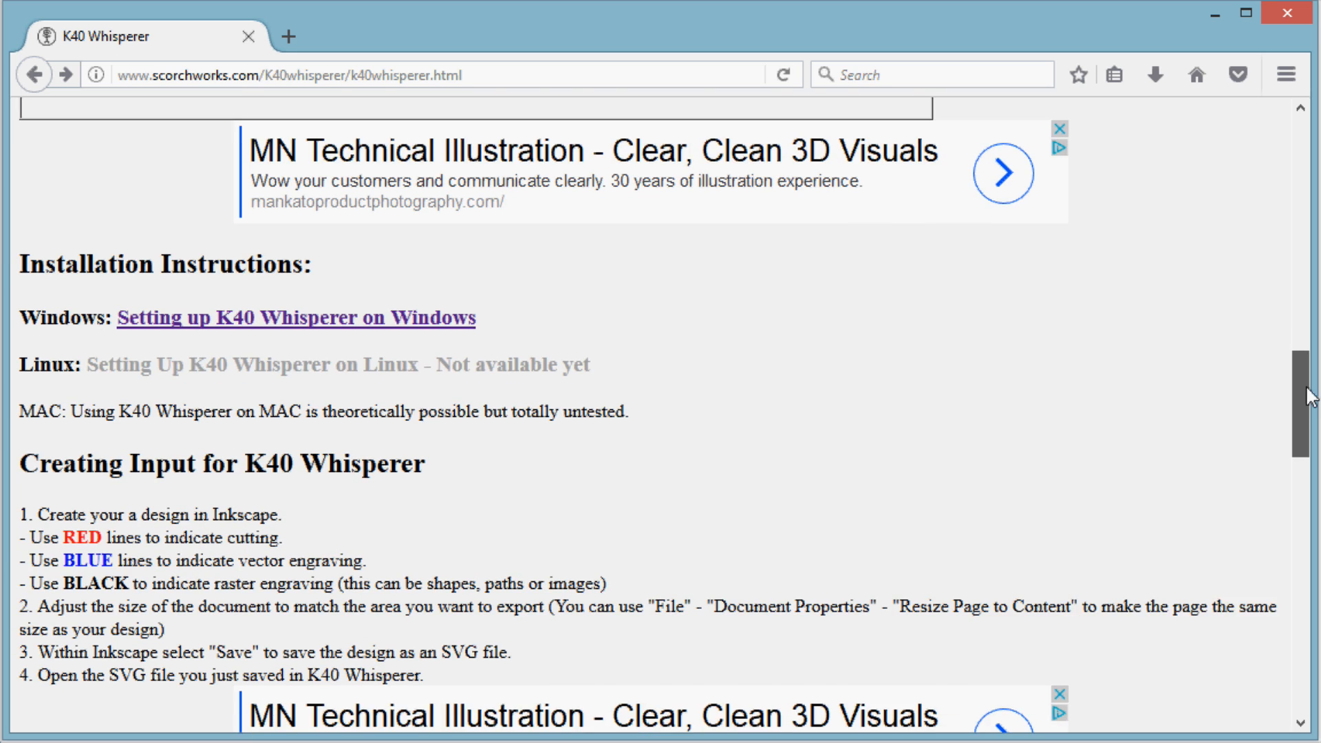
{"action": "scroll", "scroll_direction": "down", "scroll_amount": 3}
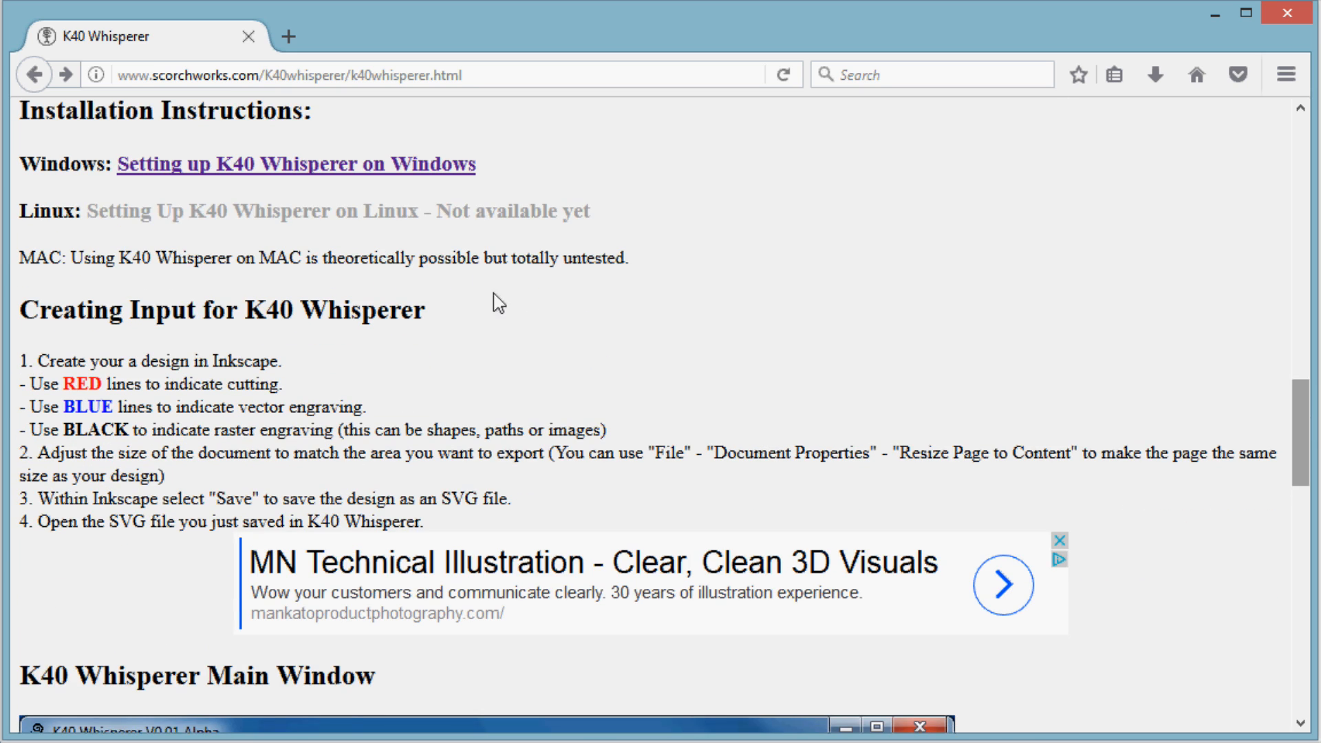
{"action": "mouse_move", "coordinate": [391, 181]}
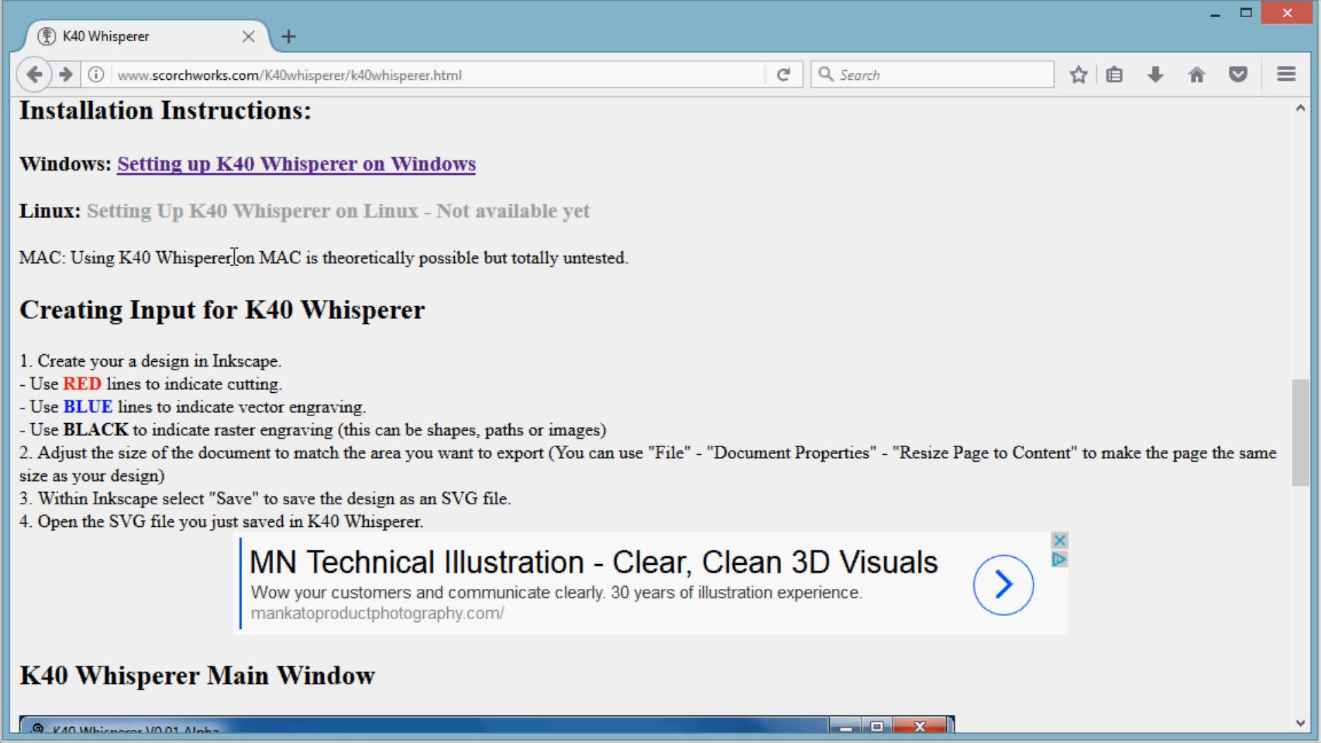
{"action": "mouse_move", "coordinate": [838, 337]}
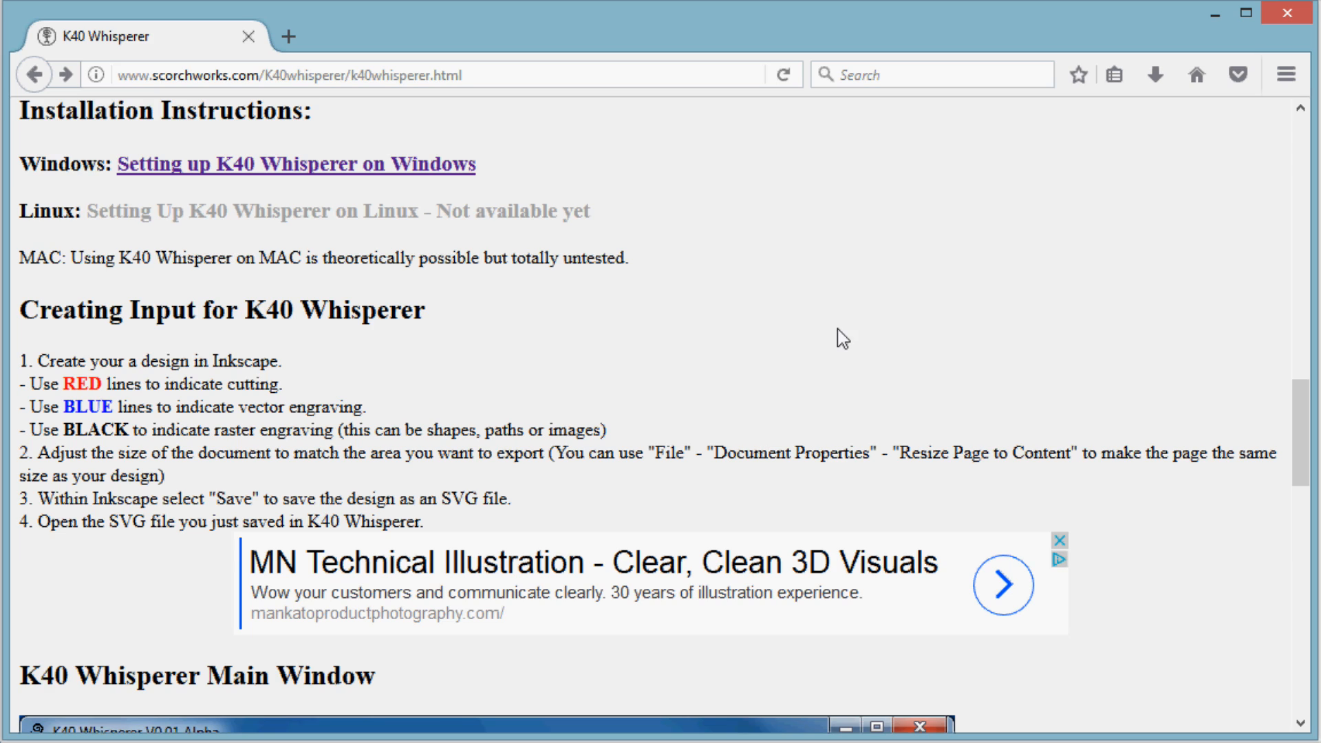
{"action": "mouse_move", "coordinate": [930, 301]}
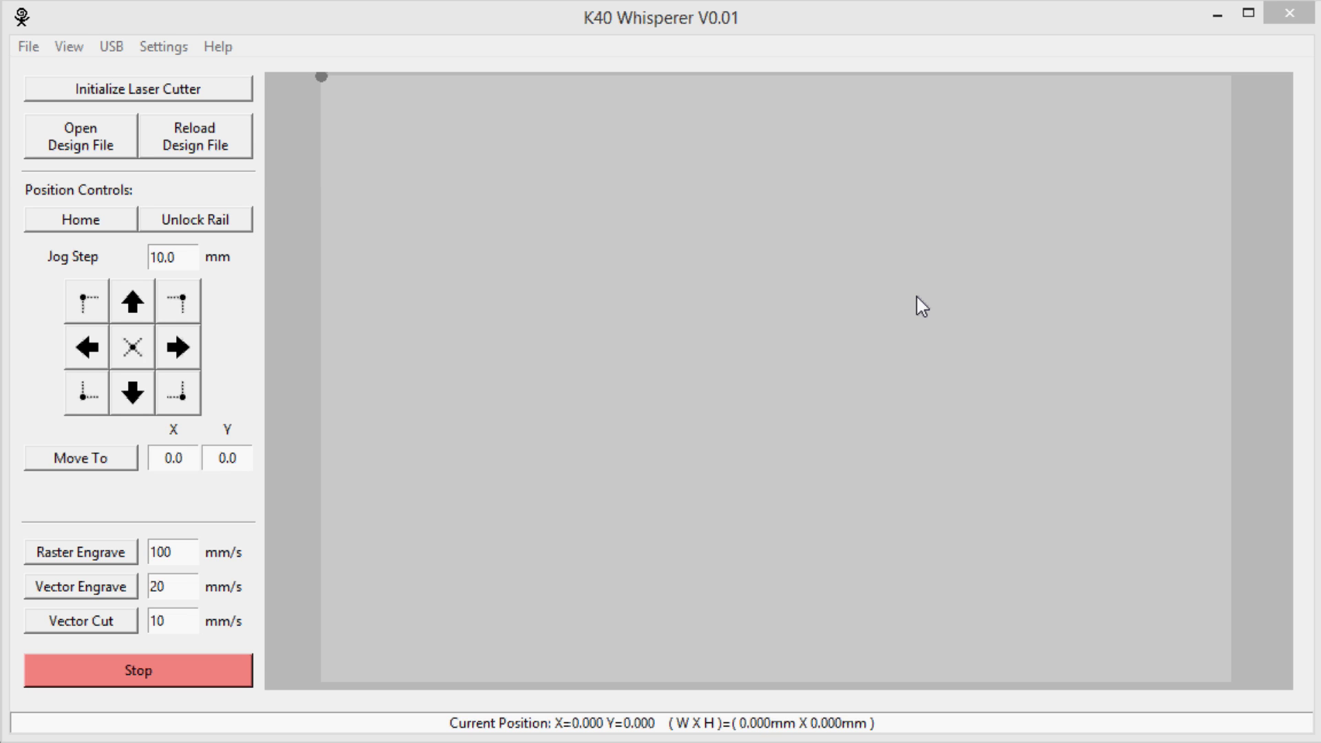
{"action": "mouse_move", "coordinate": [52, 65]}
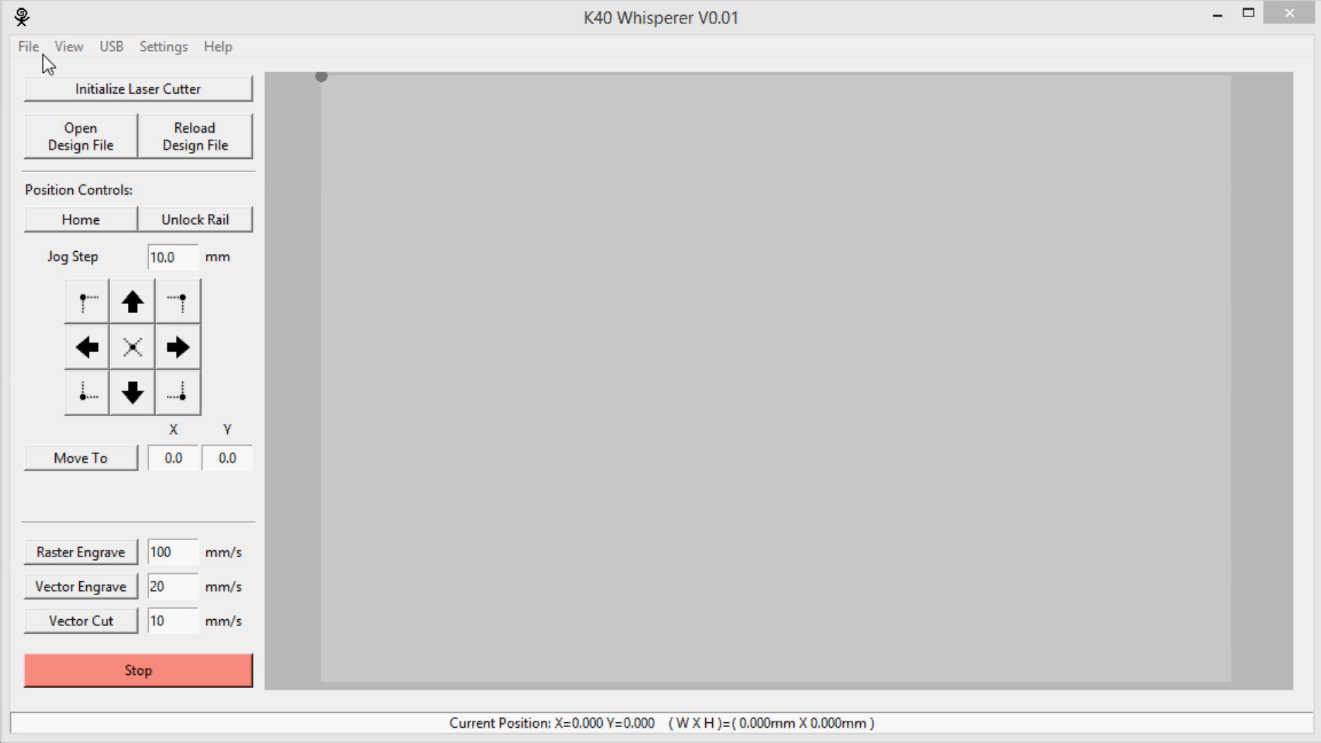
{"action": "mouse_move", "coordinate": [165, 58]}
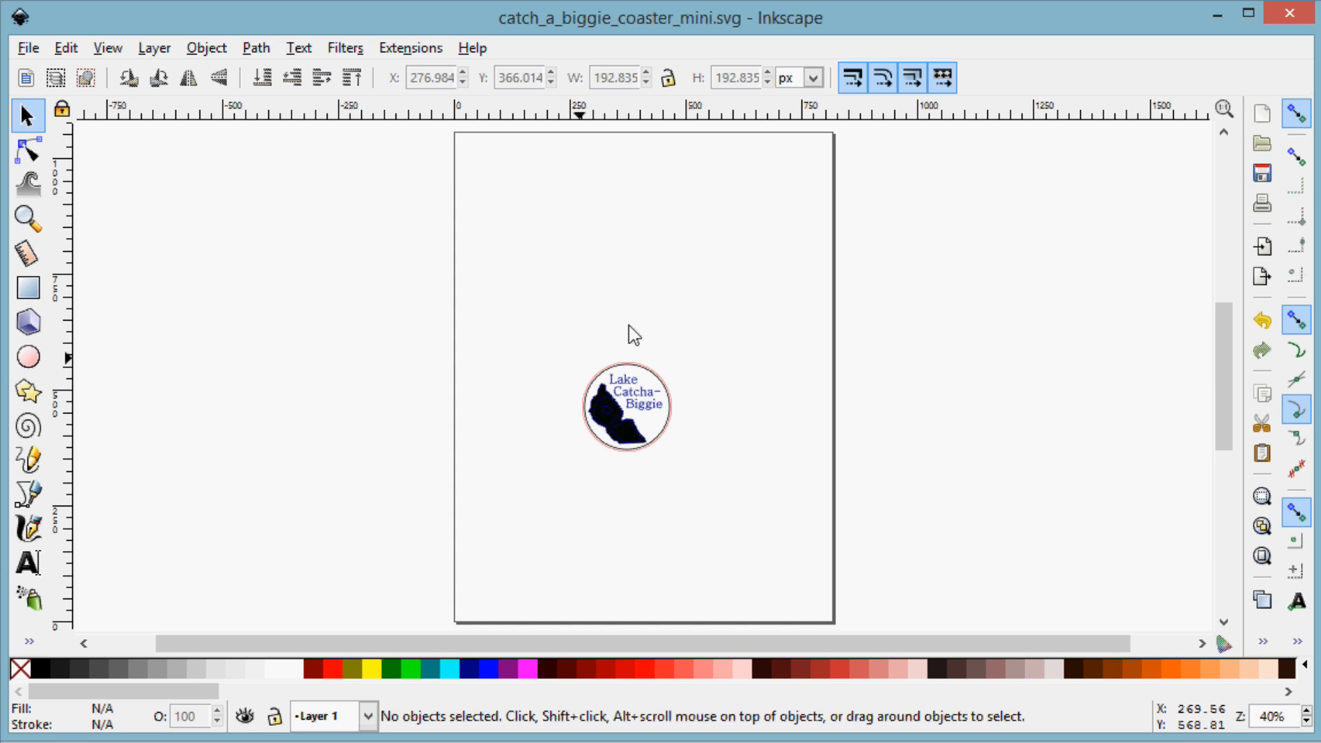
{"action": "mouse_move", "coordinate": [611, 448]}
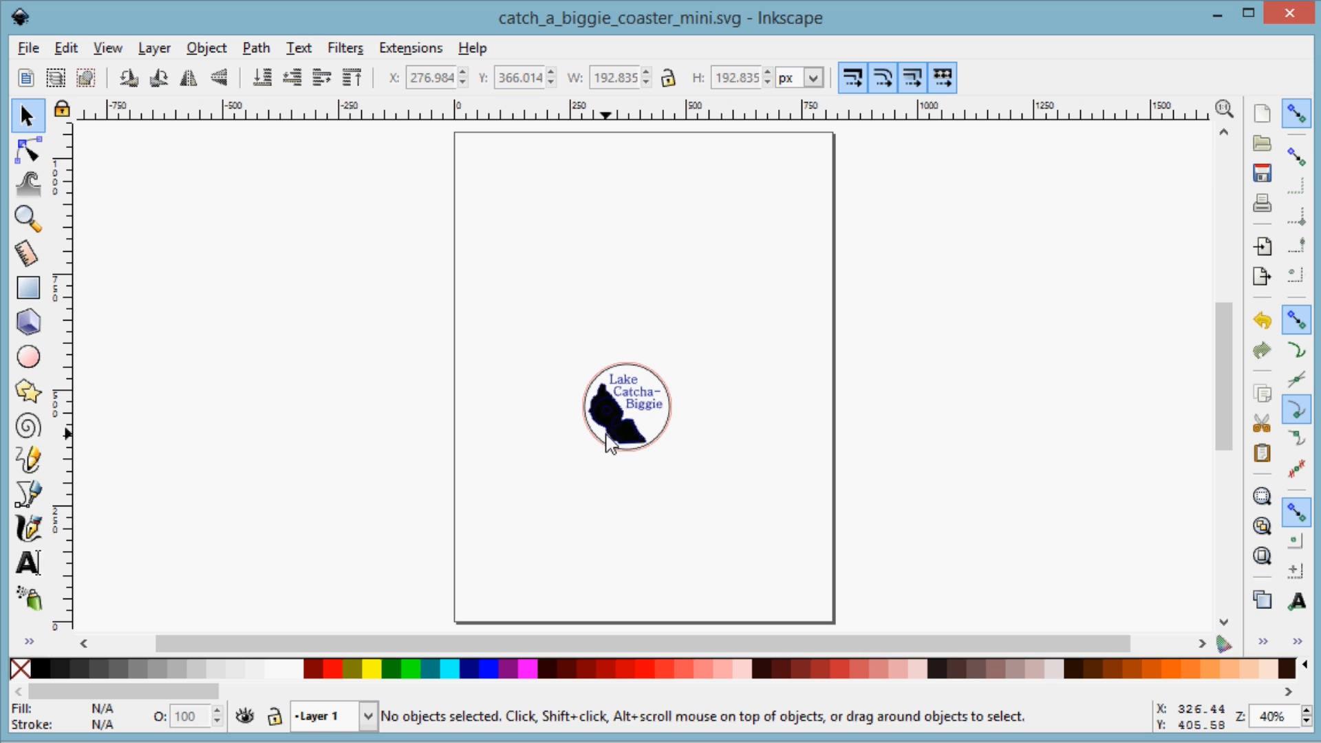
{"action": "mouse_move", "coordinate": [691, 385]}
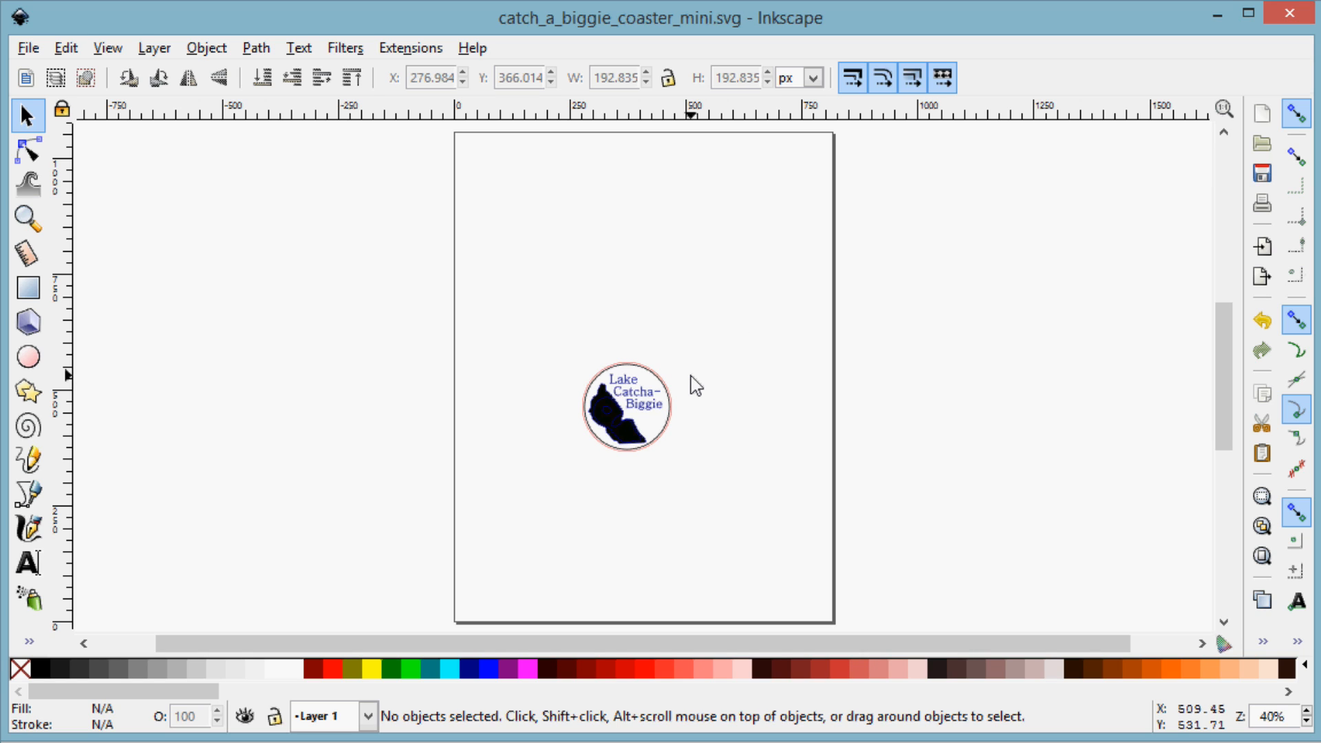
{"action": "mouse_move", "coordinate": [446, 242]}
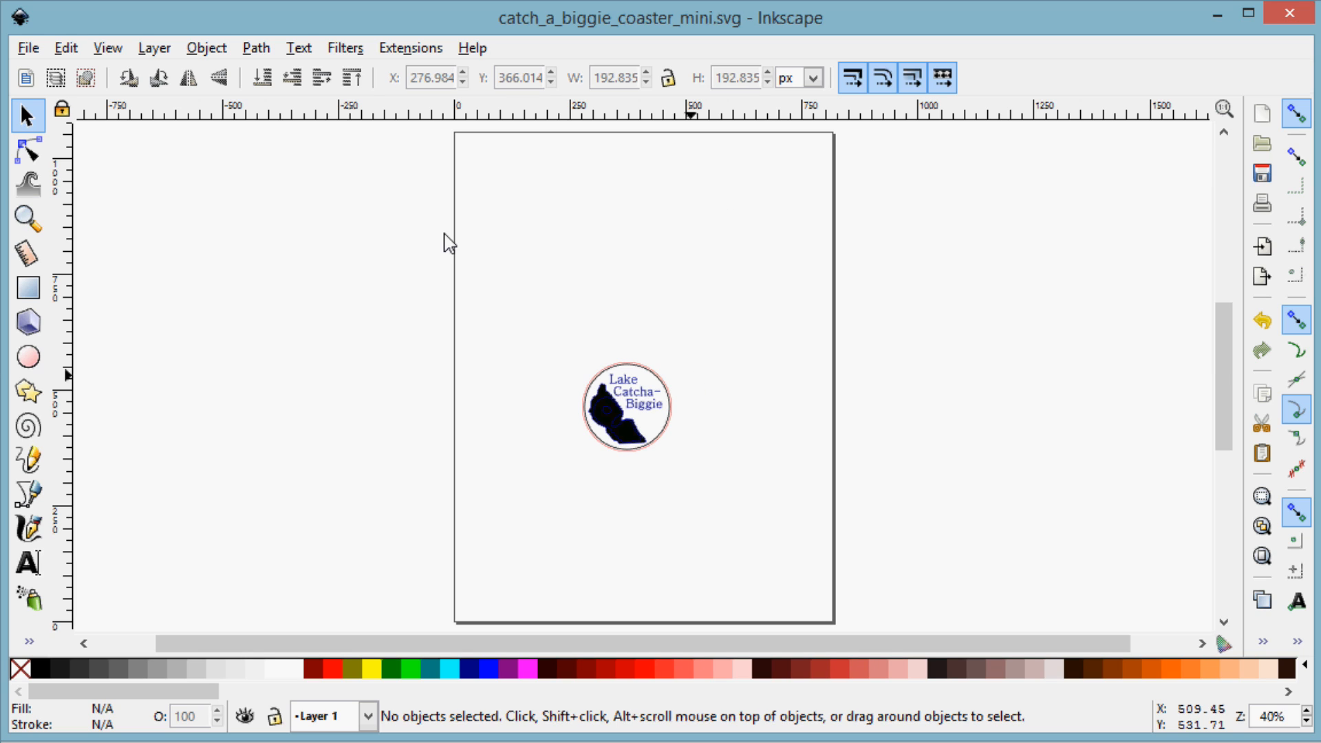
{"action": "mouse_move", "coordinate": [280, 150]}
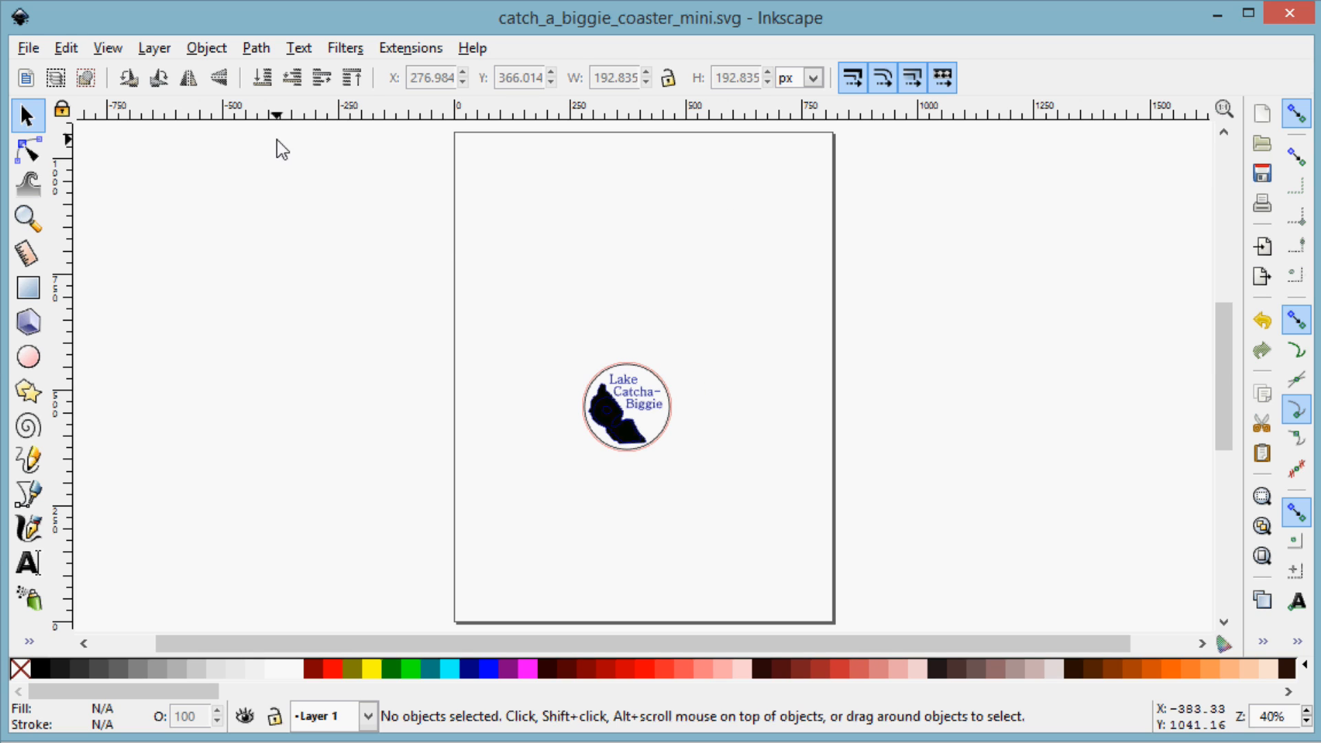
{"action": "mouse_move", "coordinate": [25, 49]}
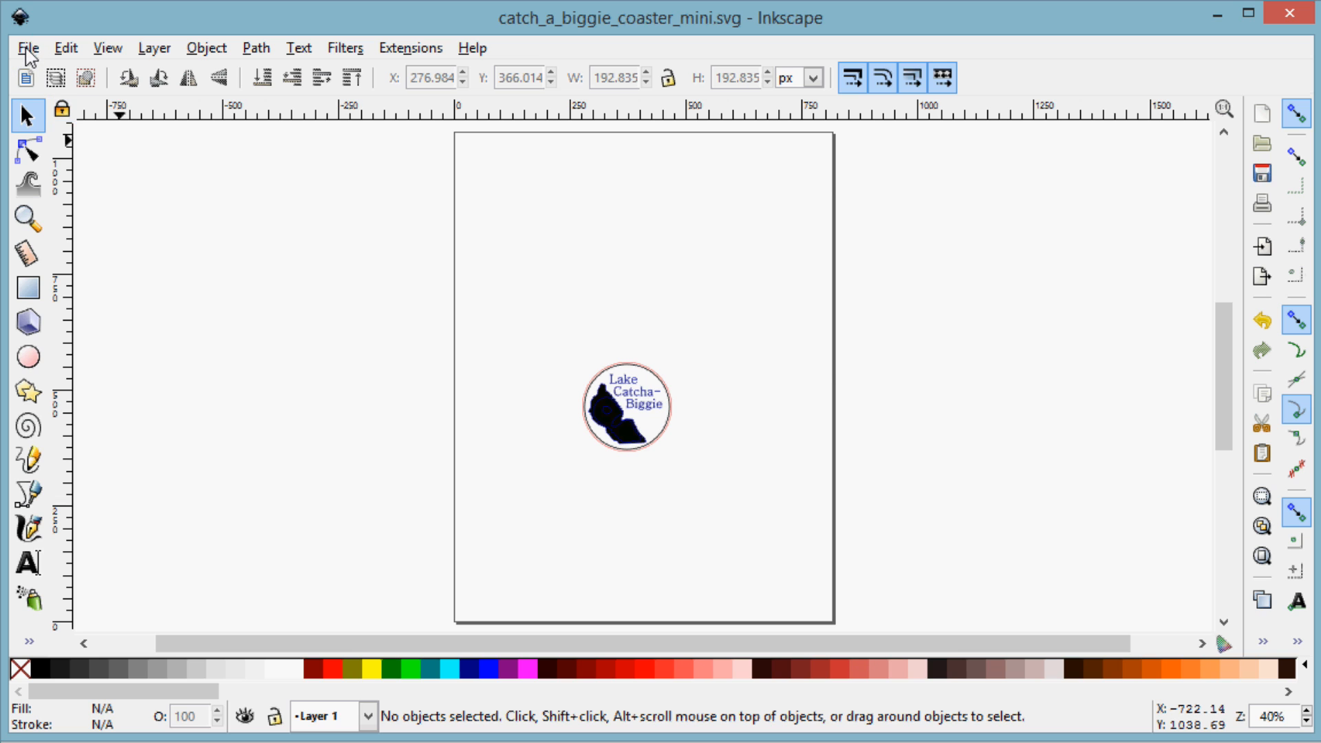
Resize the Inkscape page to the coaster drawing via Document Properties, about 192.835 px square.
{"action": "left_click", "coordinate": [27, 47]}
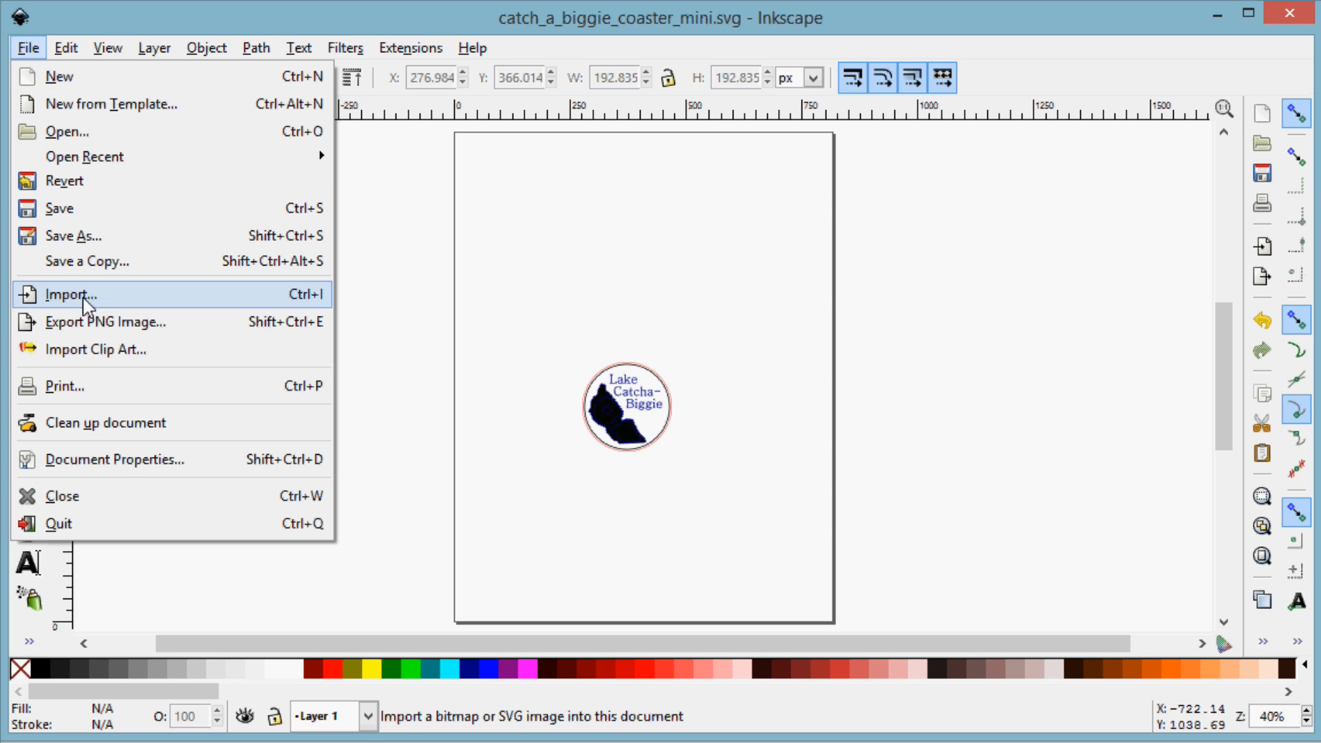
{"action": "mouse_move", "coordinate": [131, 470]}
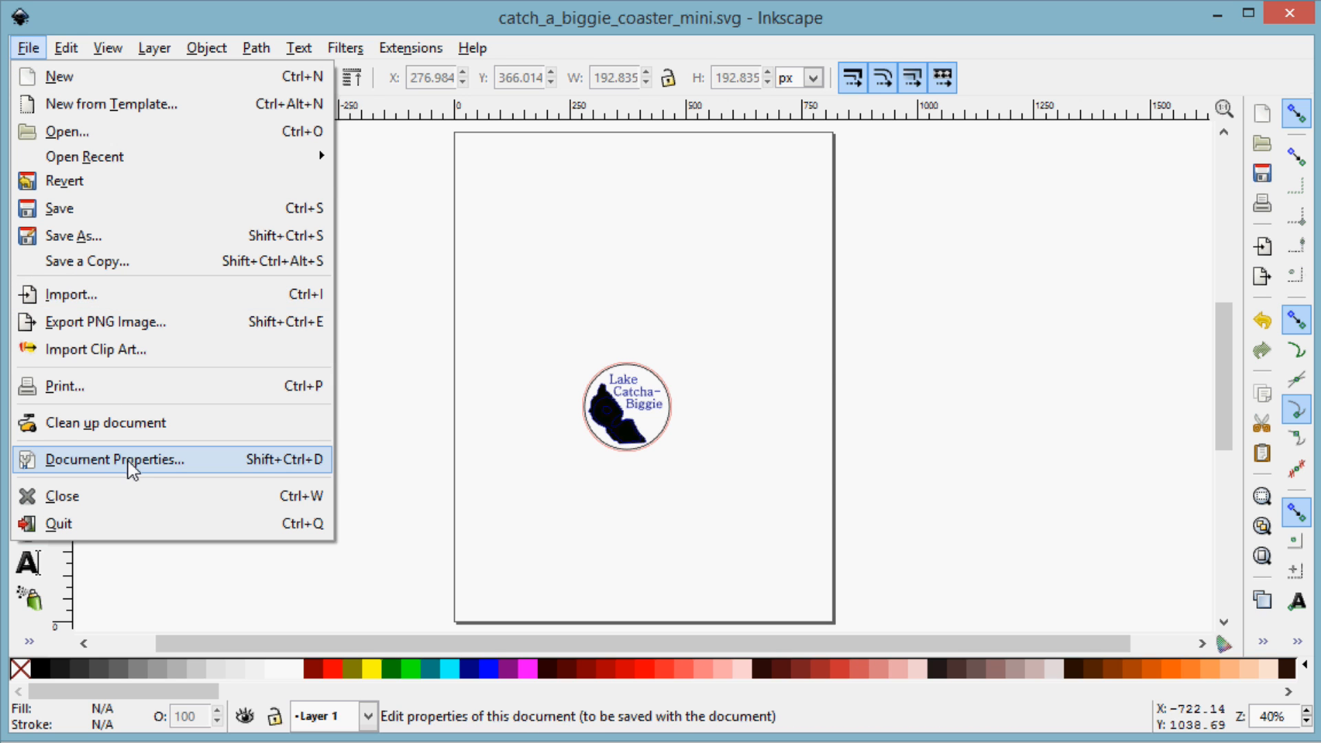
{"action": "left_click", "coordinate": [103, 461]}
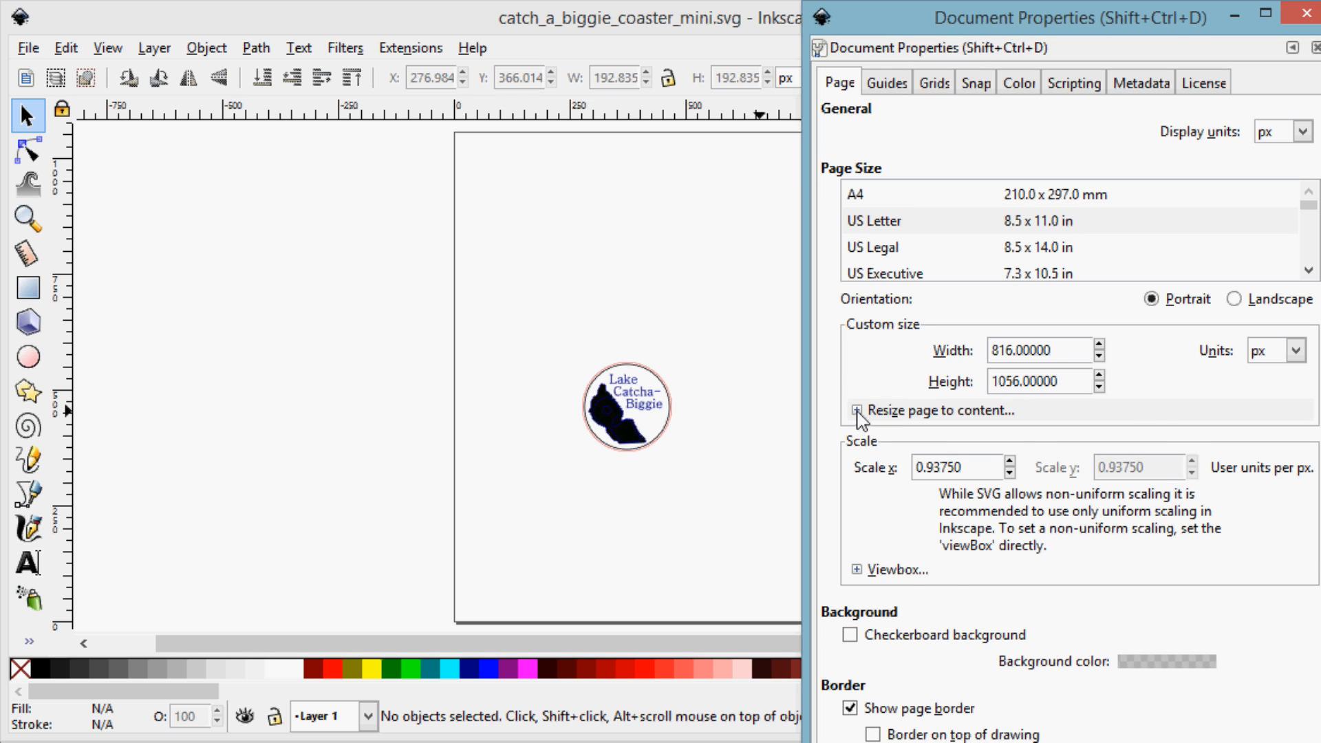
{"action": "left_click", "coordinate": [850, 410]}
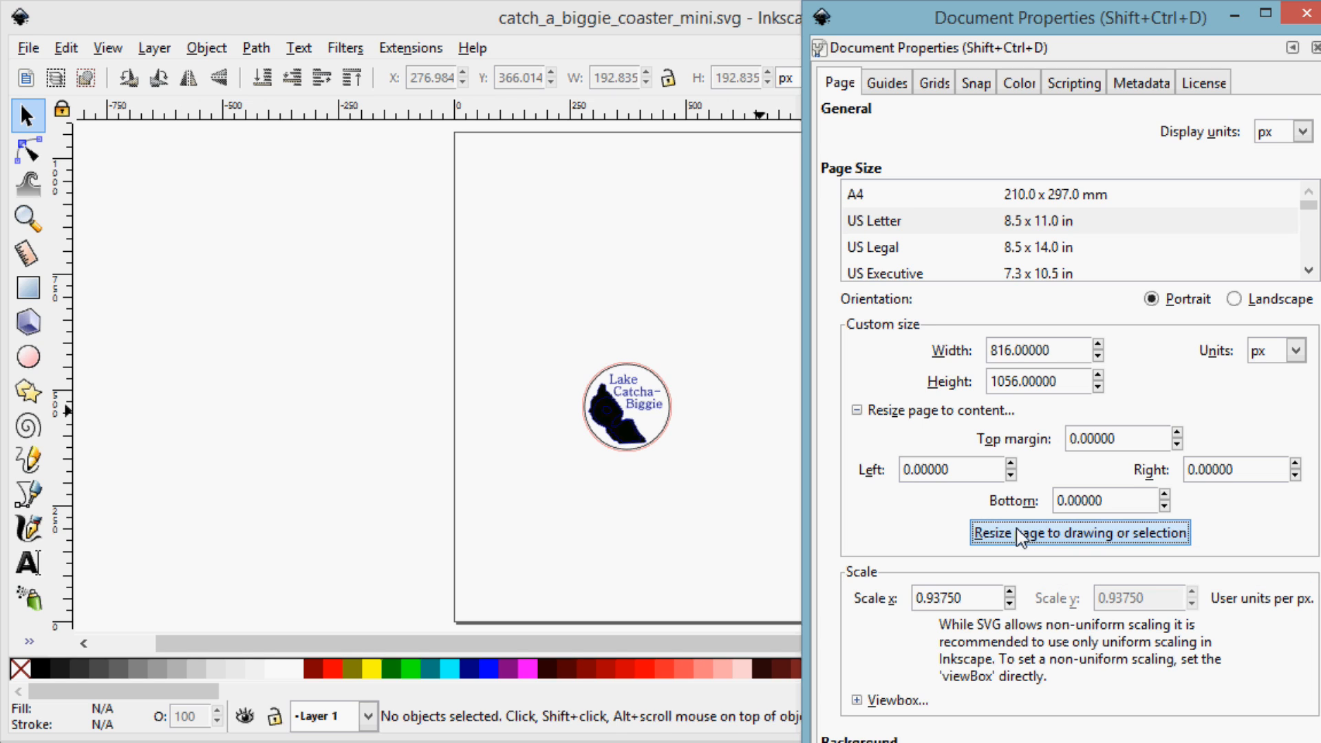
{"action": "left_click", "coordinate": [1087, 533]}
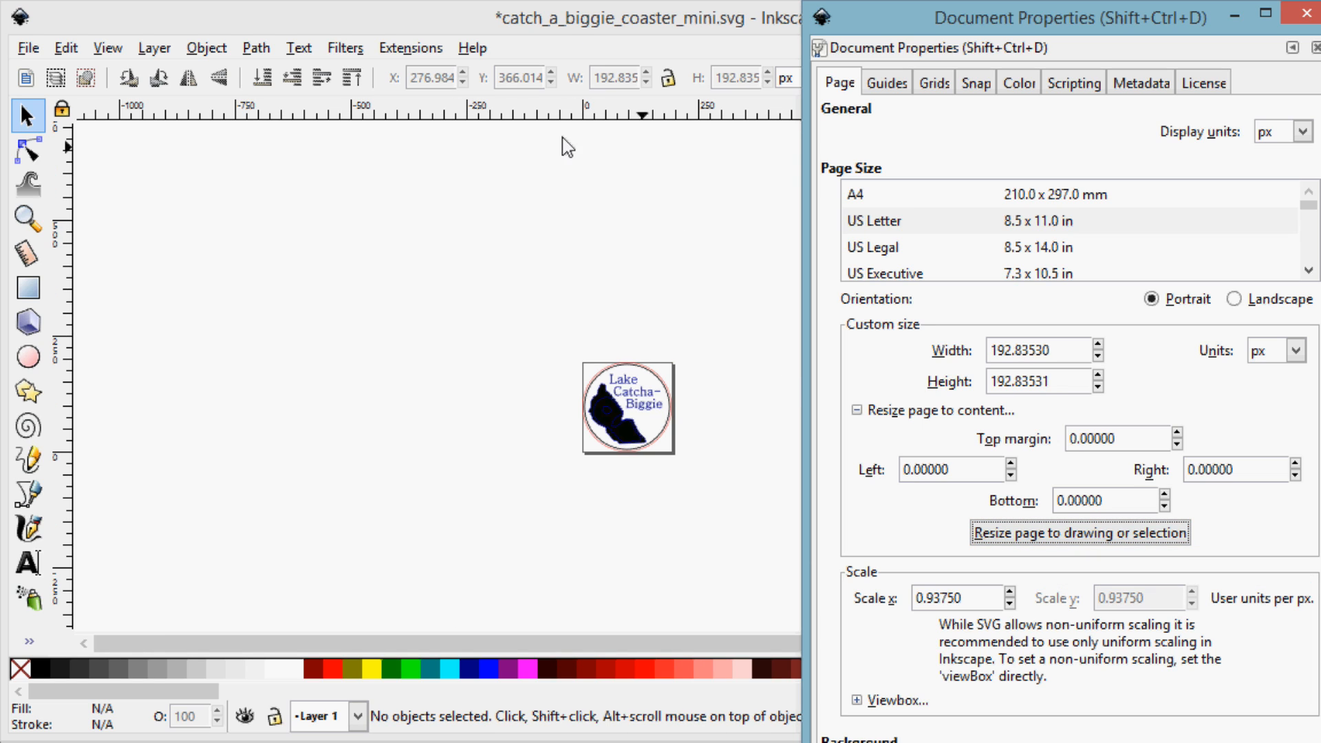
{"action": "mouse_move", "coordinate": [520, 124]}
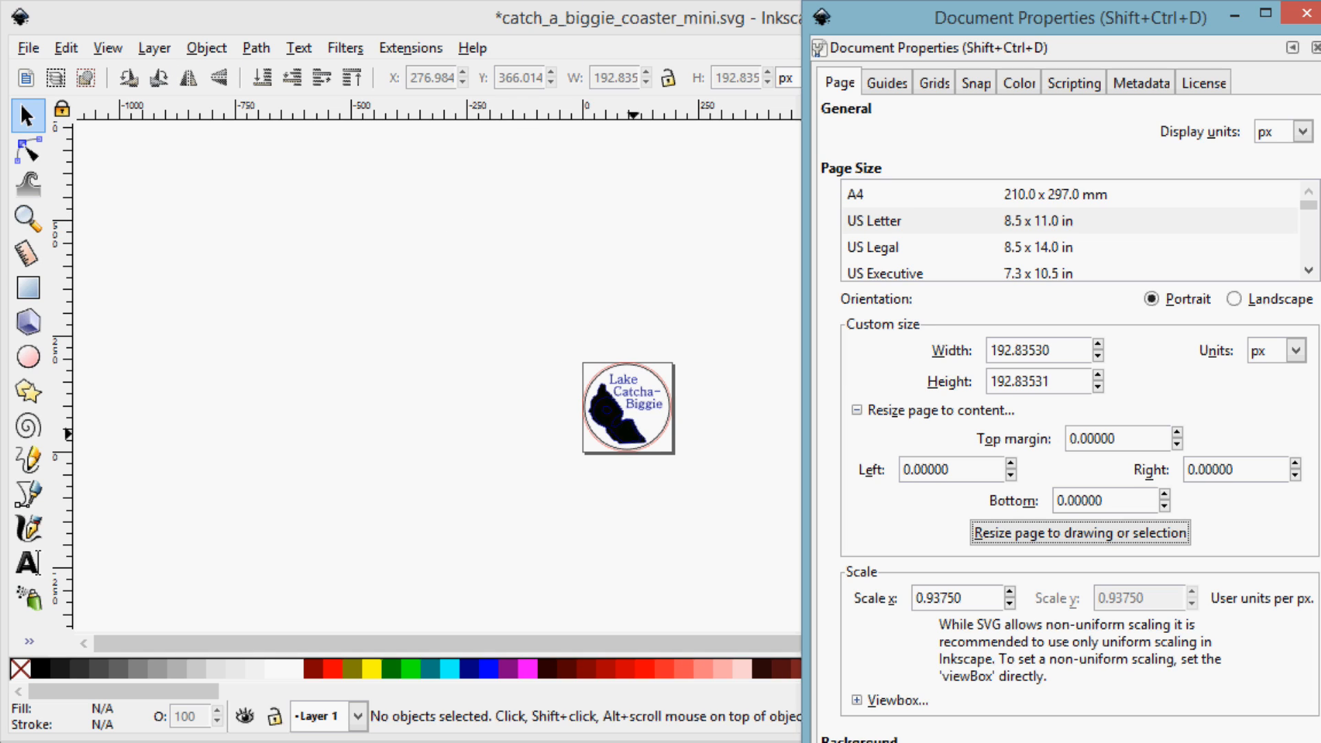
{"action": "mouse_move", "coordinate": [383, 236]}
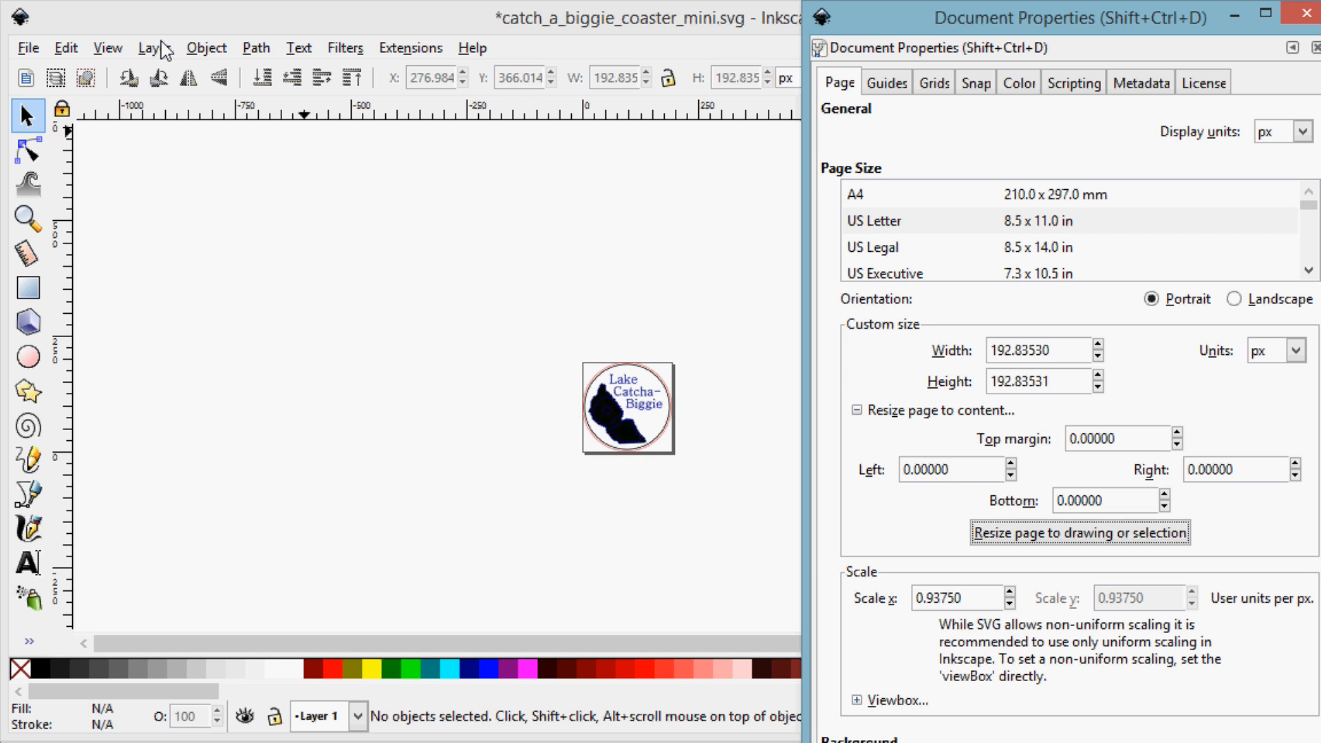
{"action": "mouse_move", "coordinate": [99, 49]}
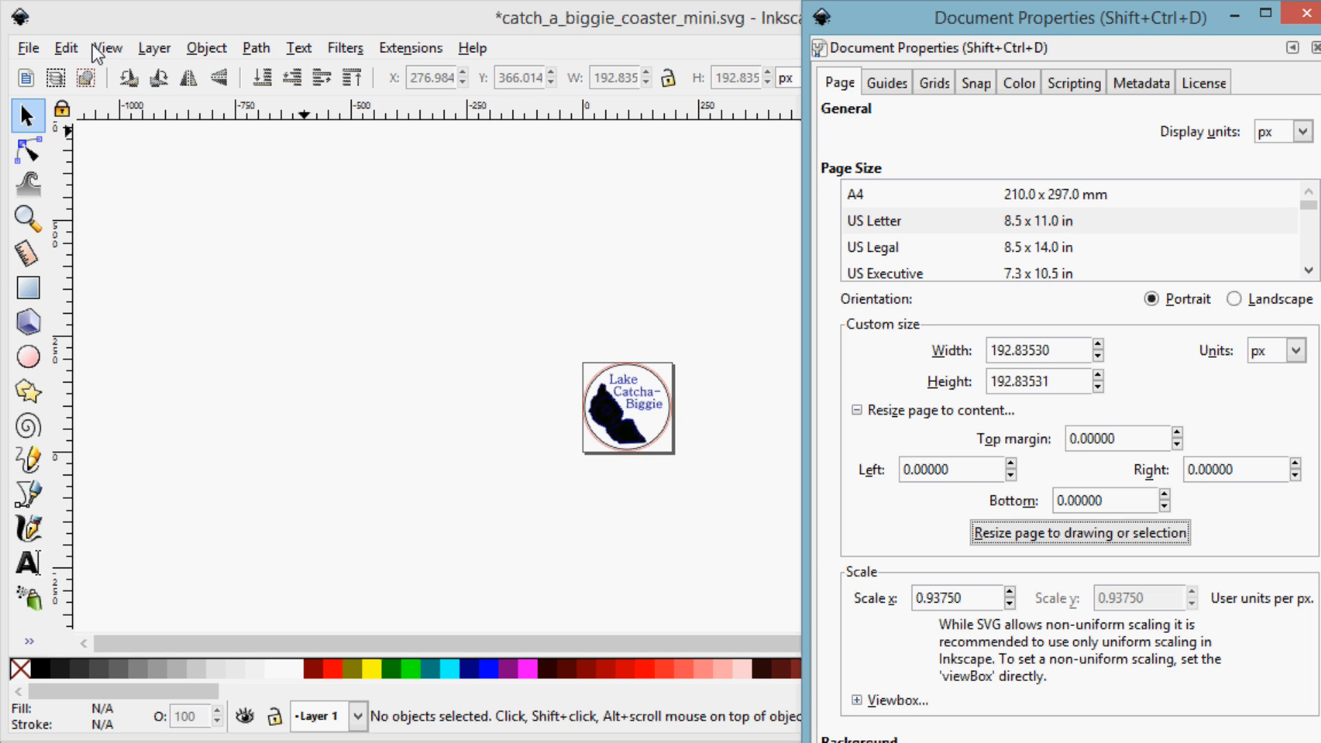
Zoom so the trimmed 192.8 px coaster drawing fills the Inkscape window.
{"action": "left_click", "coordinate": [105, 47]}
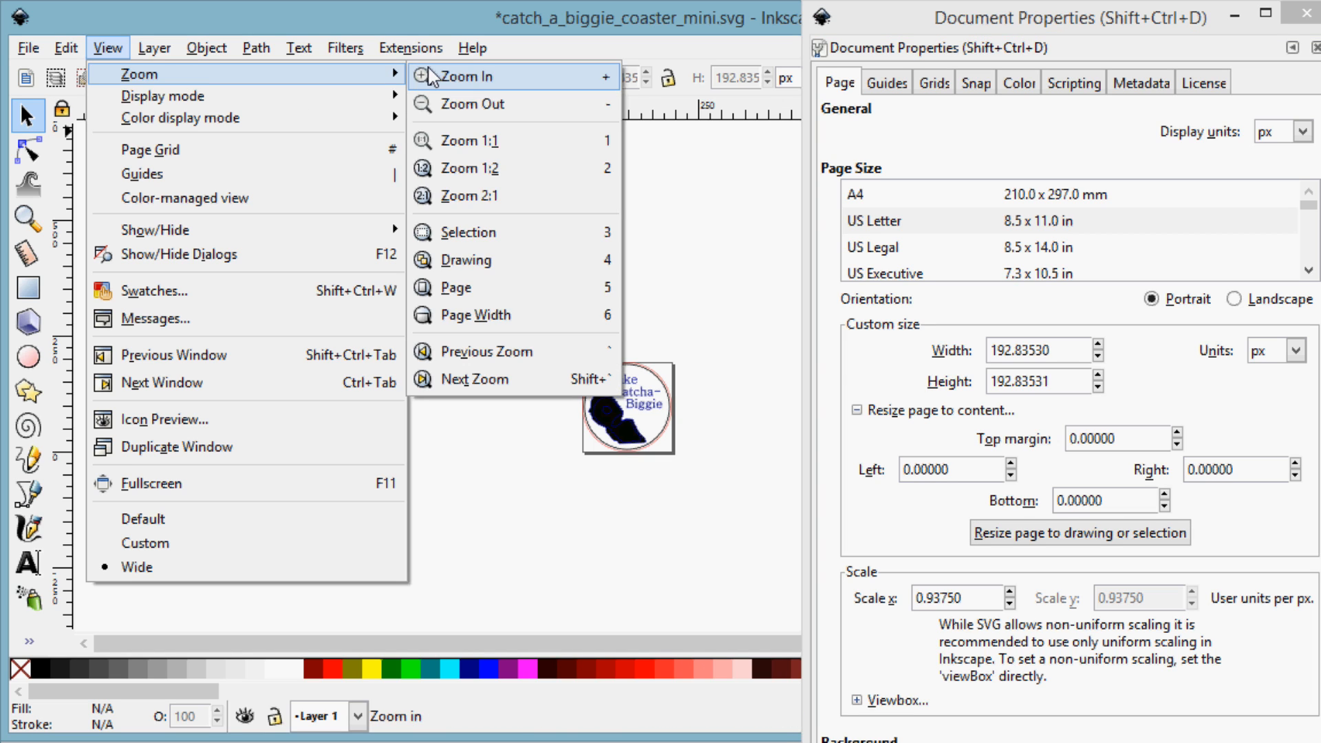
{"action": "mouse_move", "coordinate": [484, 266]}
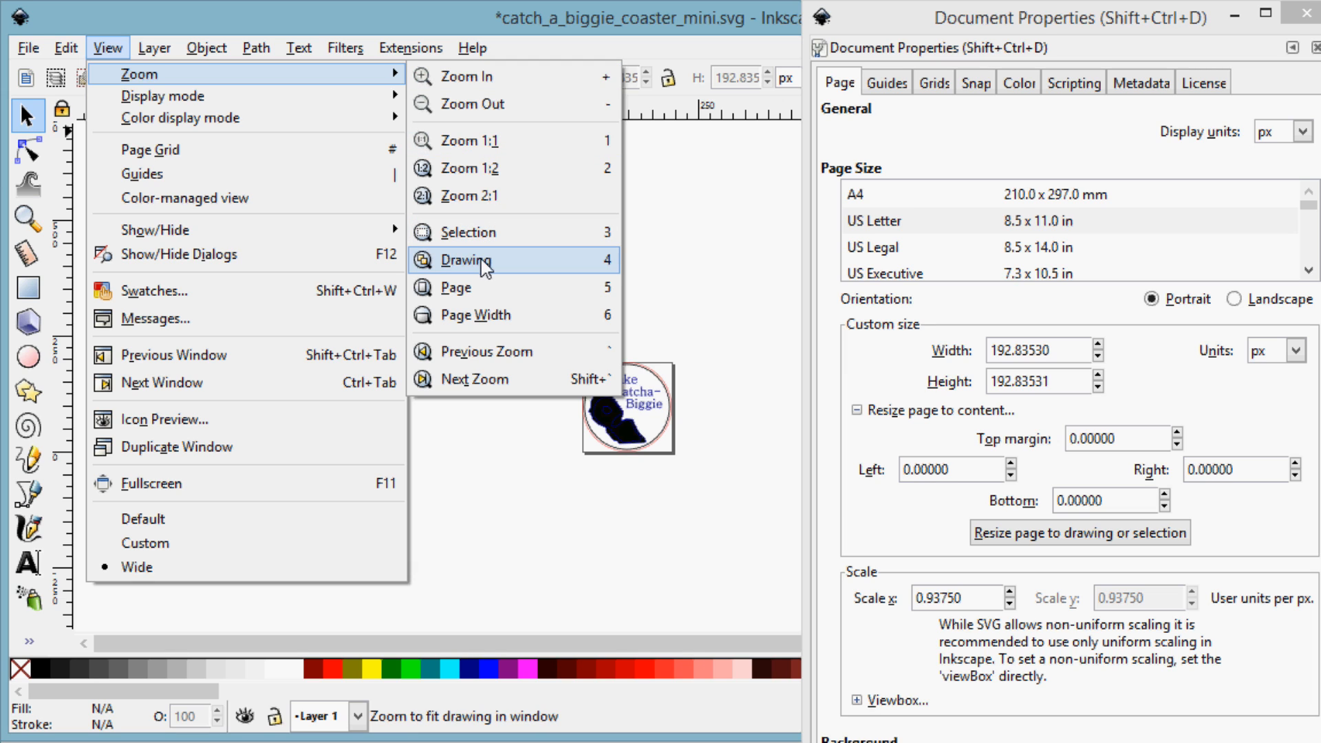
{"action": "left_click", "coordinate": [465, 260]}
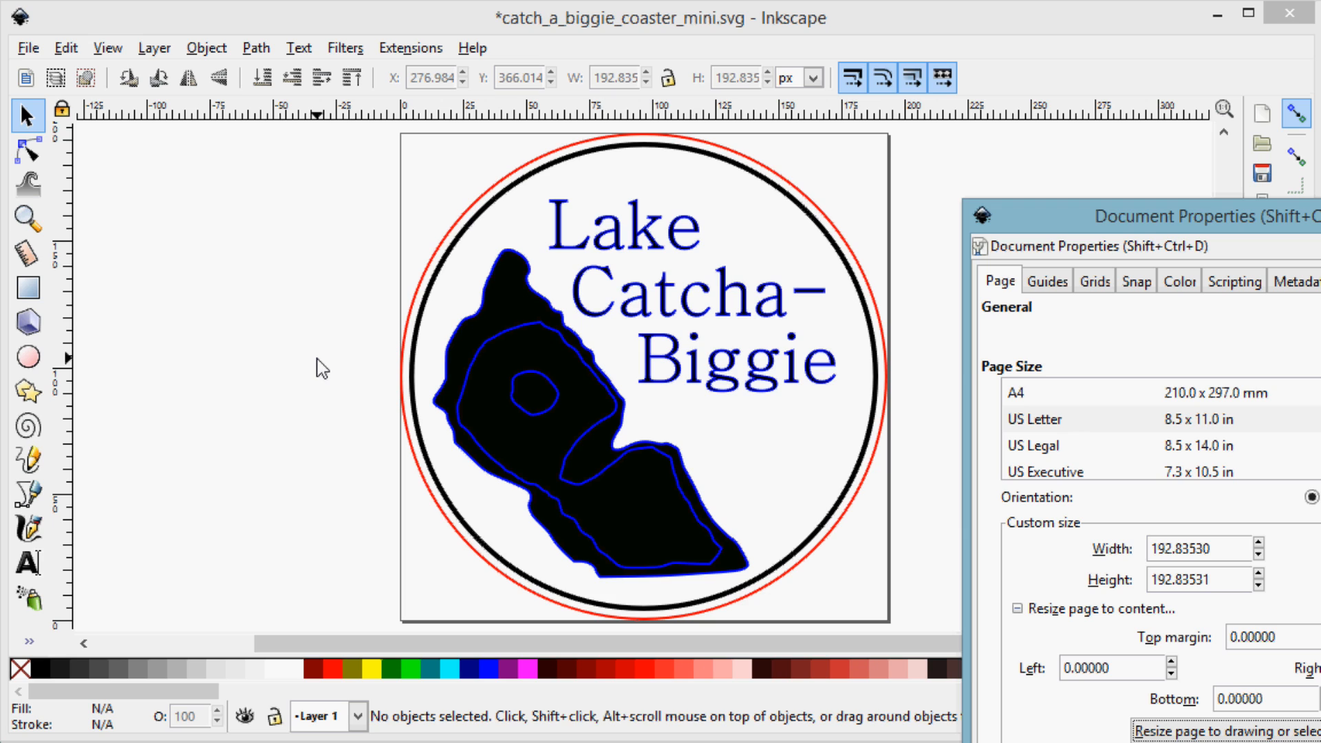
{"action": "mouse_move", "coordinate": [1021, 214]}
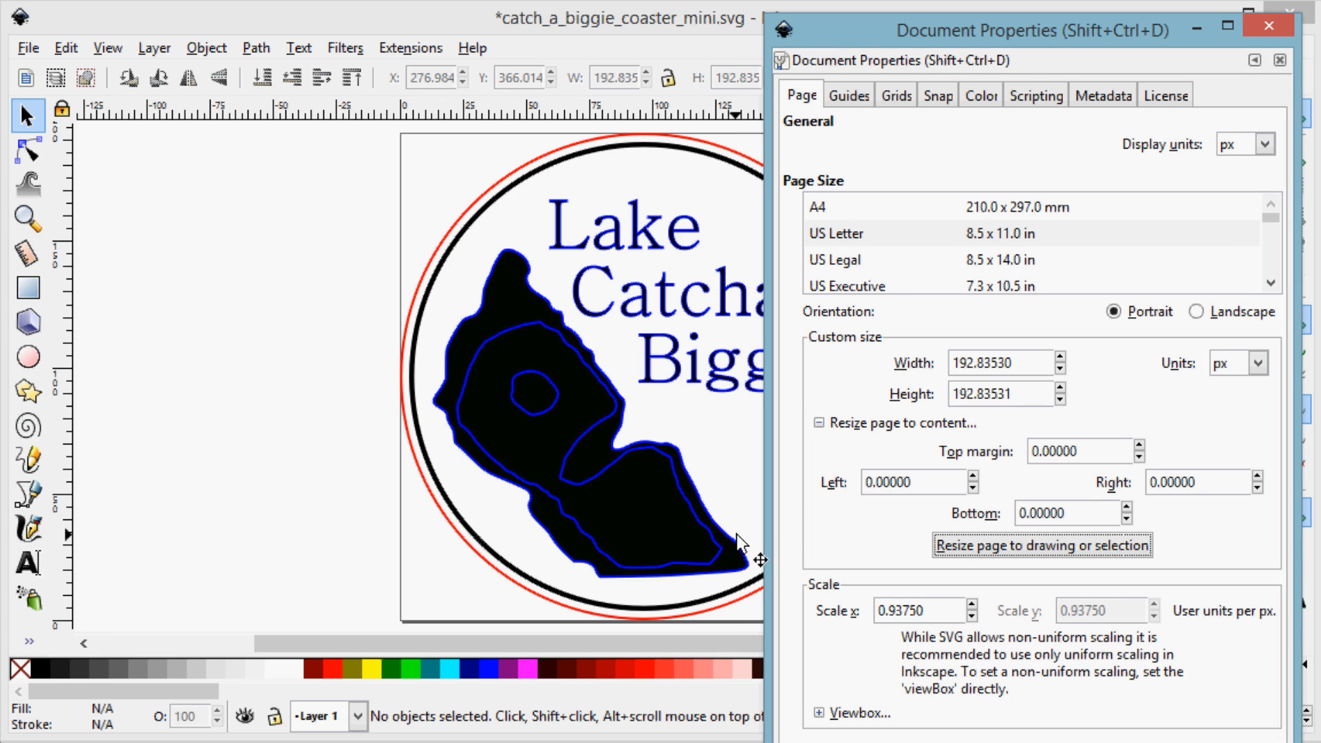
{"action": "mouse_move", "coordinate": [1222, 393]}
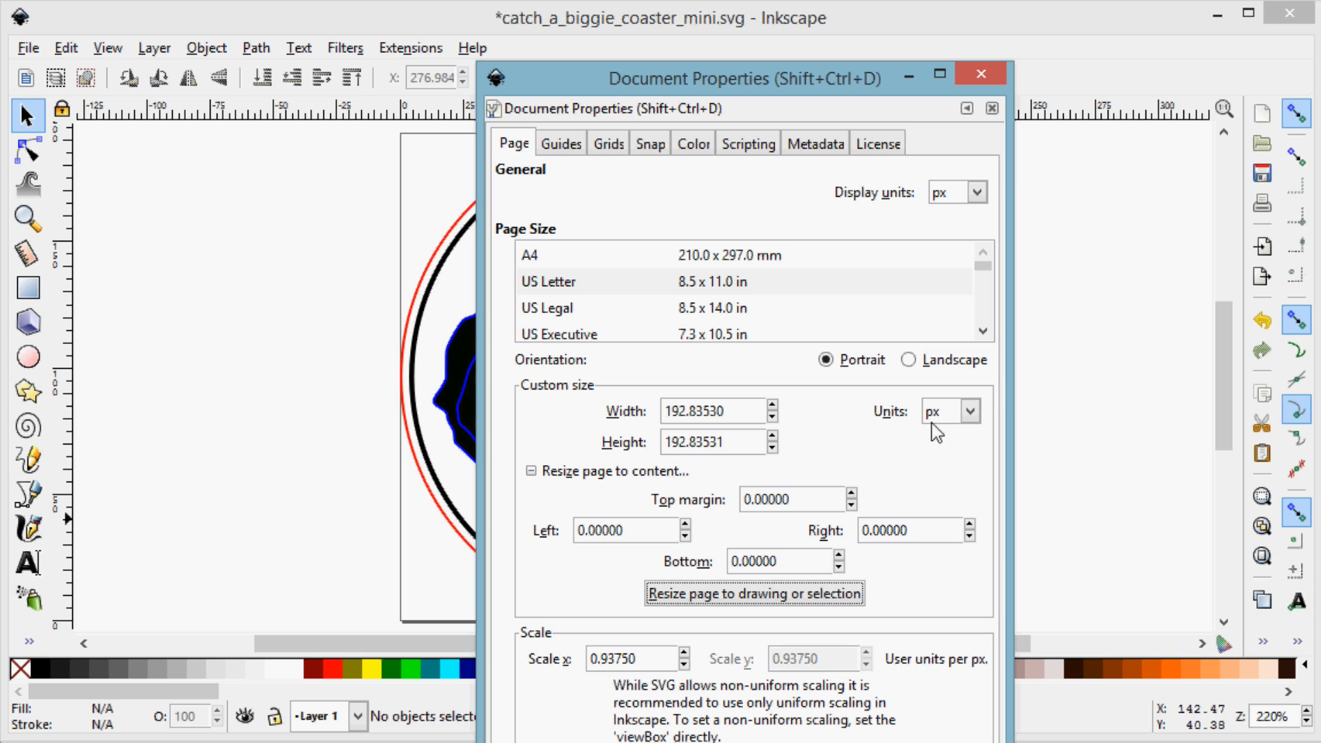
{"action": "mouse_move", "coordinate": [947, 434]}
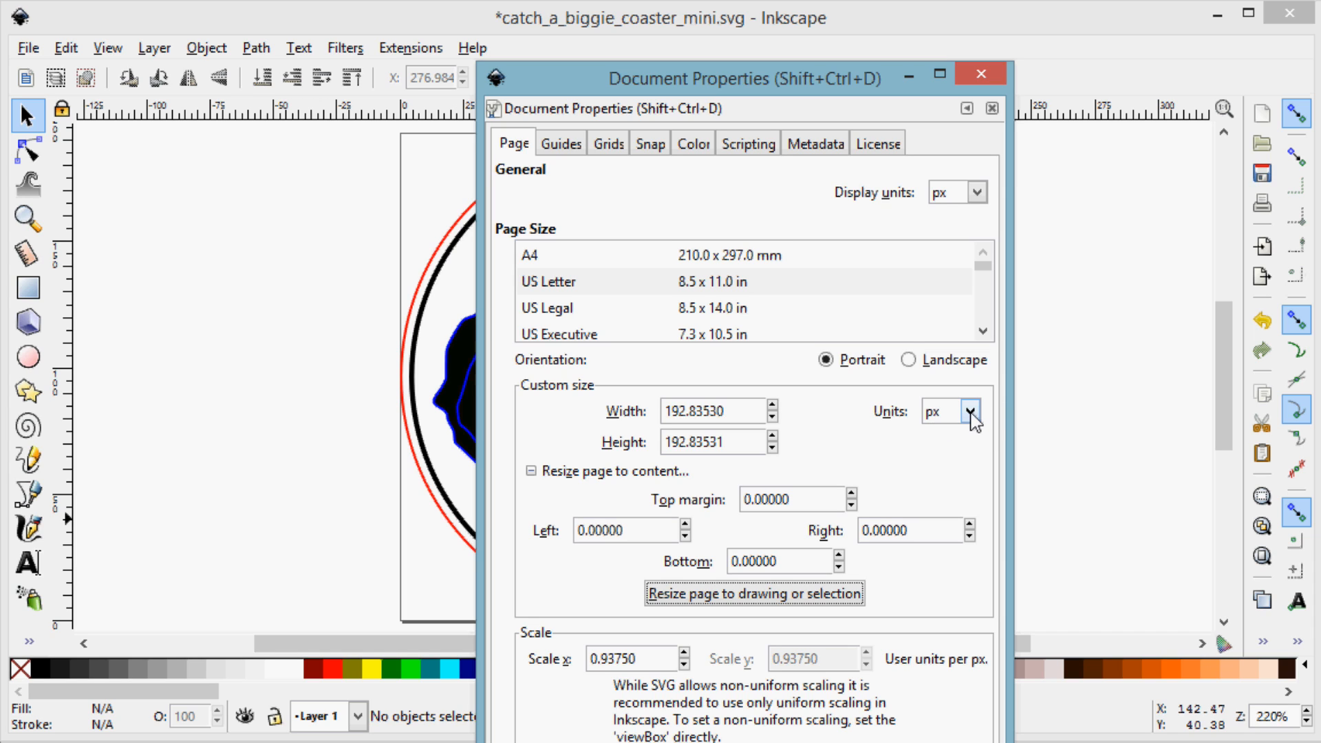
Switch the custom page size units to inches, reading 2.00870 by 2.00870 in.
{"action": "left_click", "coordinate": [967, 413]}
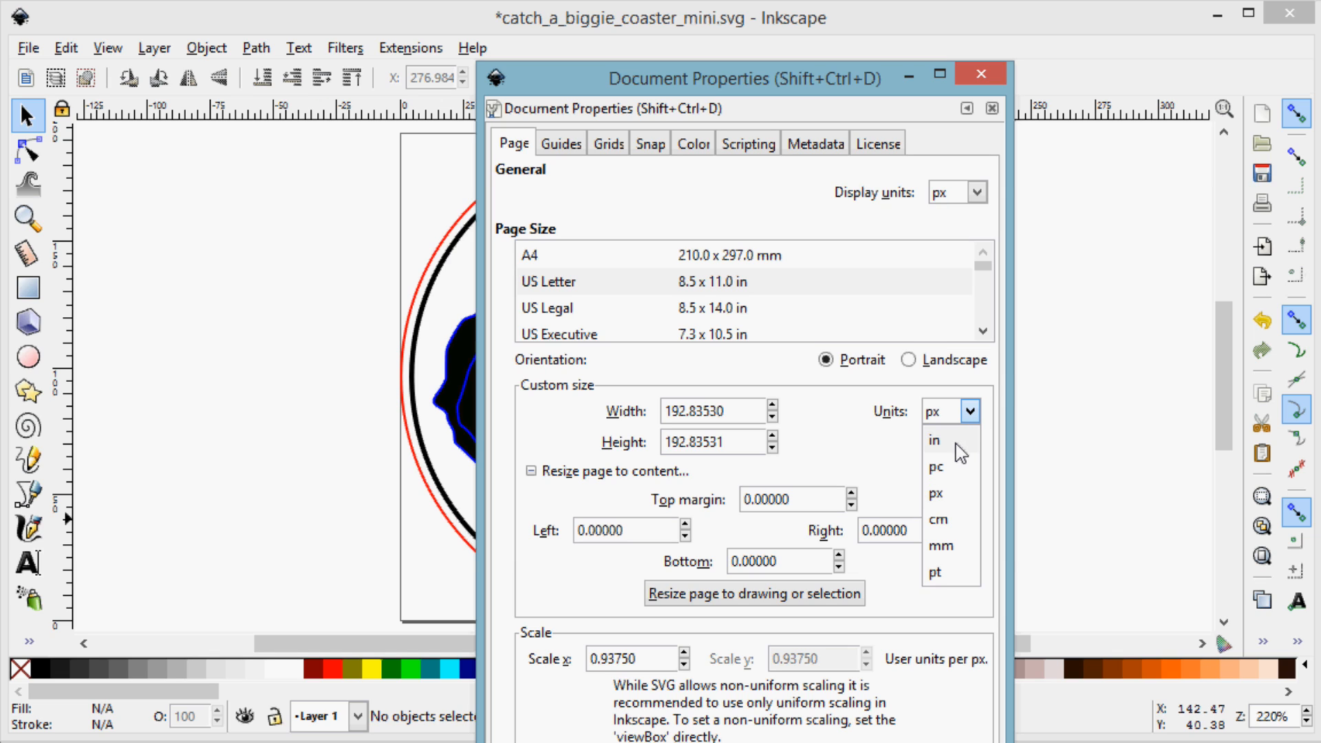
{"action": "left_click", "coordinate": [934, 441]}
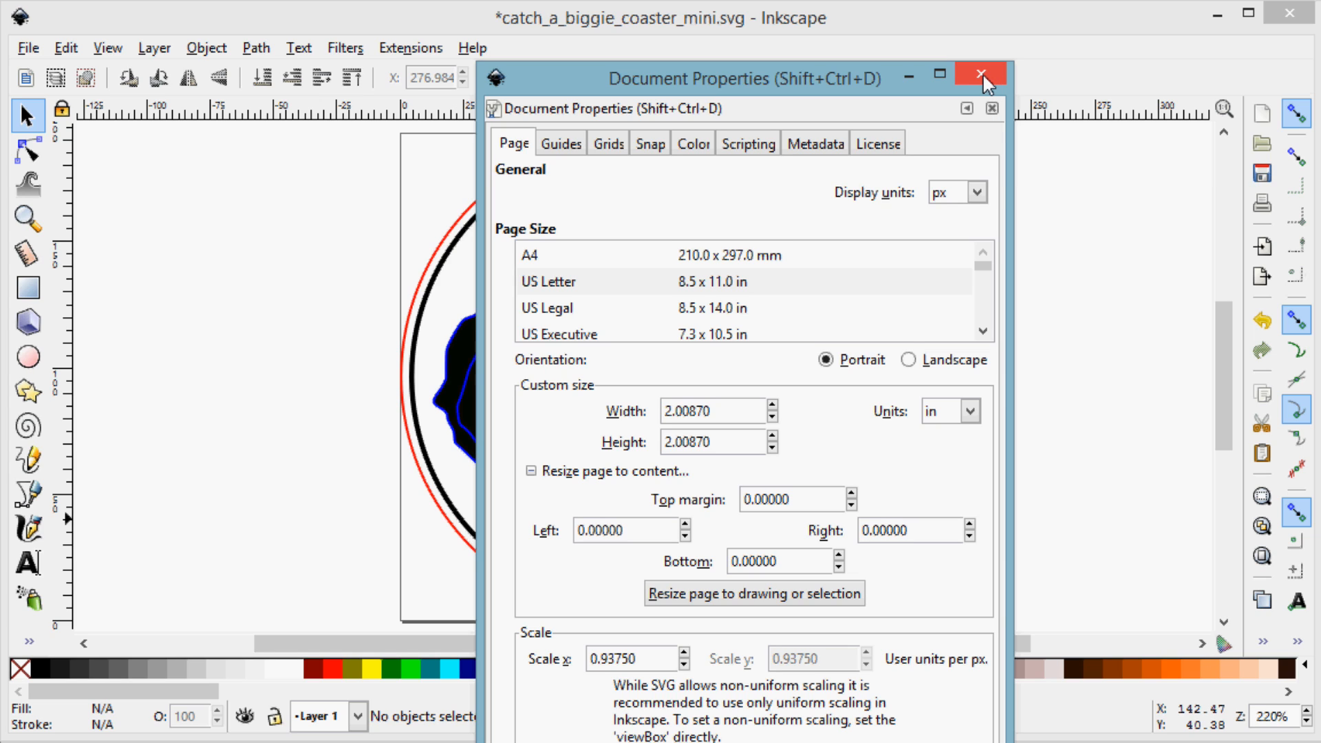
{"action": "mouse_move", "coordinate": [983, 75]}
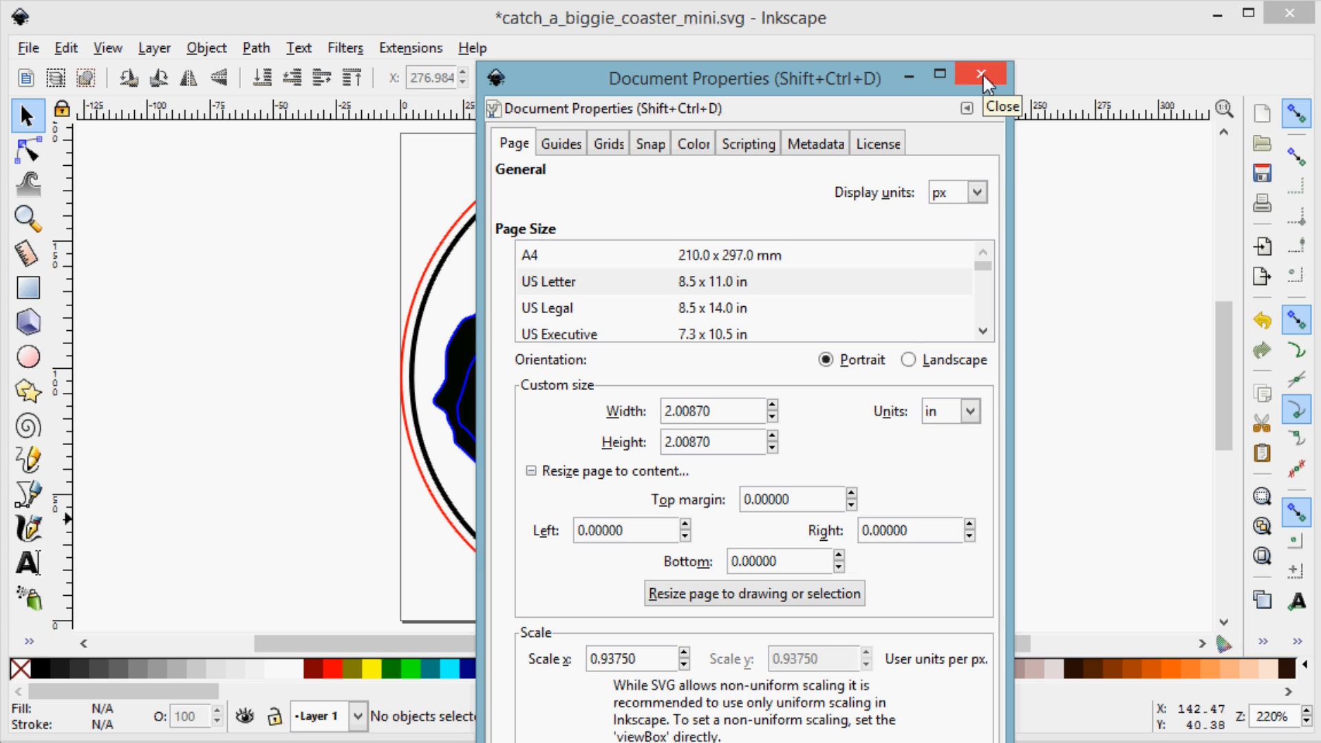
Close Document Properties and save the coaster design from the File menu.
{"action": "left_click", "coordinate": [977, 74]}
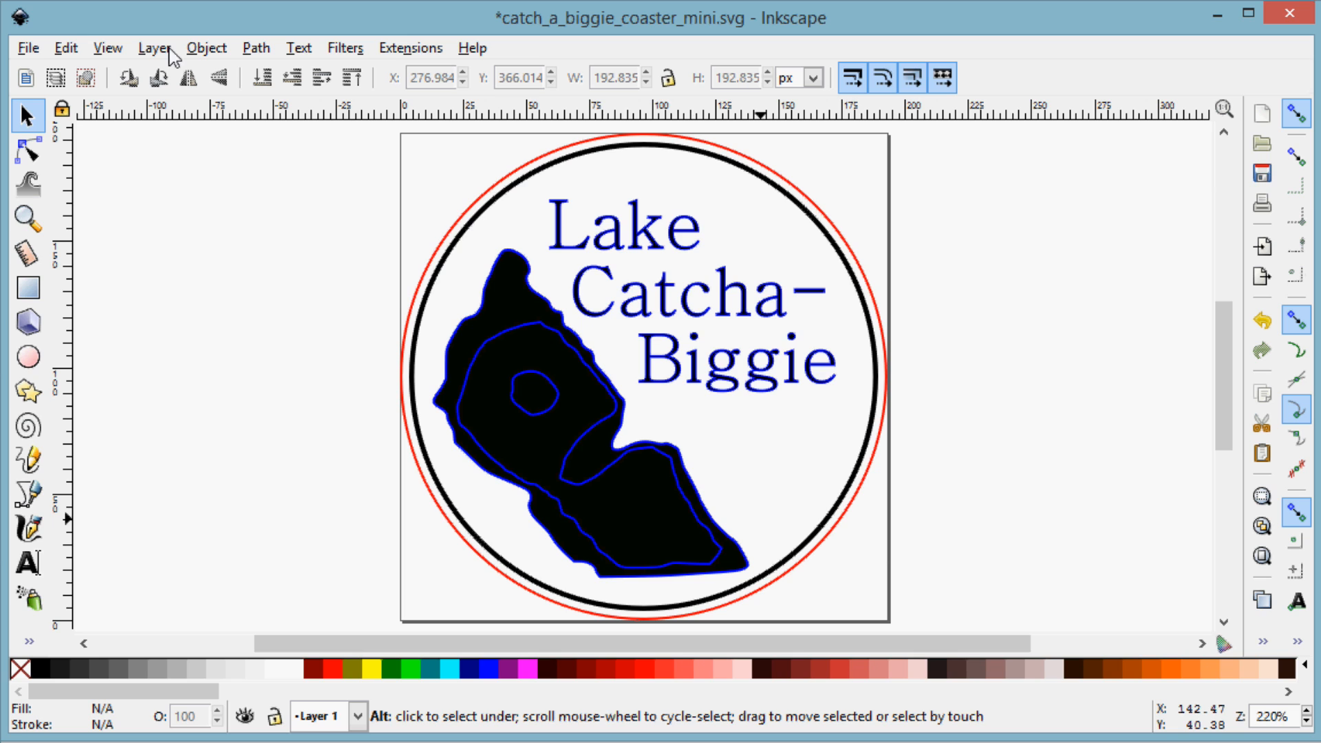
{"action": "mouse_move", "coordinate": [26, 56]}
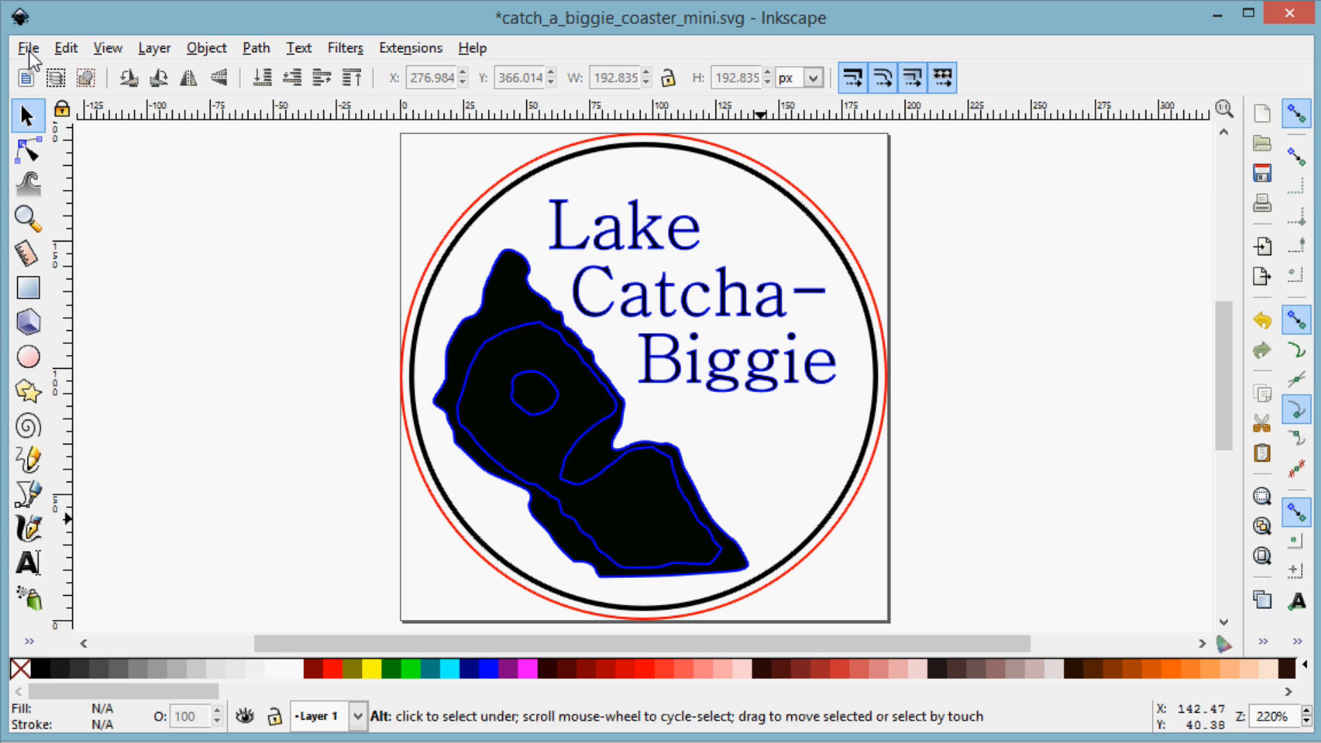
{"action": "left_click", "coordinate": [26, 47]}
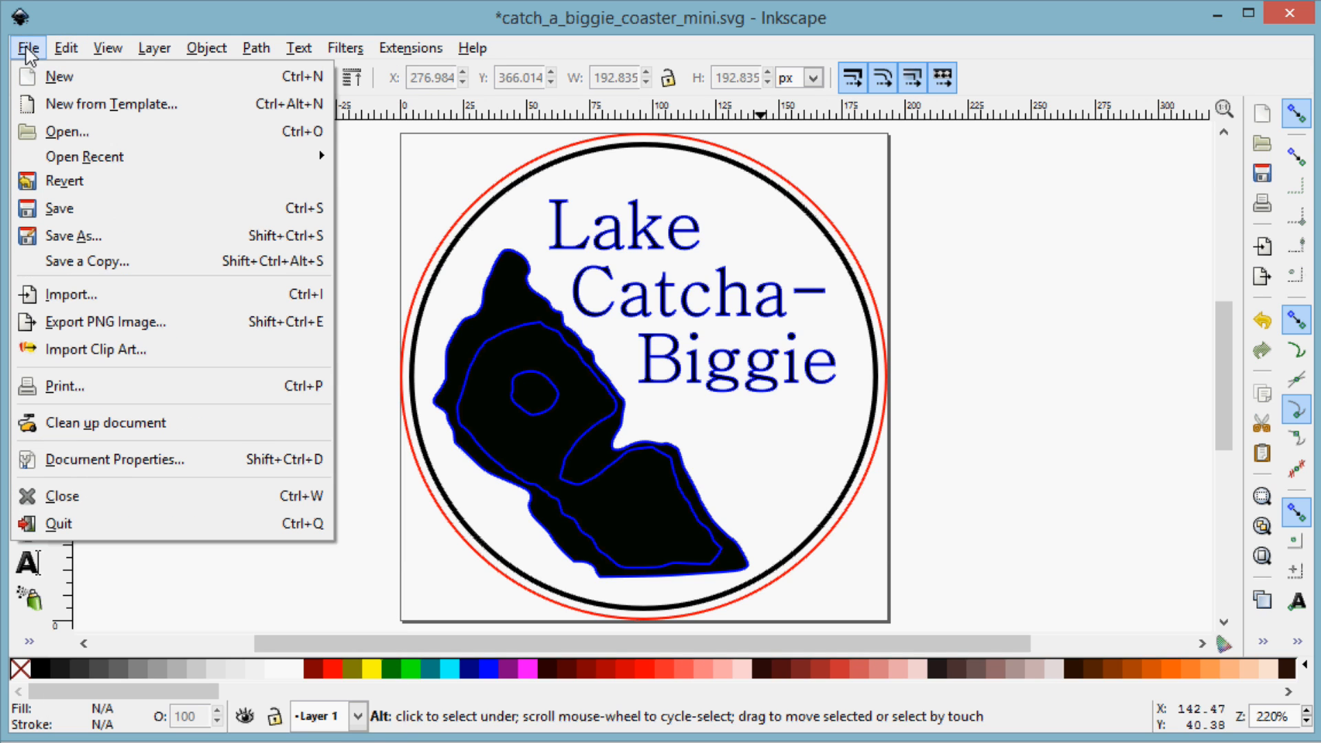
{"action": "mouse_move", "coordinate": [88, 218]}
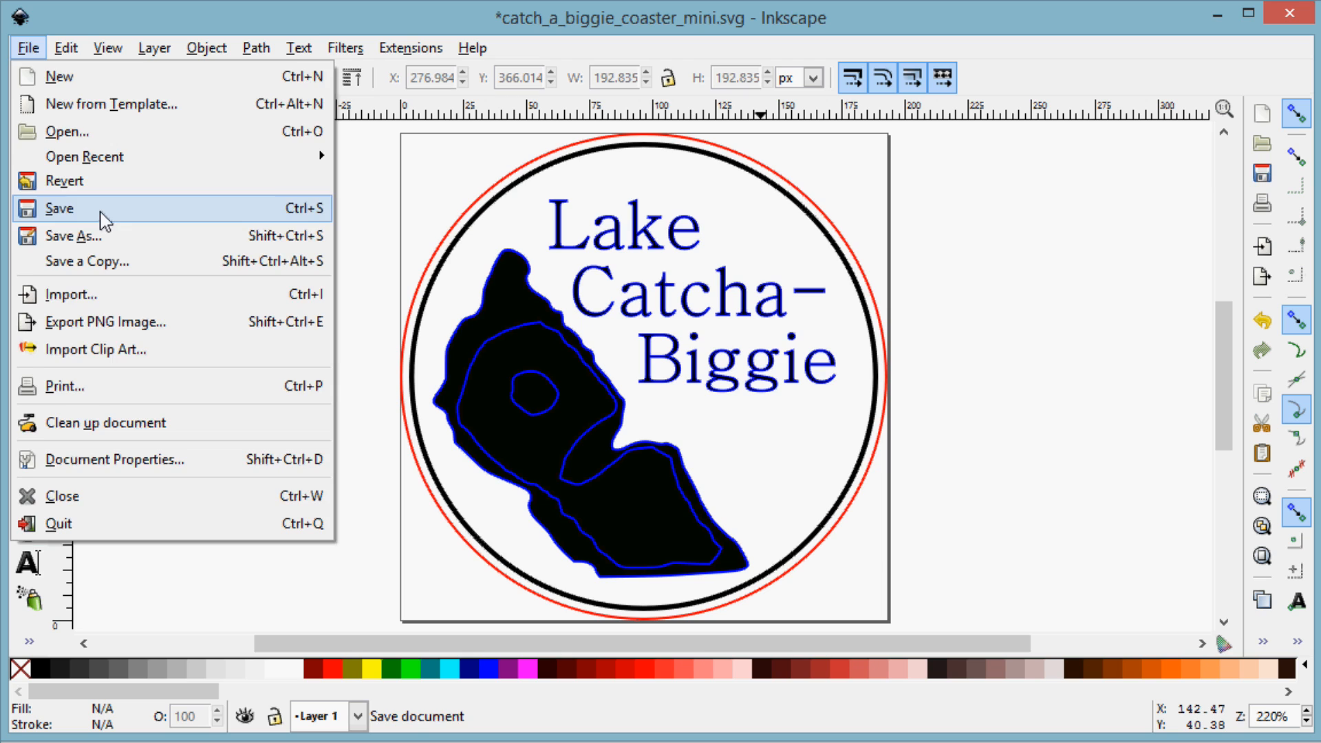
{"action": "left_click", "coordinate": [50, 227]}
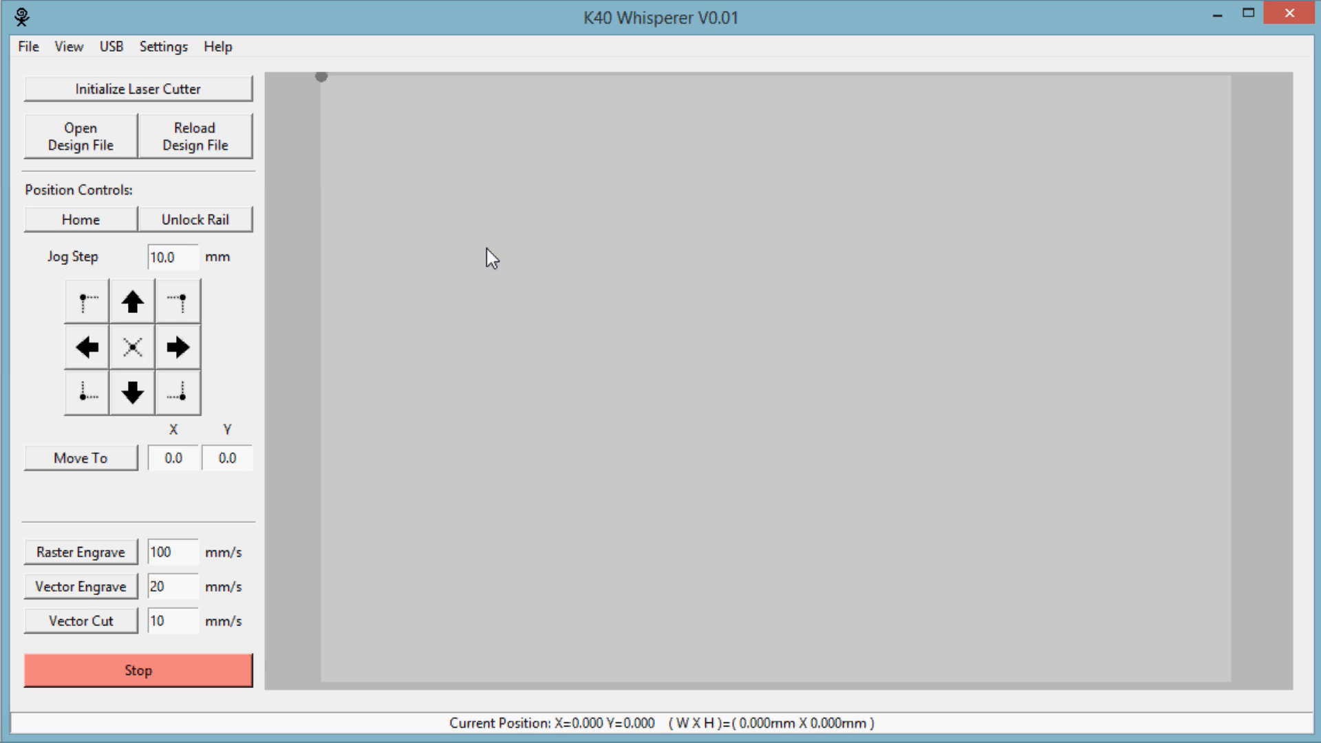
{"action": "mouse_move", "coordinate": [272, 186]}
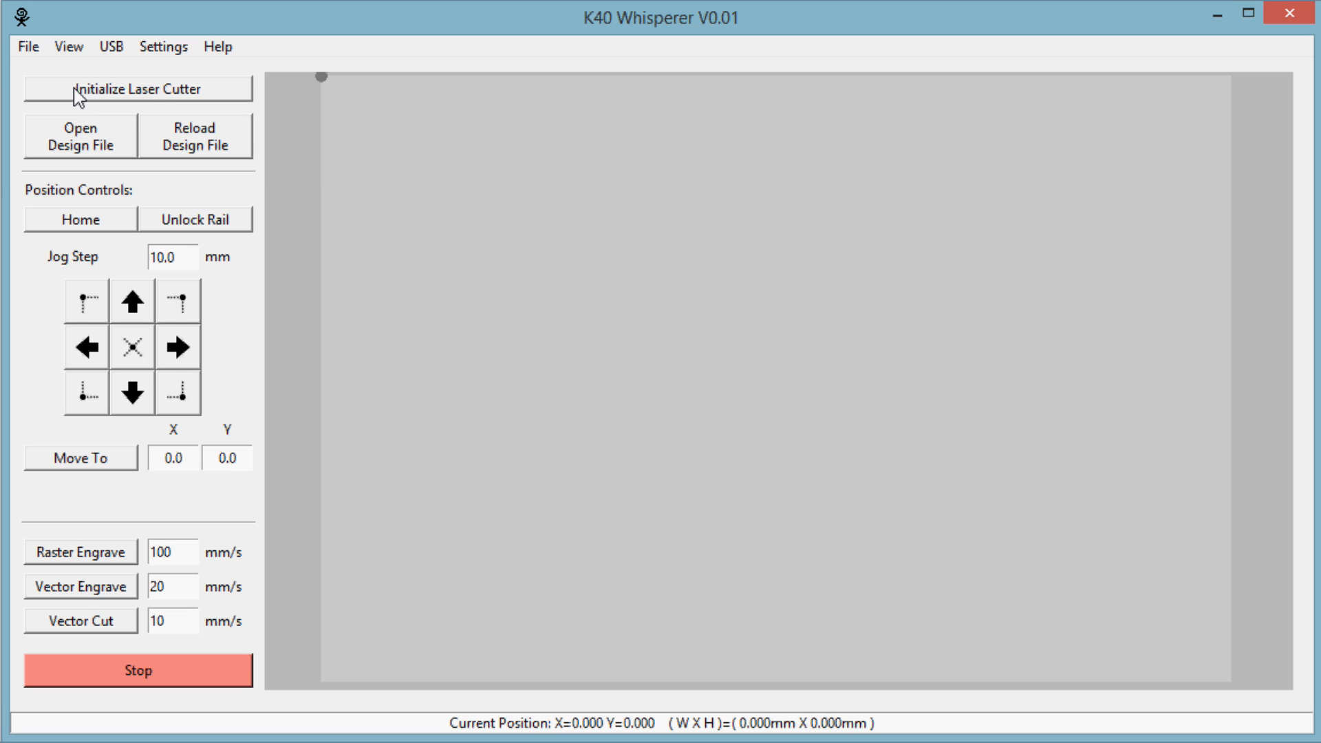
{"action": "mouse_move", "coordinate": [228, 158]}
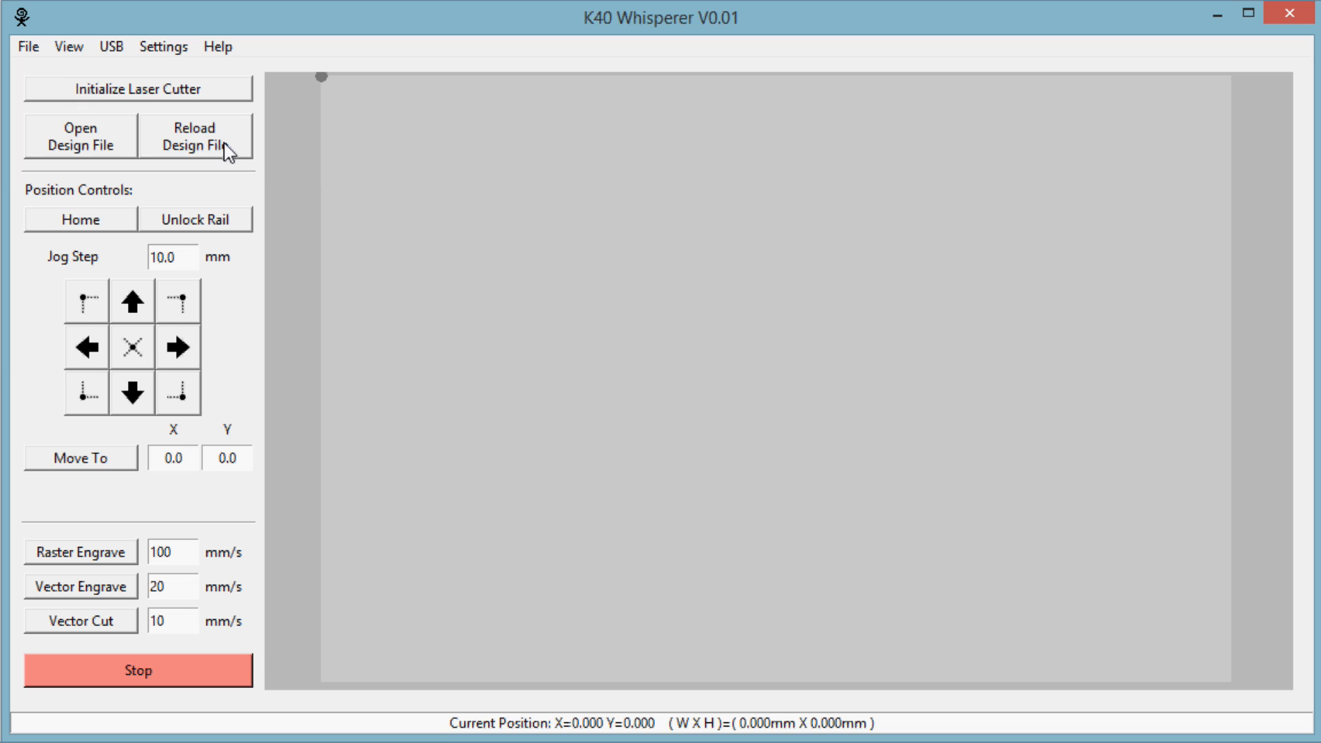
{"action": "mouse_move", "coordinate": [125, 93]}
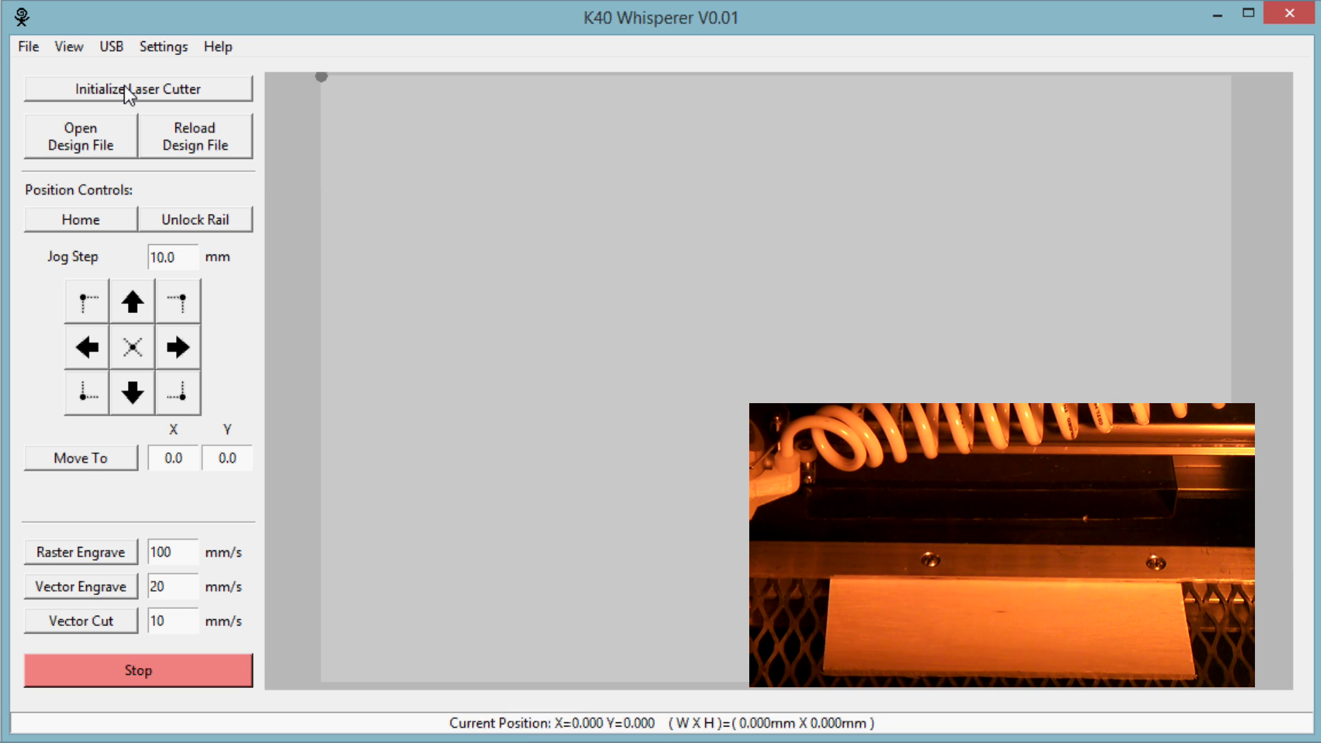
{"action": "mouse_move", "coordinate": [265, 159]}
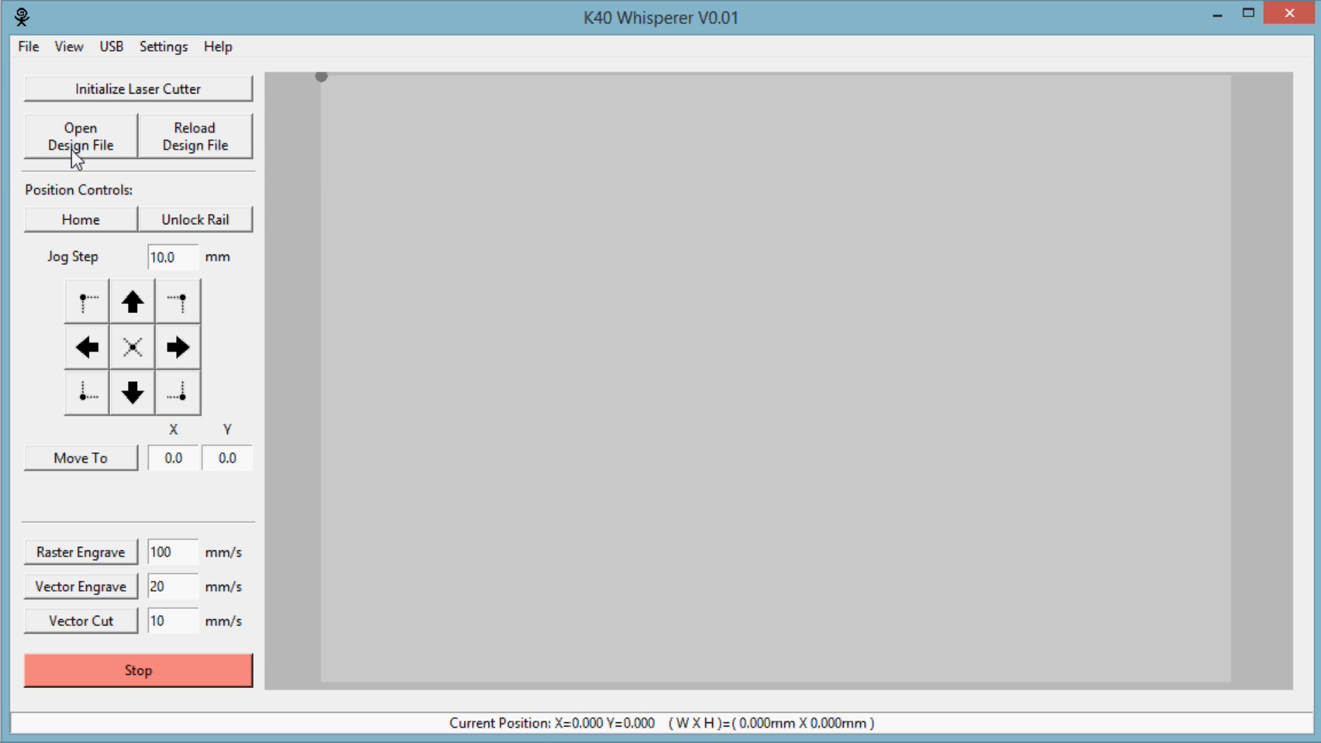
Open catch_a_biggie_coaster_mini.svg from the DEMO folder as the design file.
{"action": "left_click", "coordinate": [77, 136]}
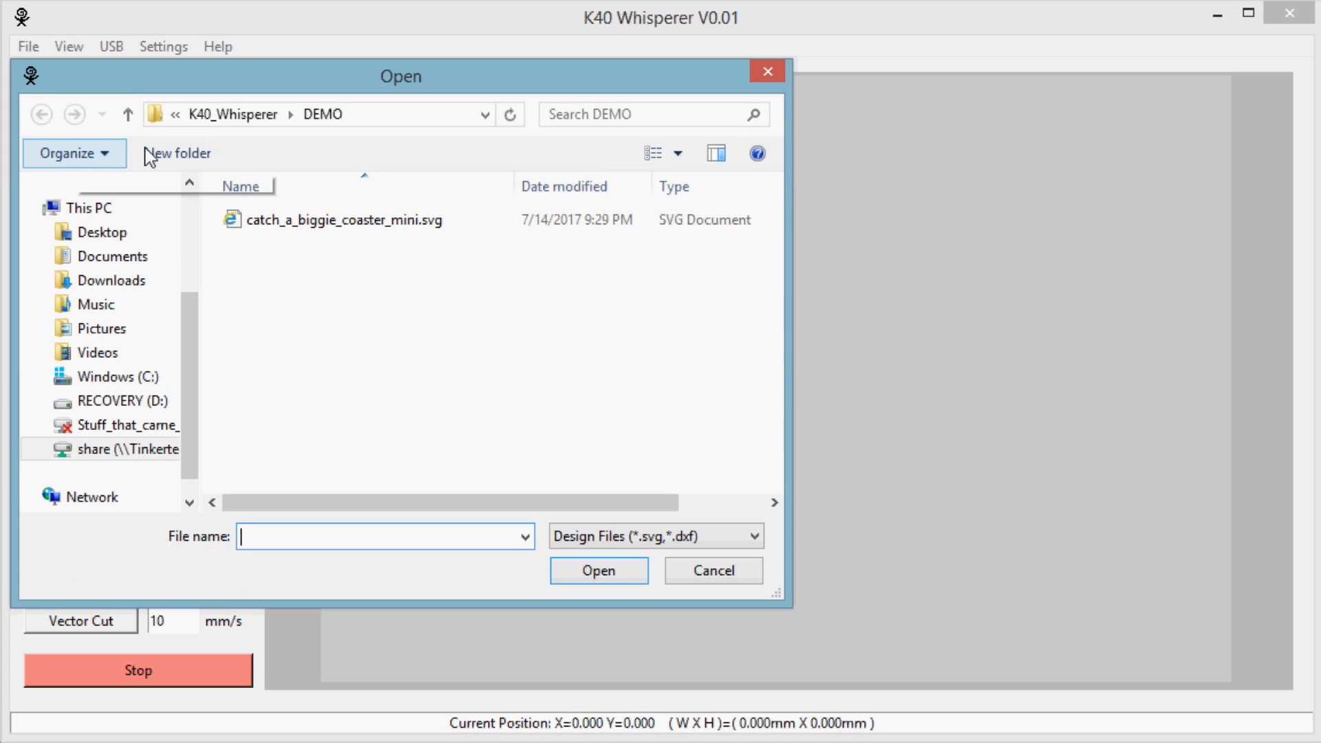
{"action": "left_click", "coordinate": [344, 221]}
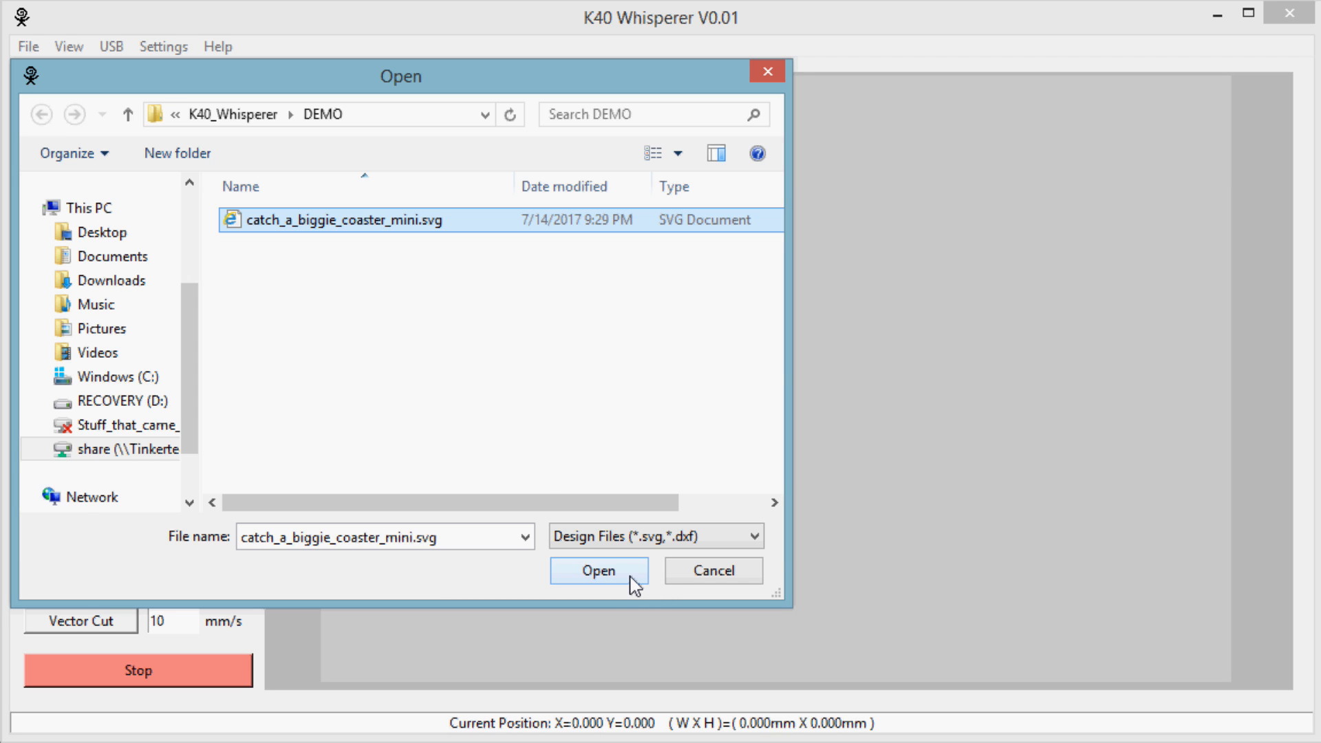
{"action": "left_click", "coordinate": [597, 571]}
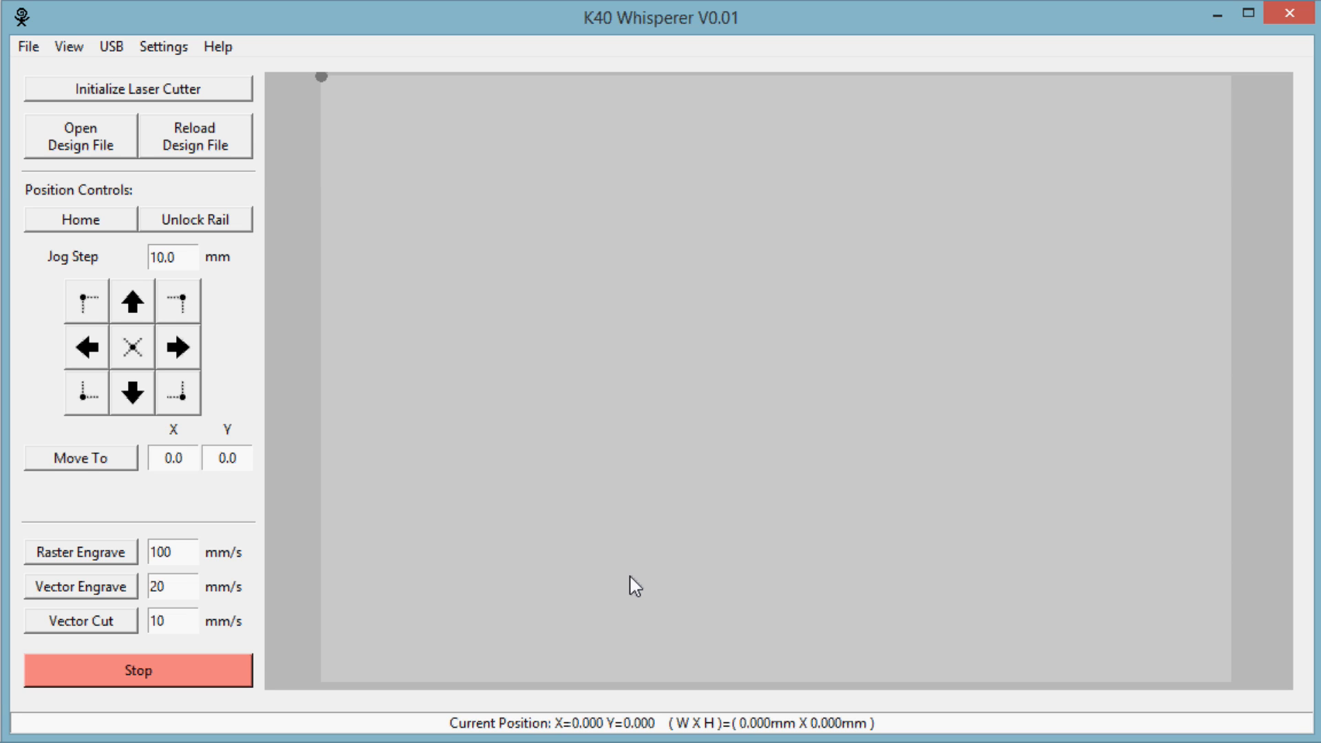
Reload the design so the 51.021 by 51.021 mm coaster appears in the workspace.
{"action": "left_click", "coordinate": [74, 136]}
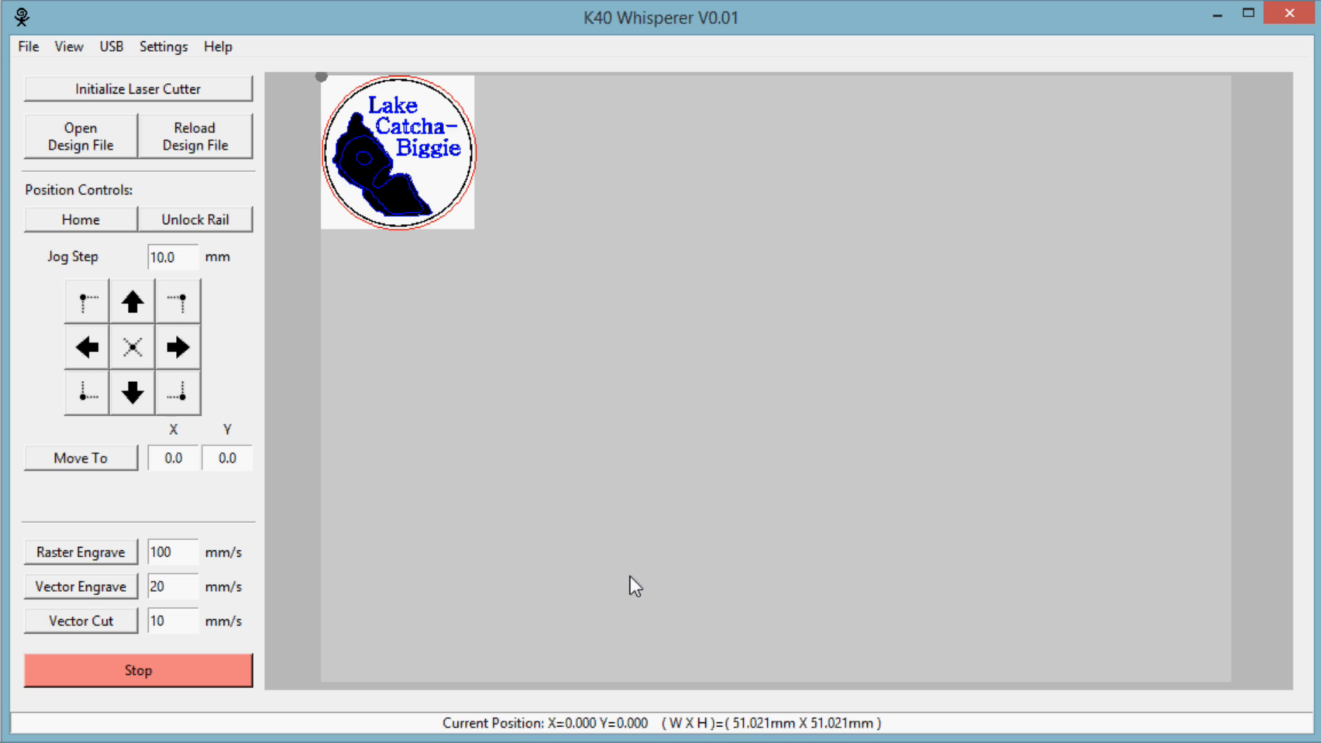
{"action": "mouse_move", "coordinate": [397, 314]}
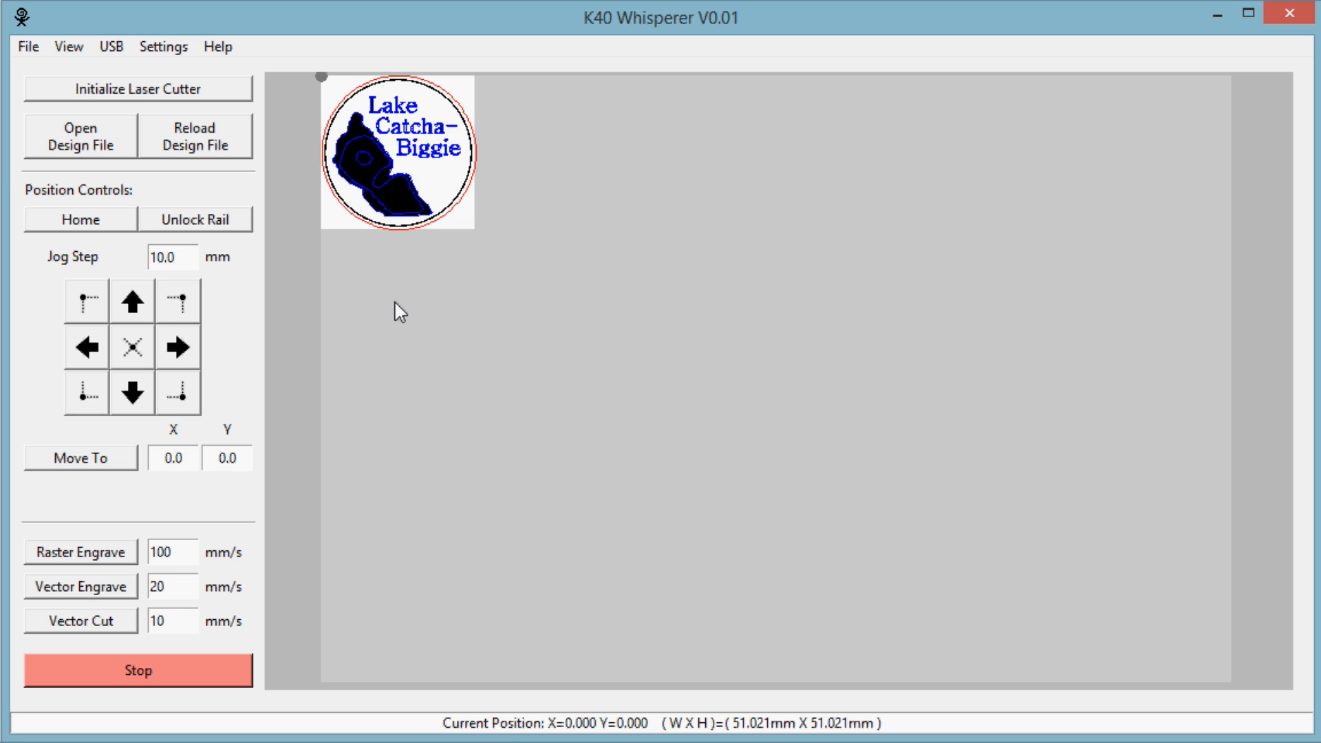
{"action": "mouse_move", "coordinate": [202, 148]}
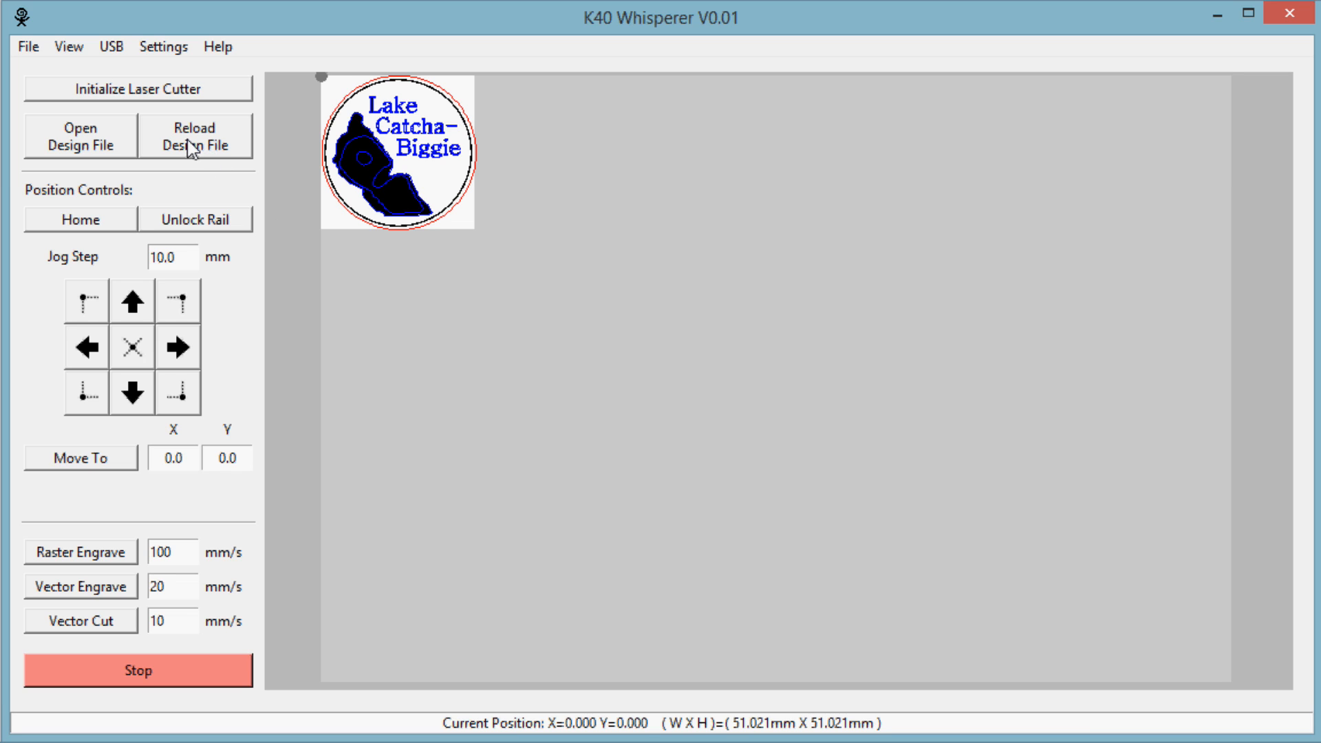
{"action": "mouse_move", "coordinate": [240, 155]}
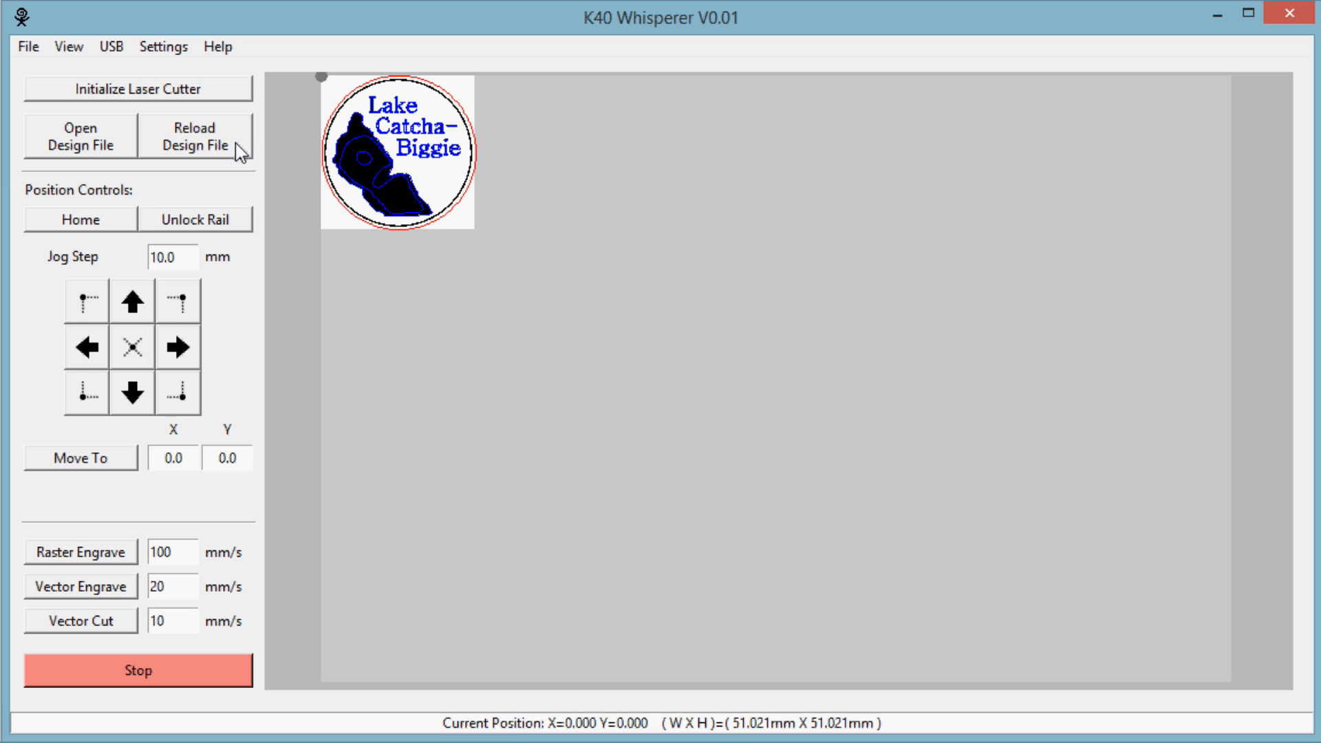
{"action": "mouse_move", "coordinate": [182, 311]}
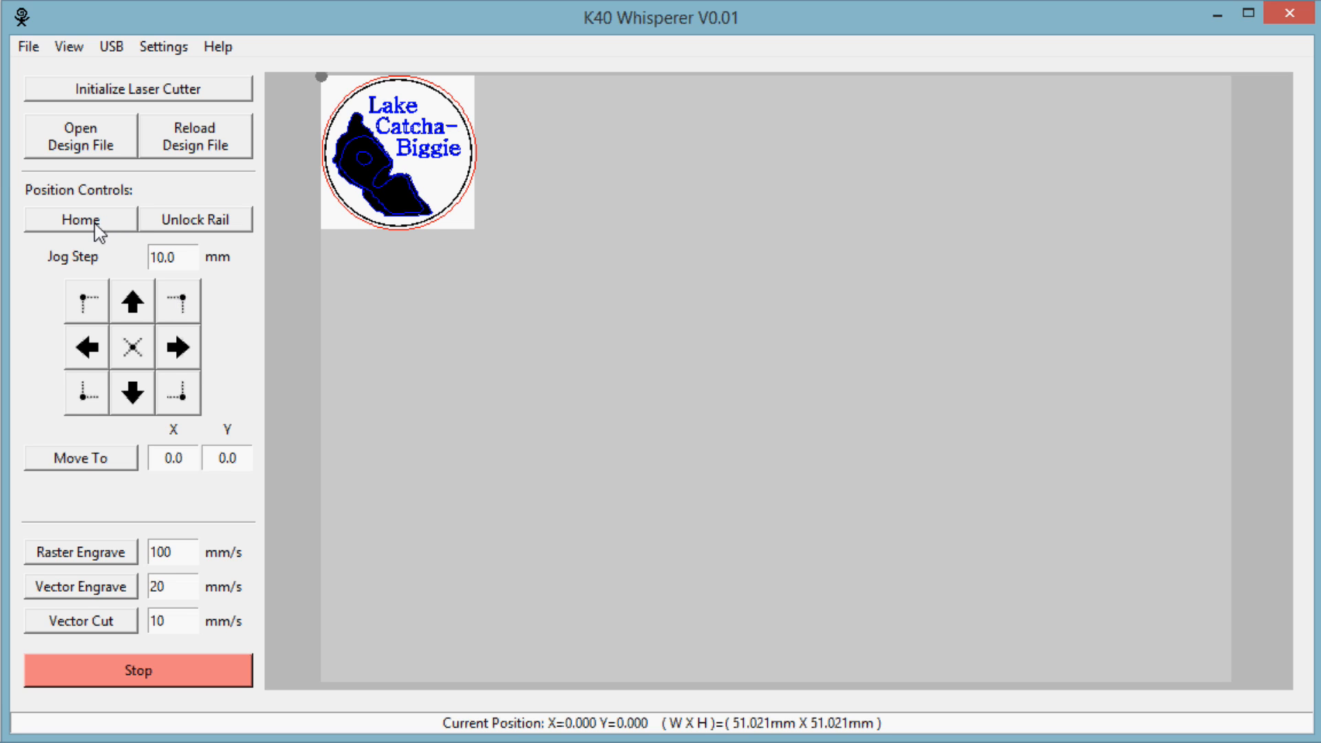
{"action": "mouse_move", "coordinate": [89, 262]}
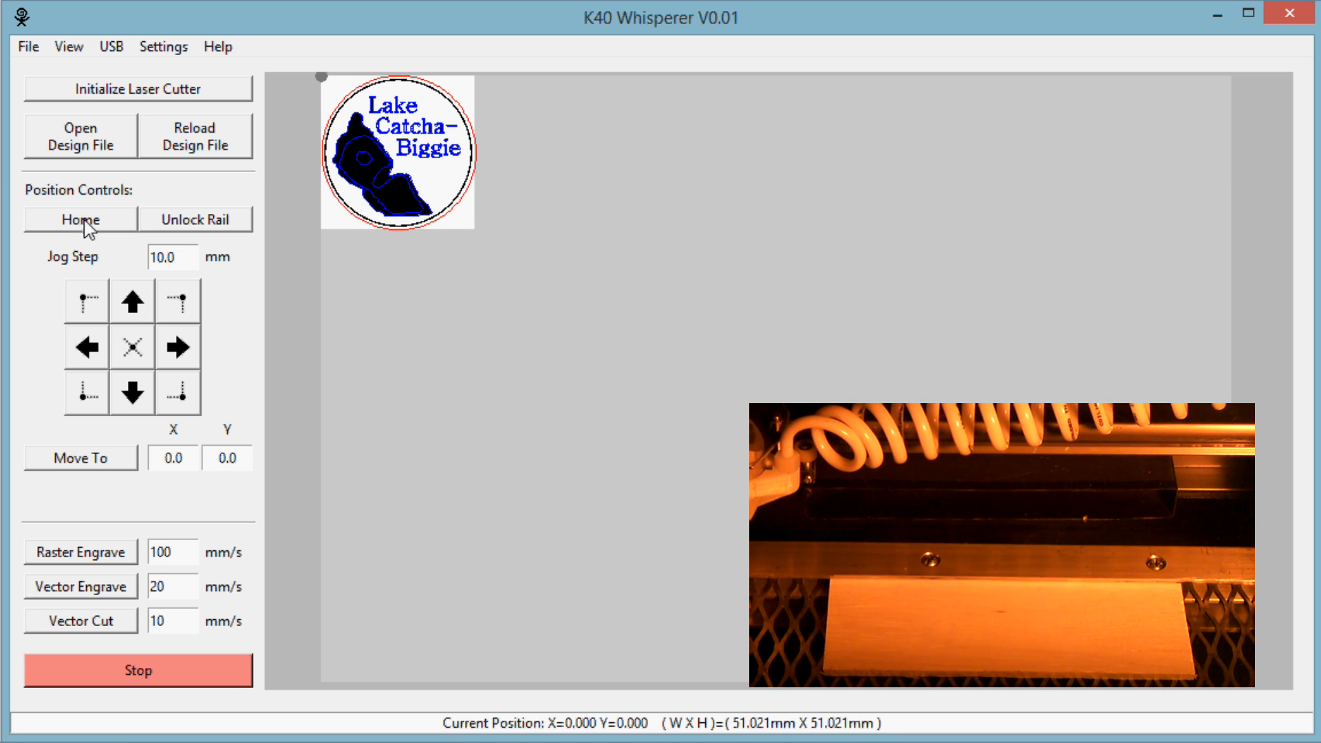
{"action": "mouse_move", "coordinate": [239, 198]}
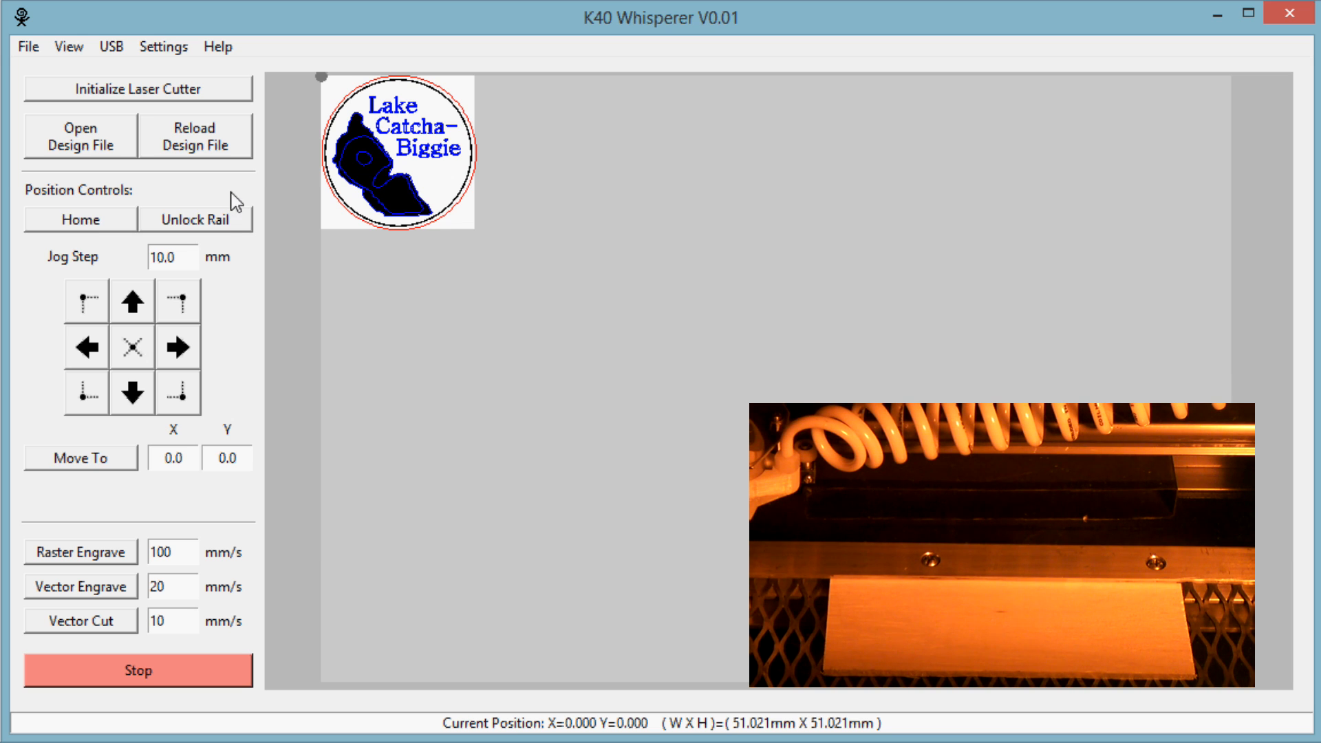
{"action": "mouse_move", "coordinate": [222, 232]}
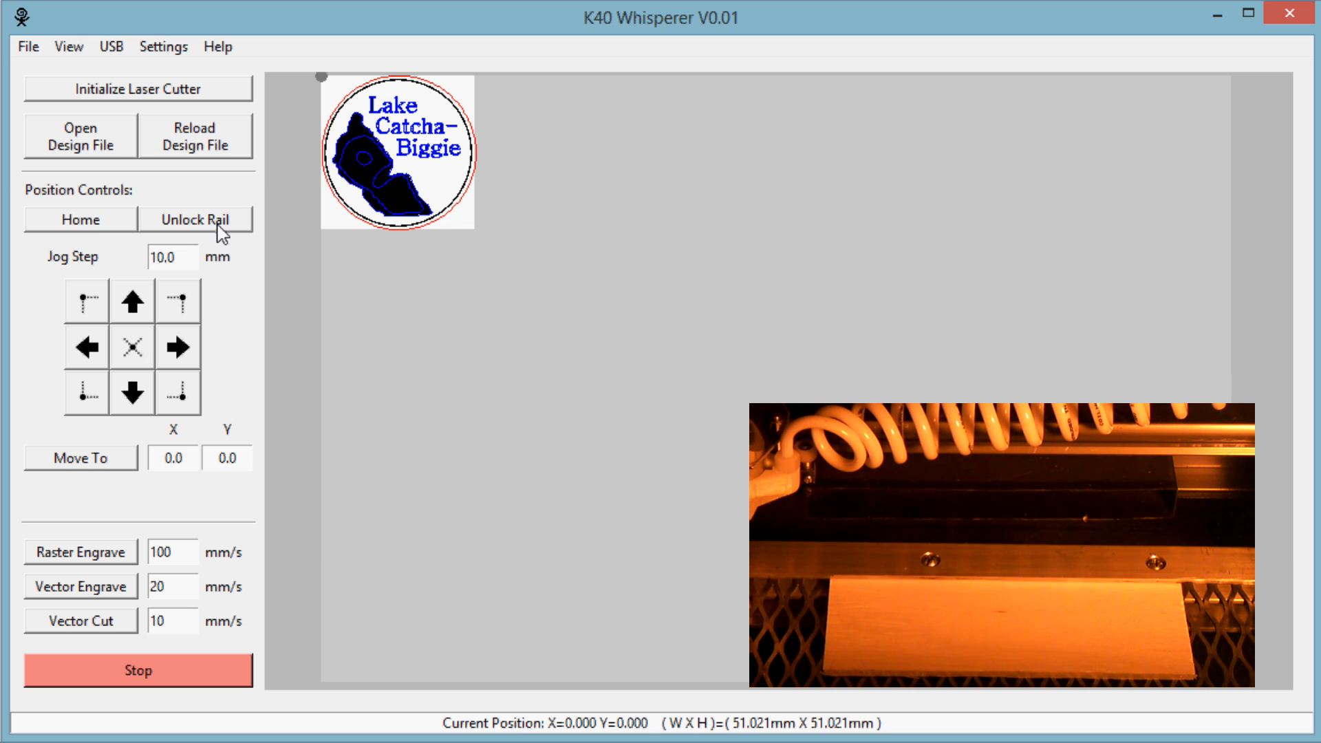
{"action": "left_click", "coordinate": [196, 219]}
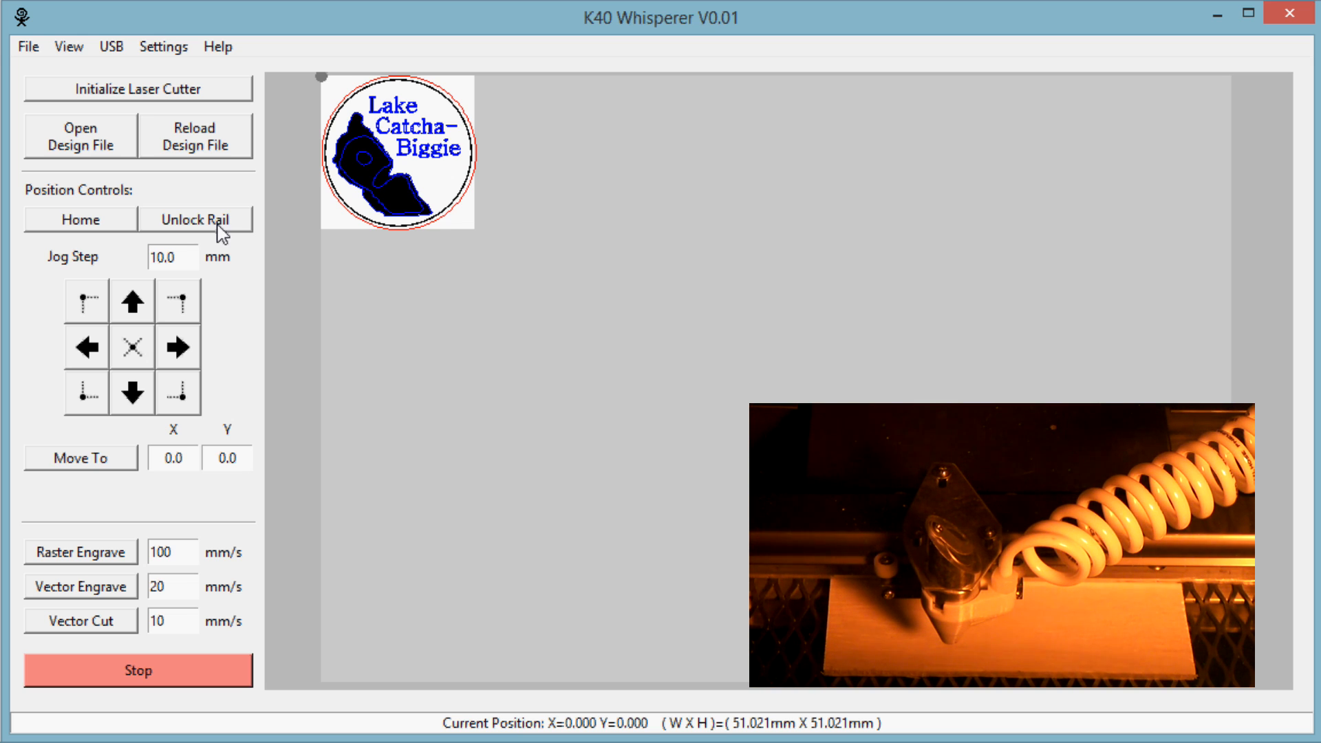
{"action": "mouse_move", "coordinate": [80, 225]}
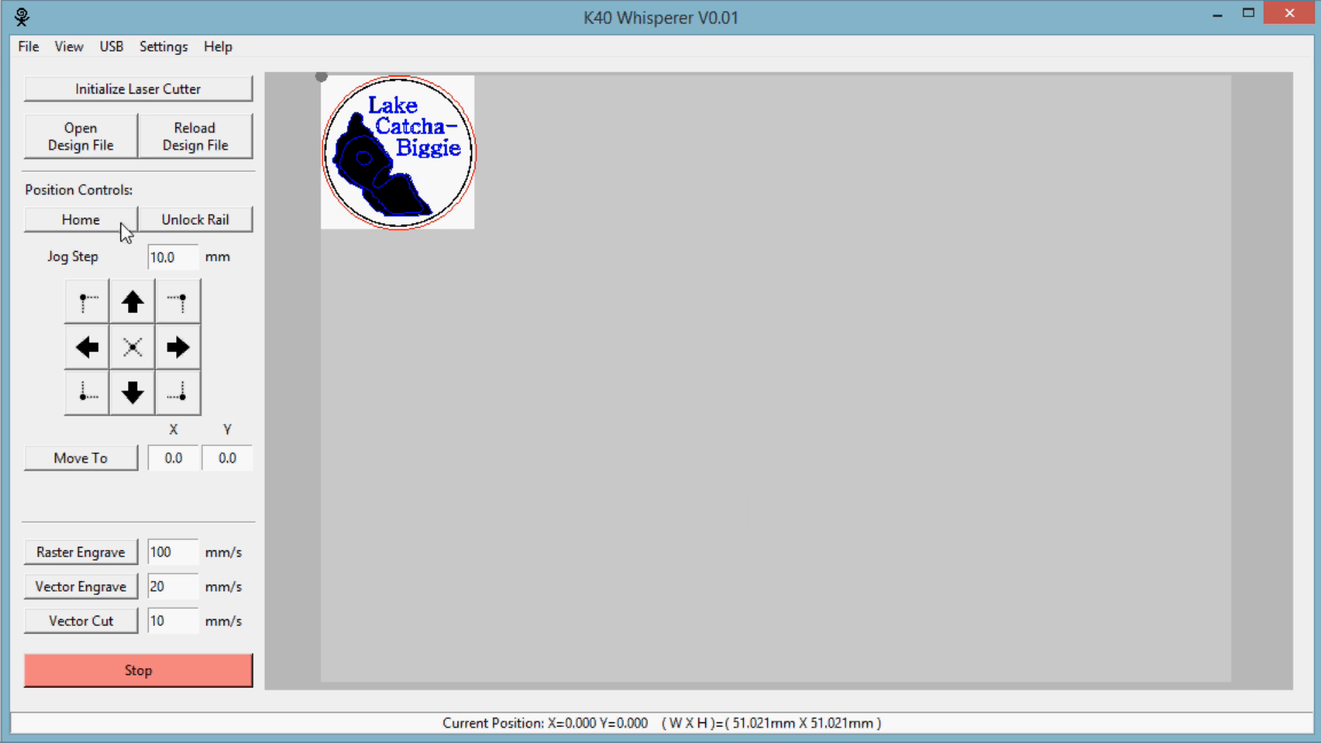
{"action": "mouse_move", "coordinate": [154, 226]}
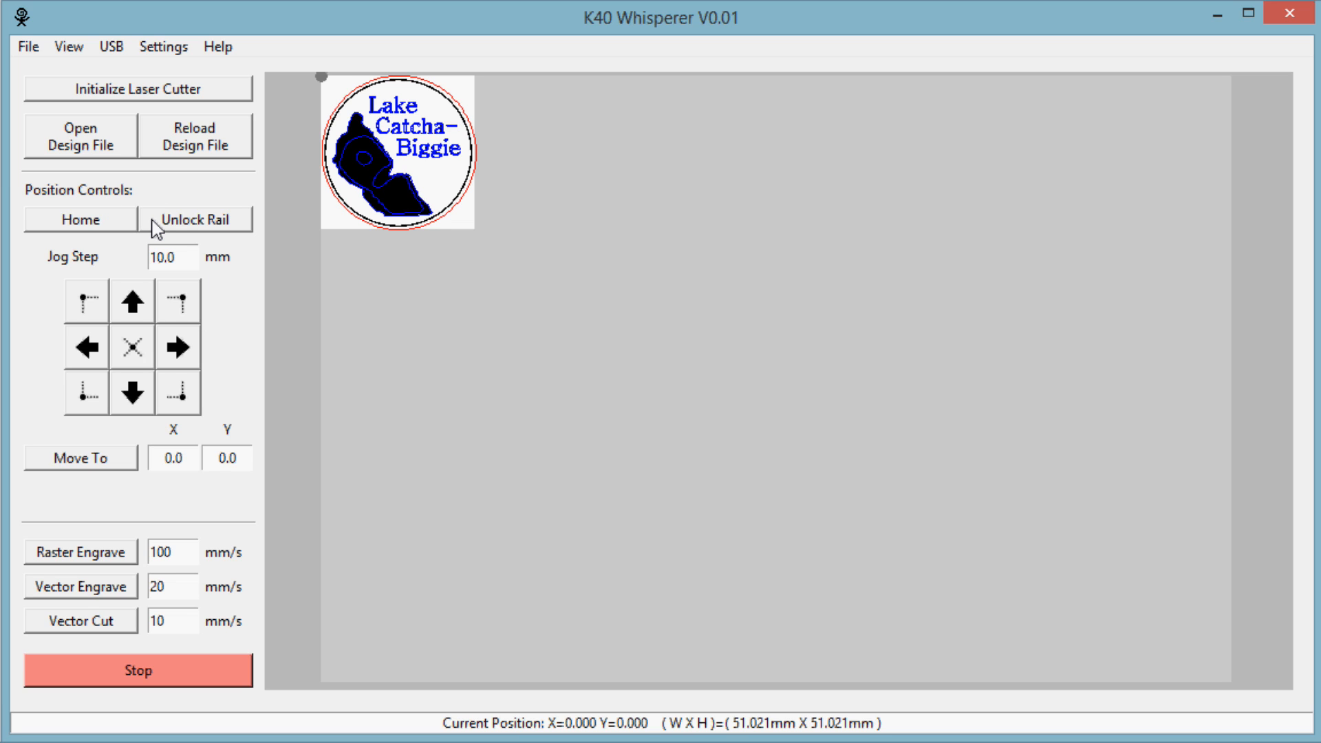
{"action": "mouse_move", "coordinate": [591, 686]}
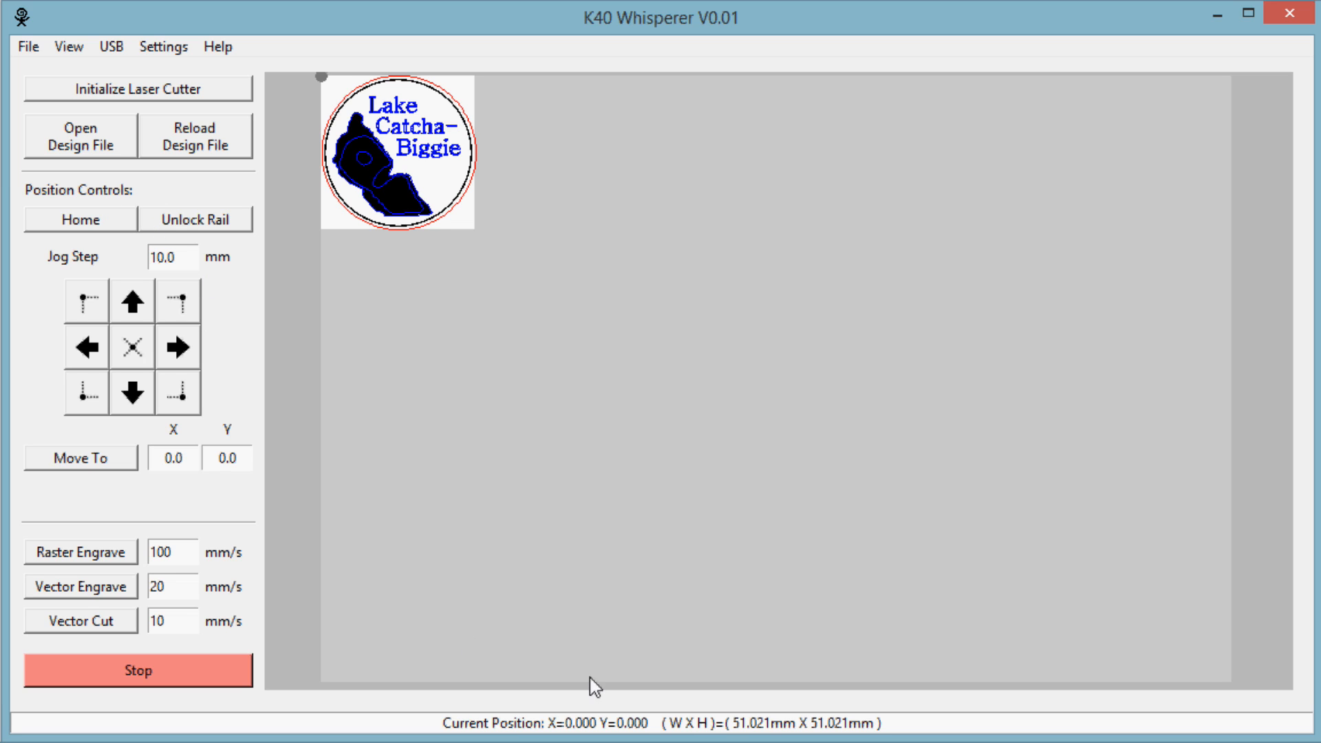
{"action": "mouse_move", "coordinate": [648, 738]}
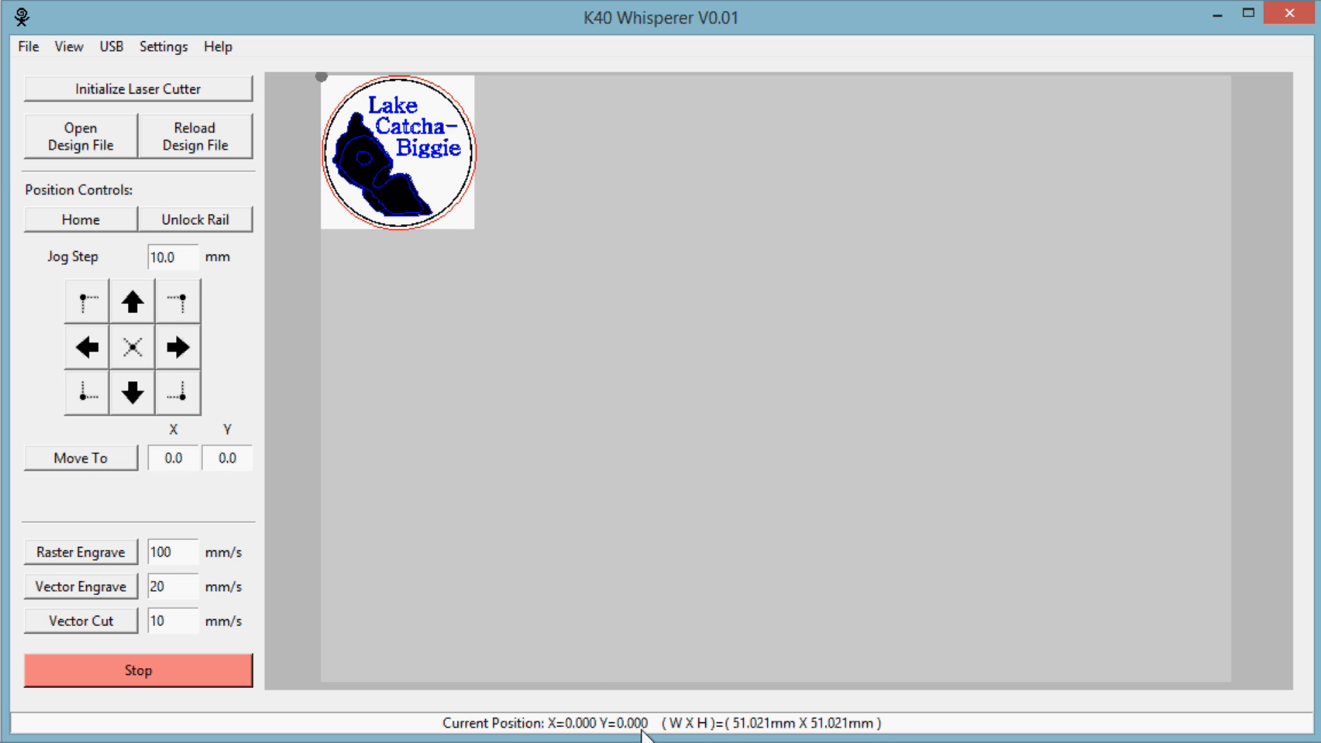
{"action": "mouse_move", "coordinate": [595, 726]}
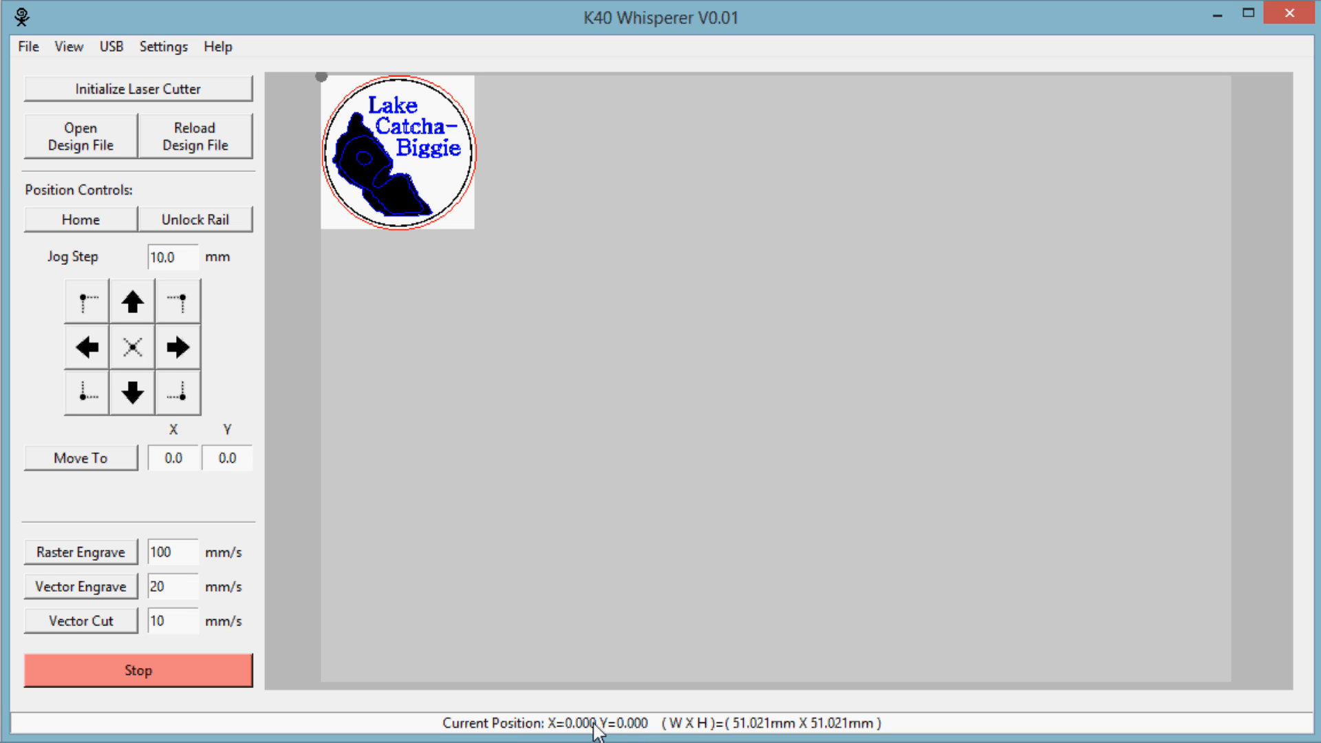
{"action": "mouse_move", "coordinate": [373, 389]}
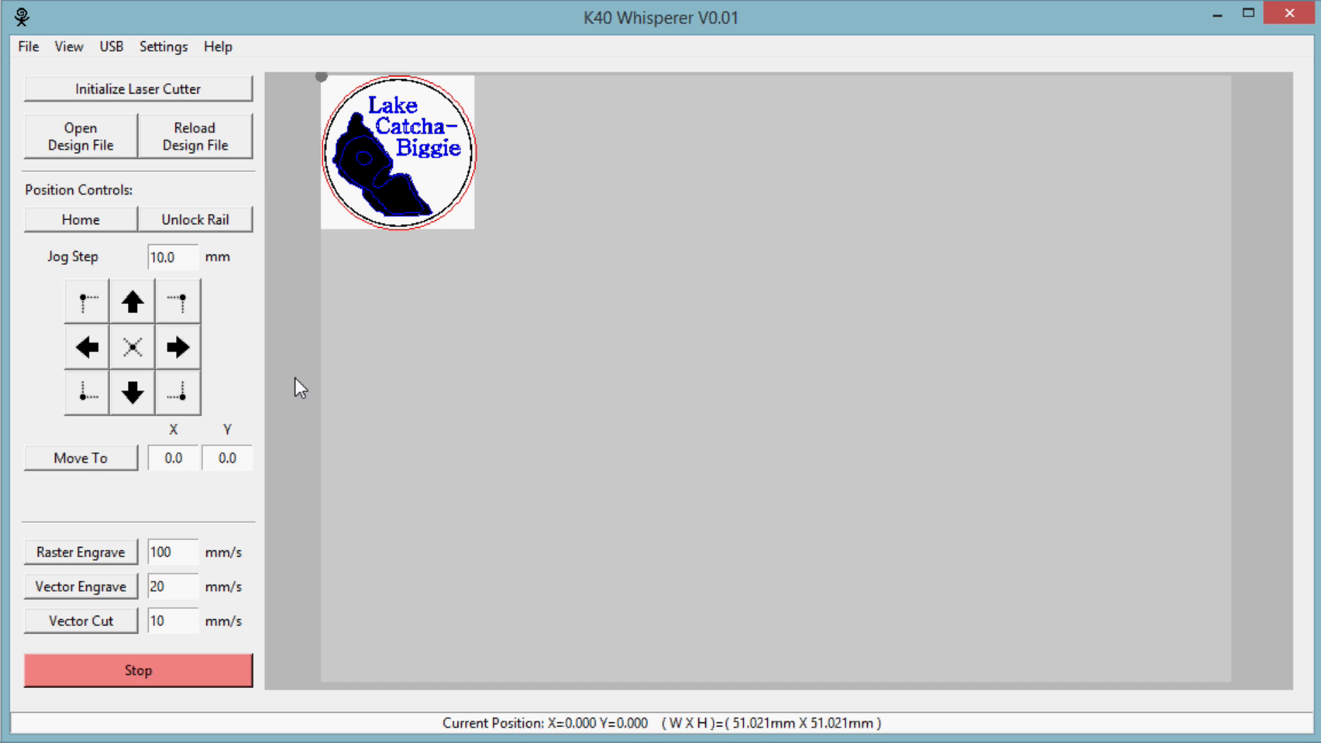
{"action": "mouse_move", "coordinate": [212, 392]}
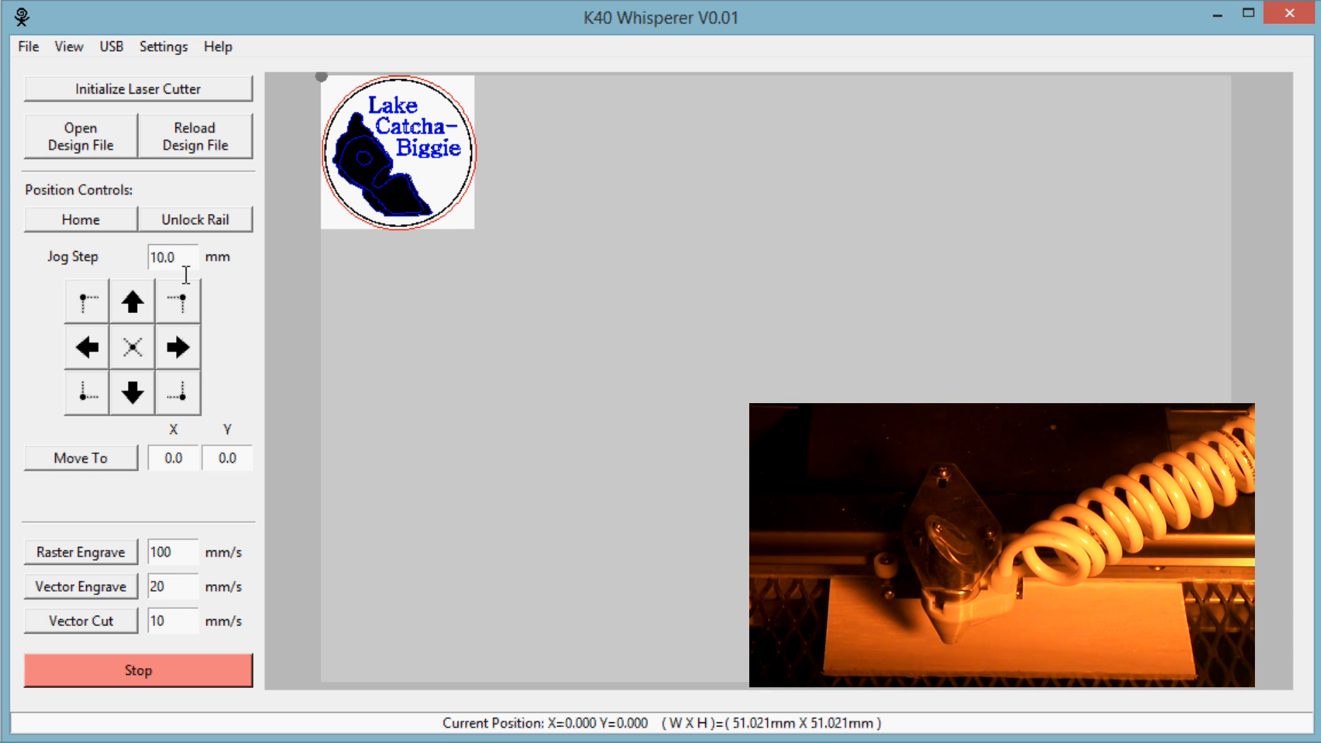
{"action": "mouse_move", "coordinate": [174, 259]}
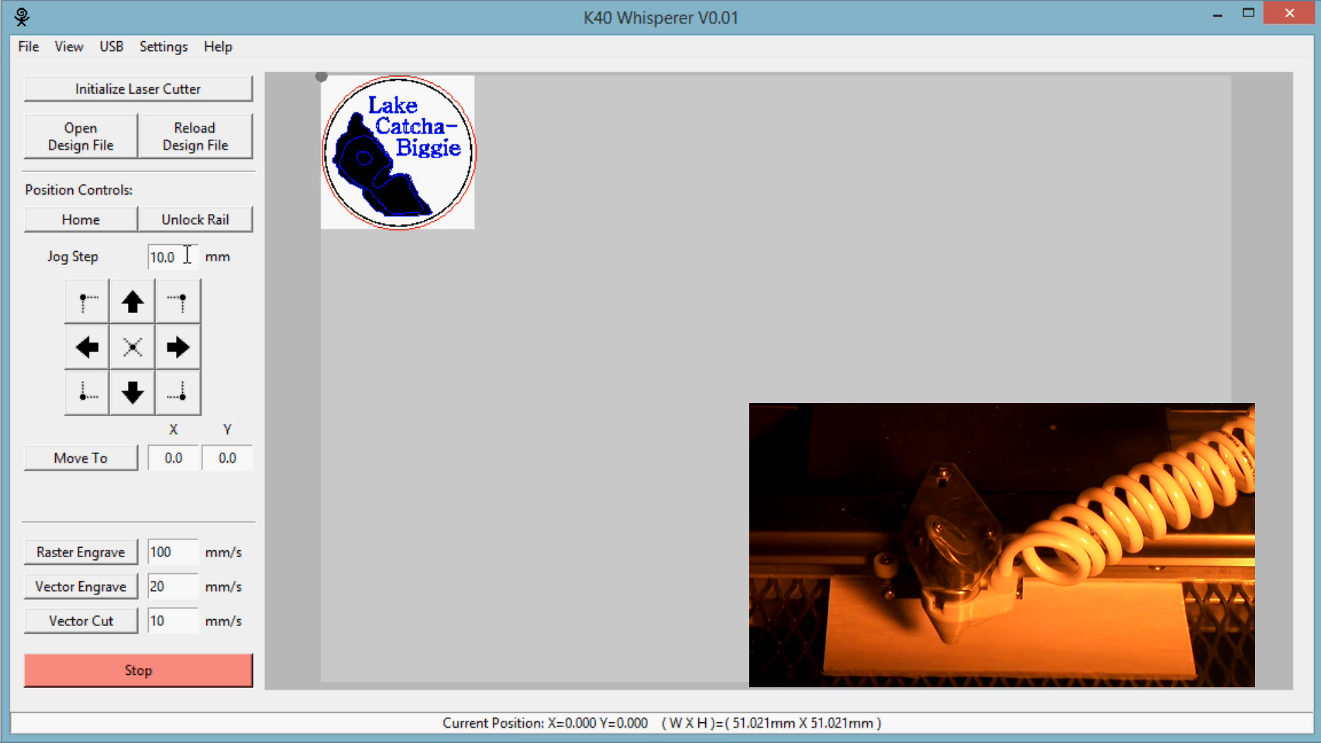
{"action": "mouse_move", "coordinate": [184, 349]}
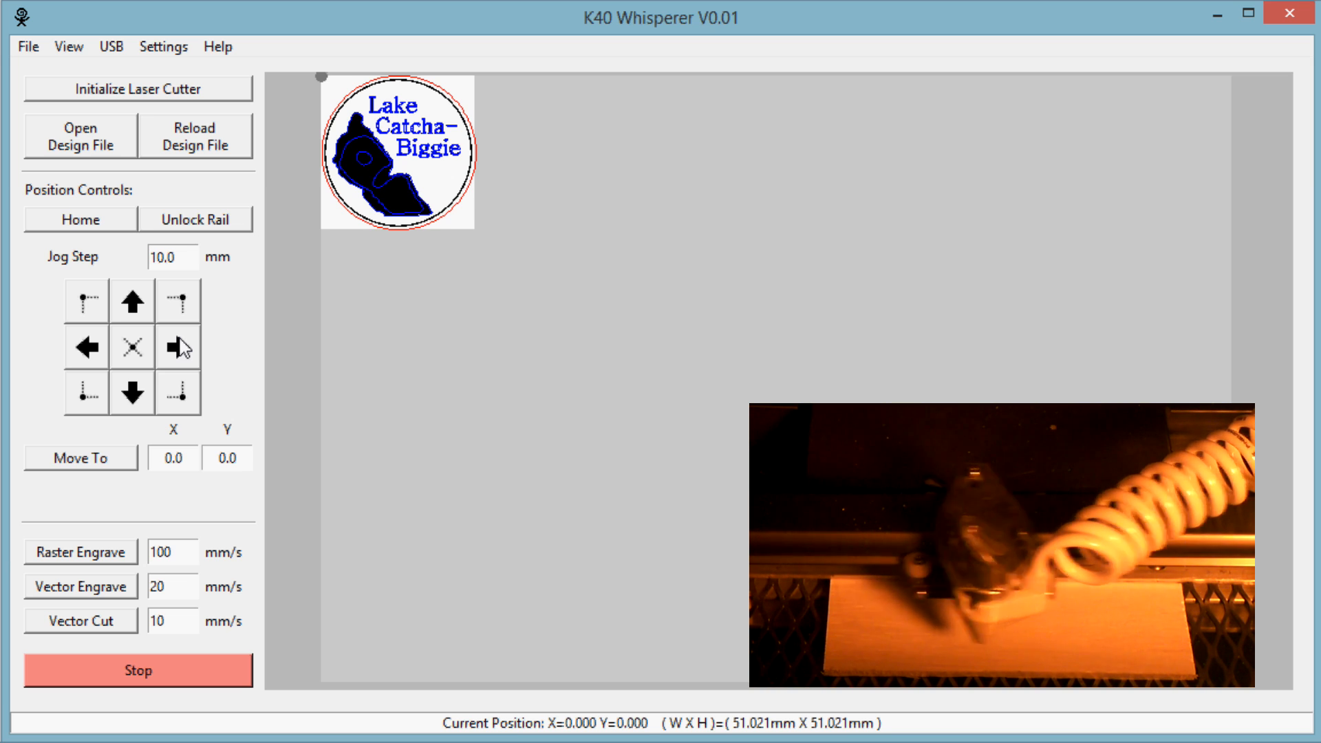
Jog the laser head right, set Jog Step to 25 mm and jog right again to X=45.009.
{"action": "left_click", "coordinate": [182, 347]}
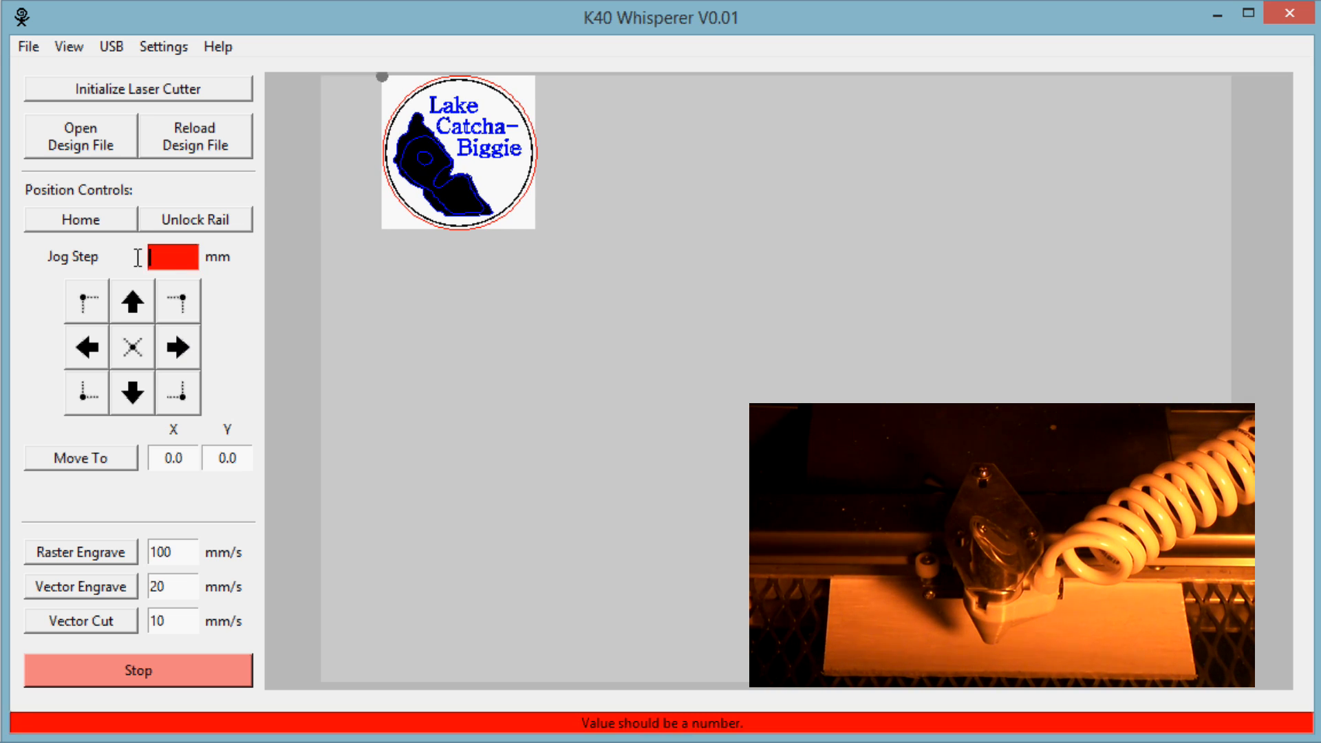
{"action": "type", "text": "25"}
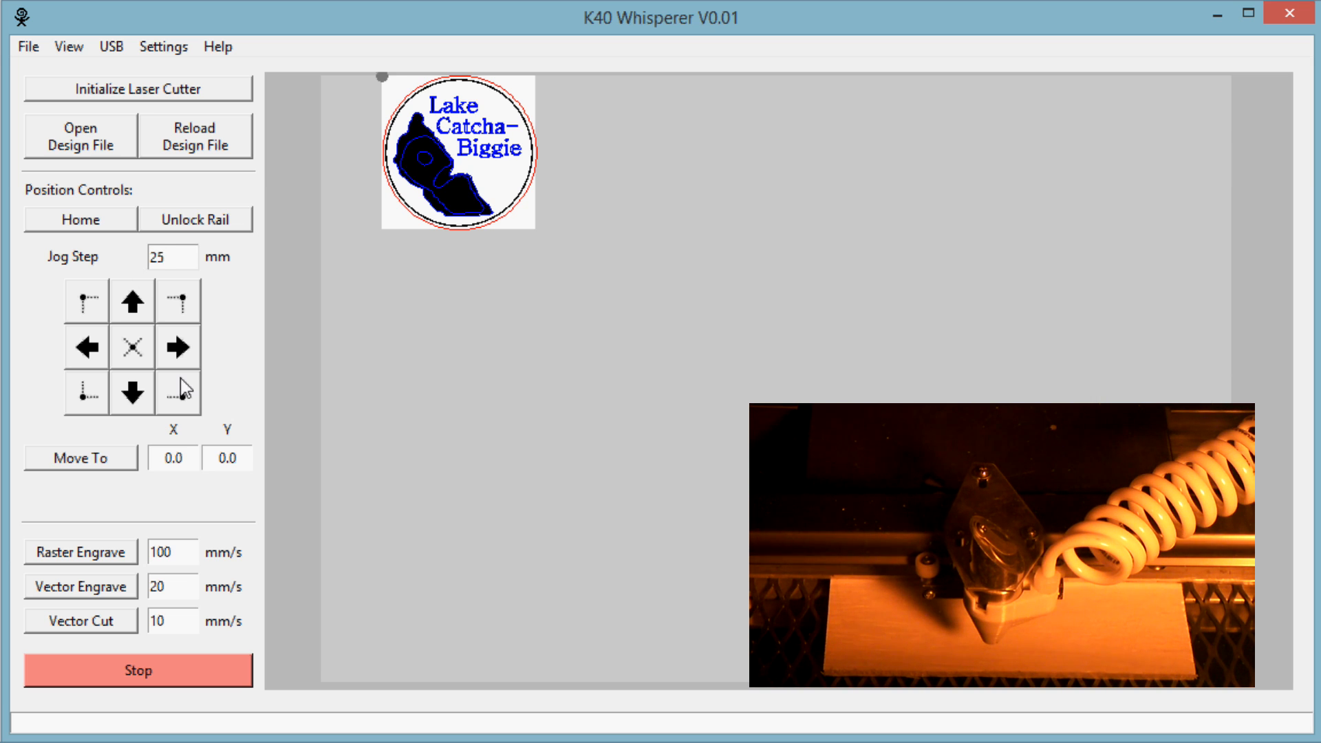
{"action": "left_click", "coordinate": [176, 347]}
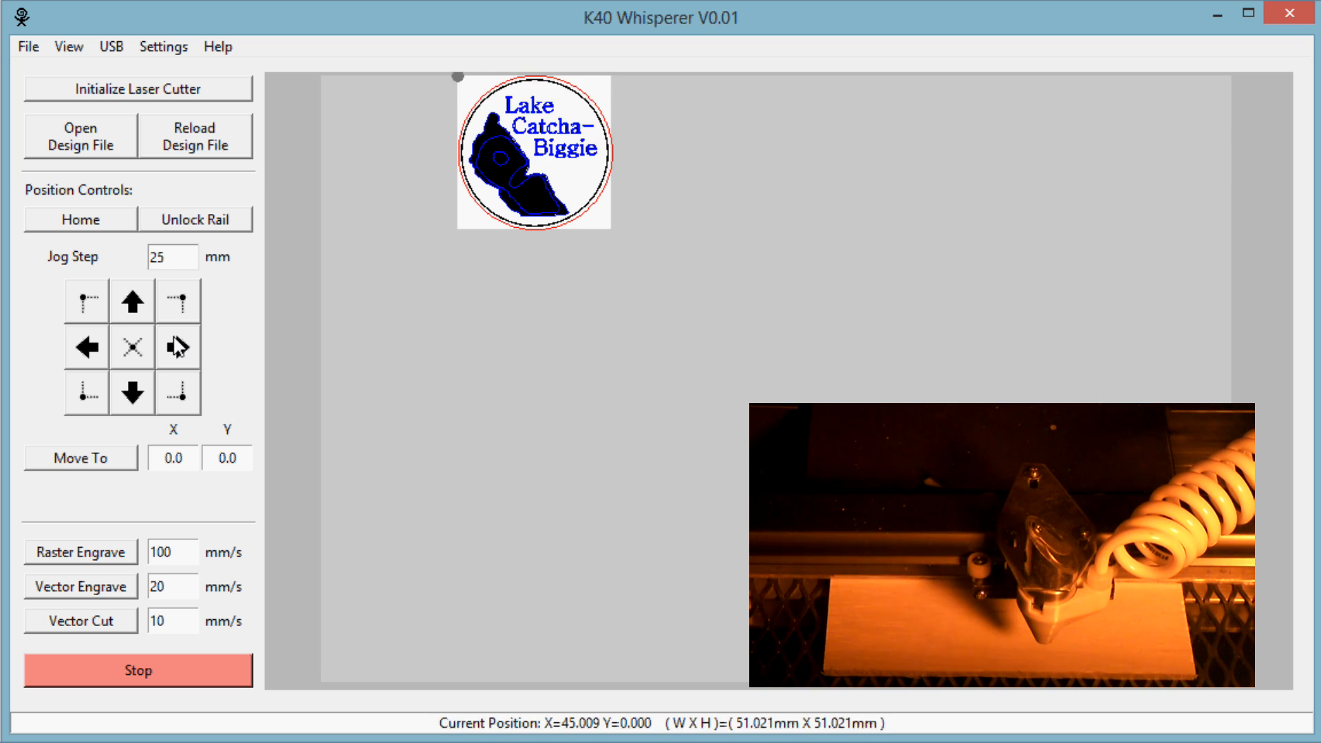
{"action": "left_click", "coordinate": [165, 258]}
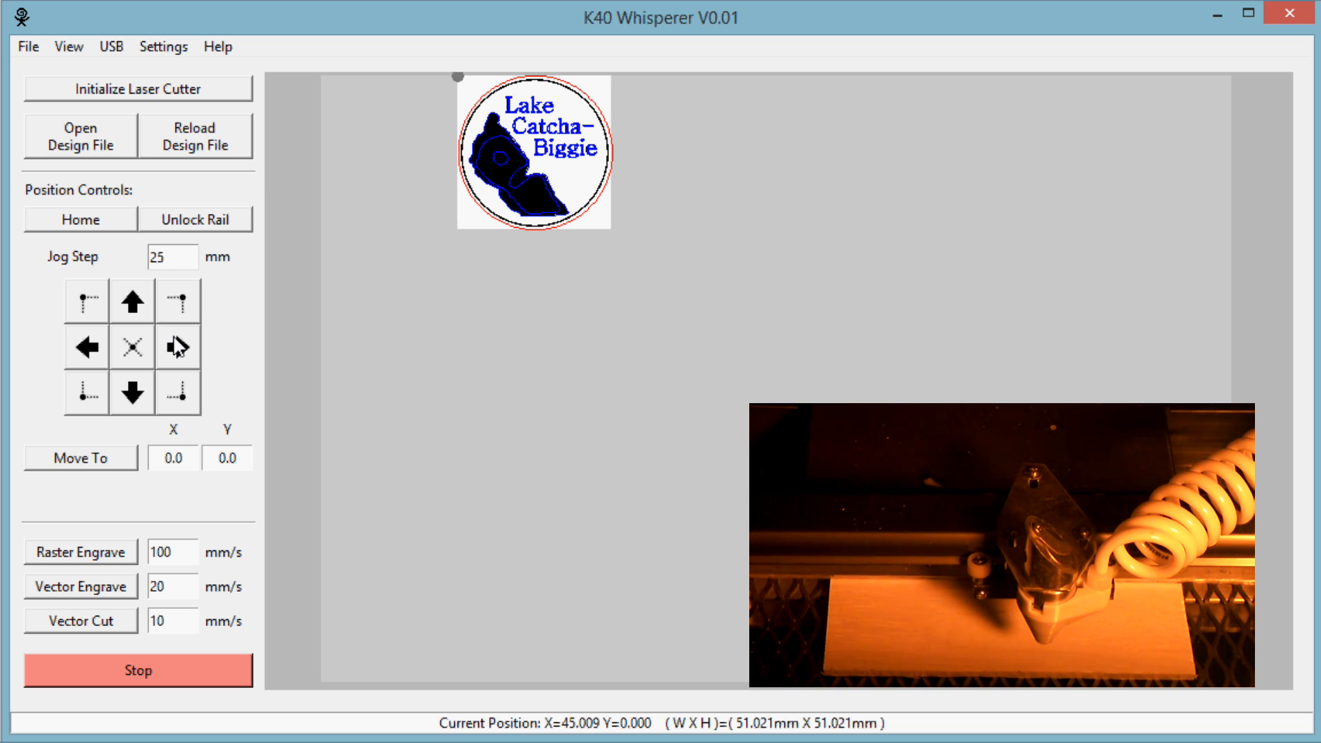
{"action": "left_click", "coordinate": [169, 258]}
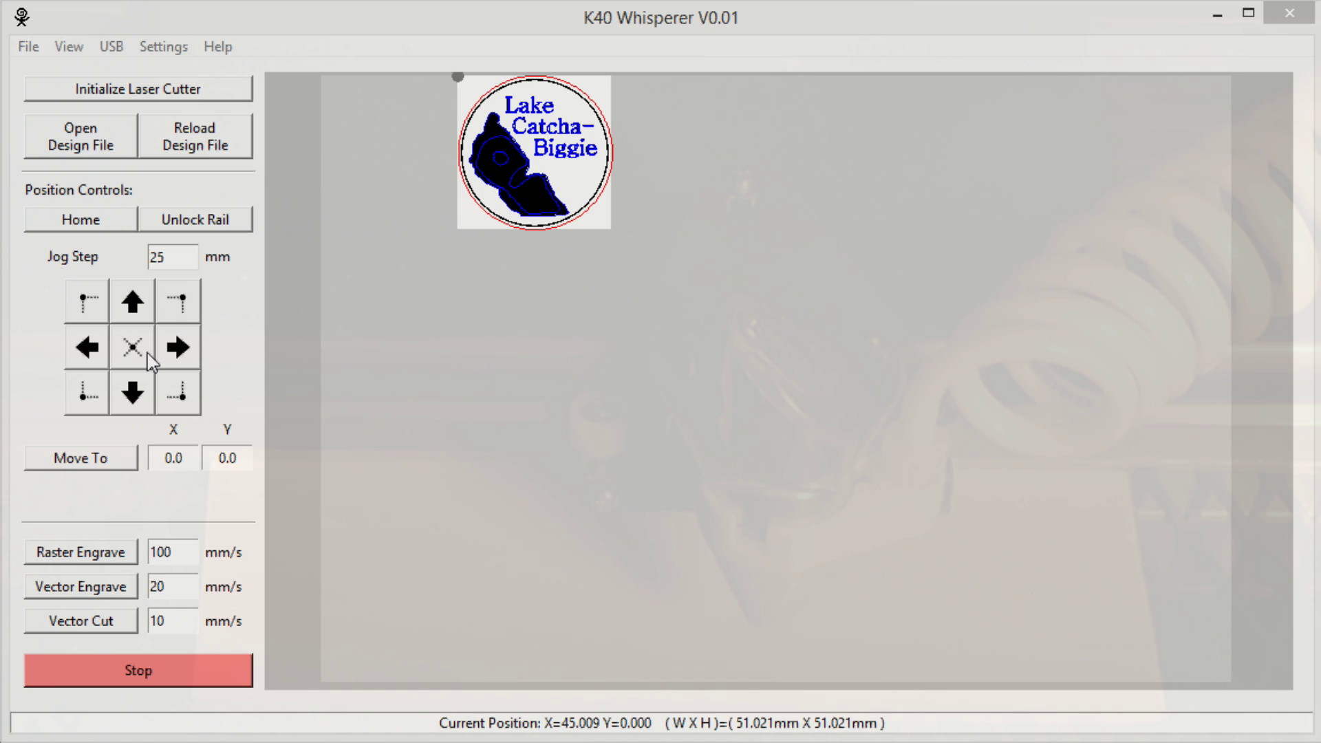
{"action": "mouse_move", "coordinate": [187, 393]}
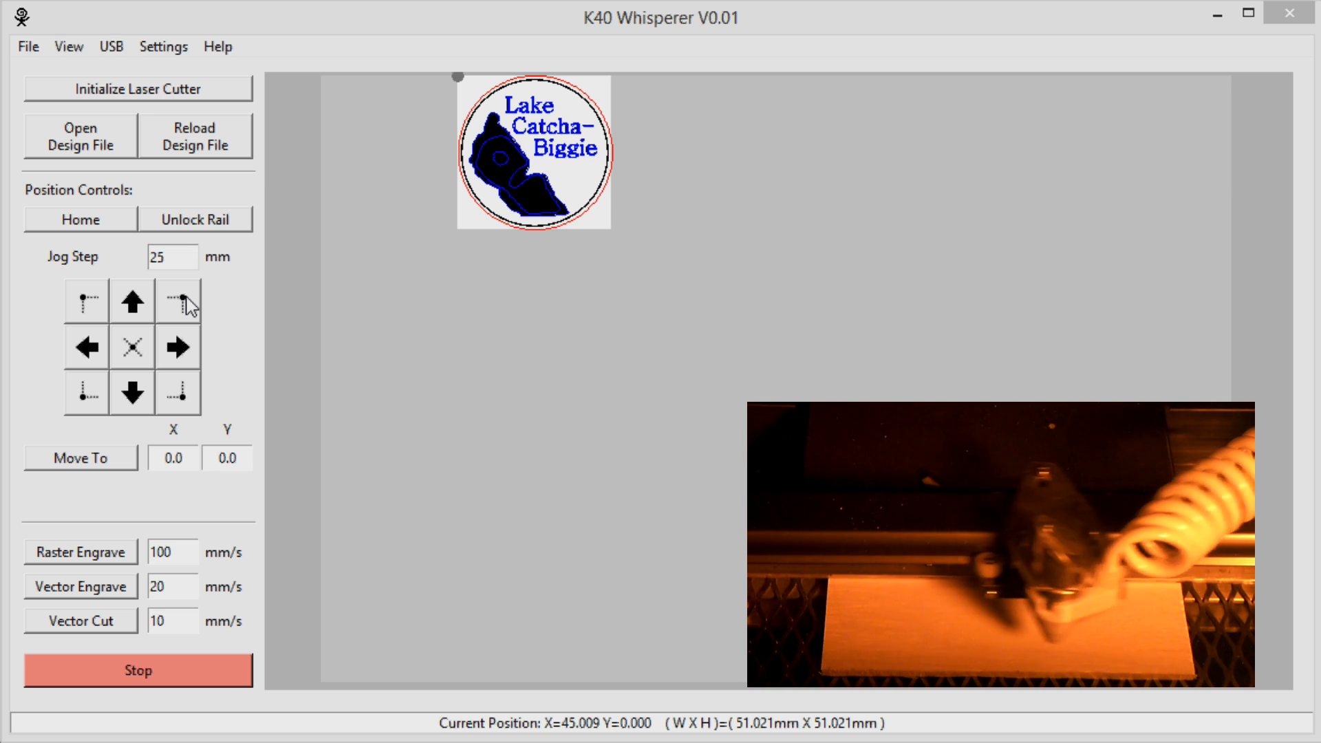
{"action": "left_click", "coordinate": [176, 300]}
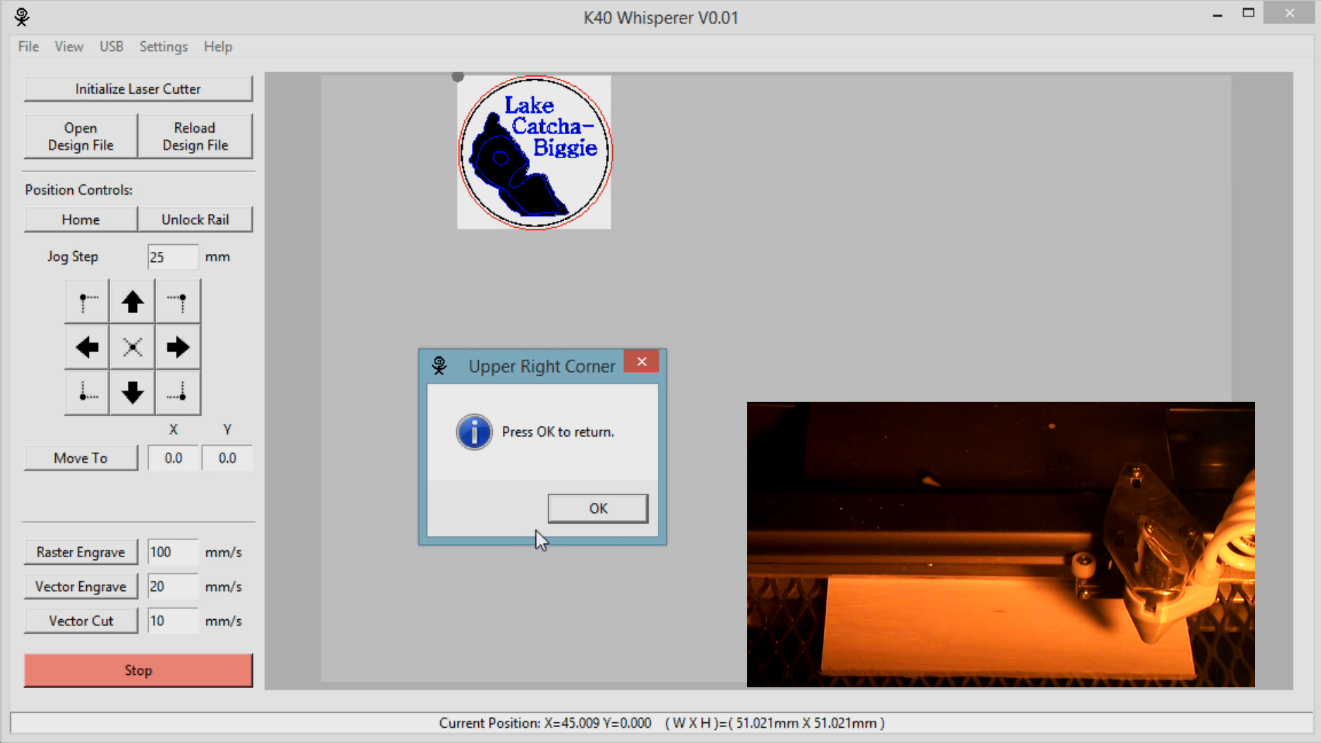
{"action": "left_click", "coordinate": [597, 507]}
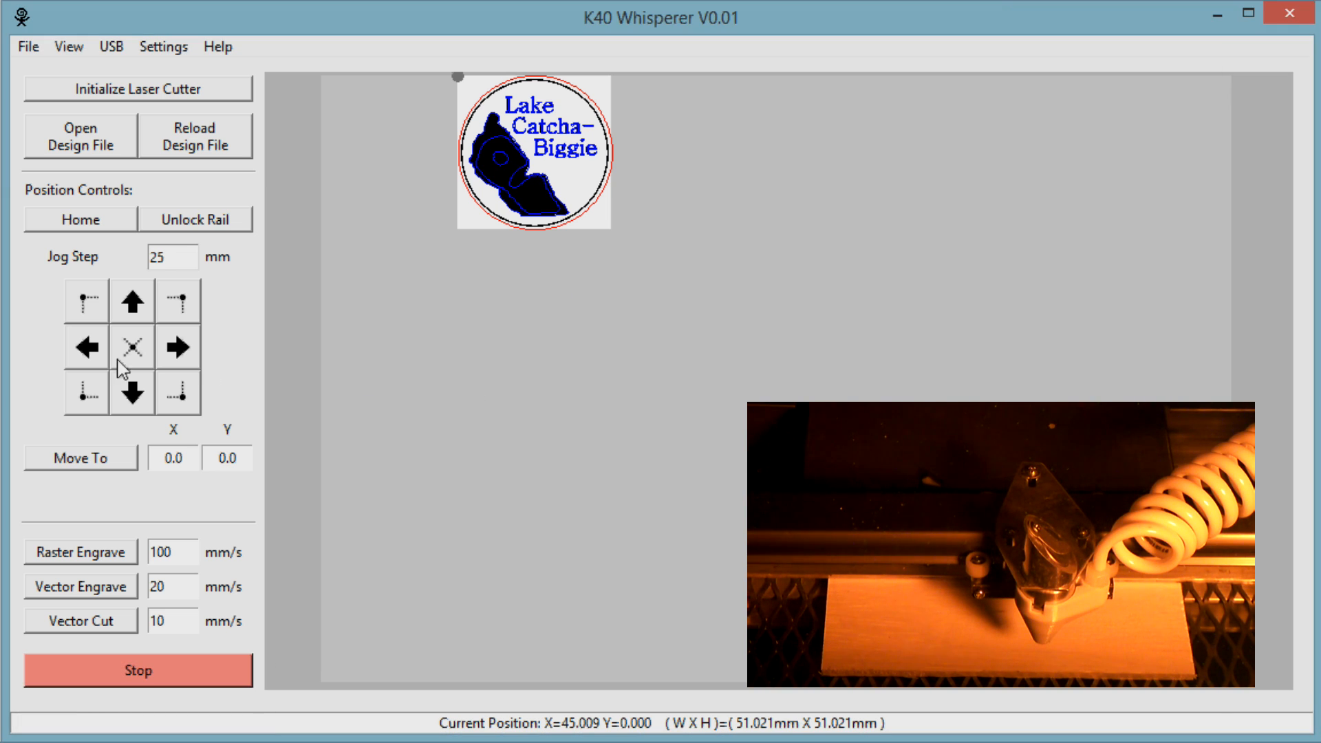
{"action": "left_click", "coordinate": [131, 344]}
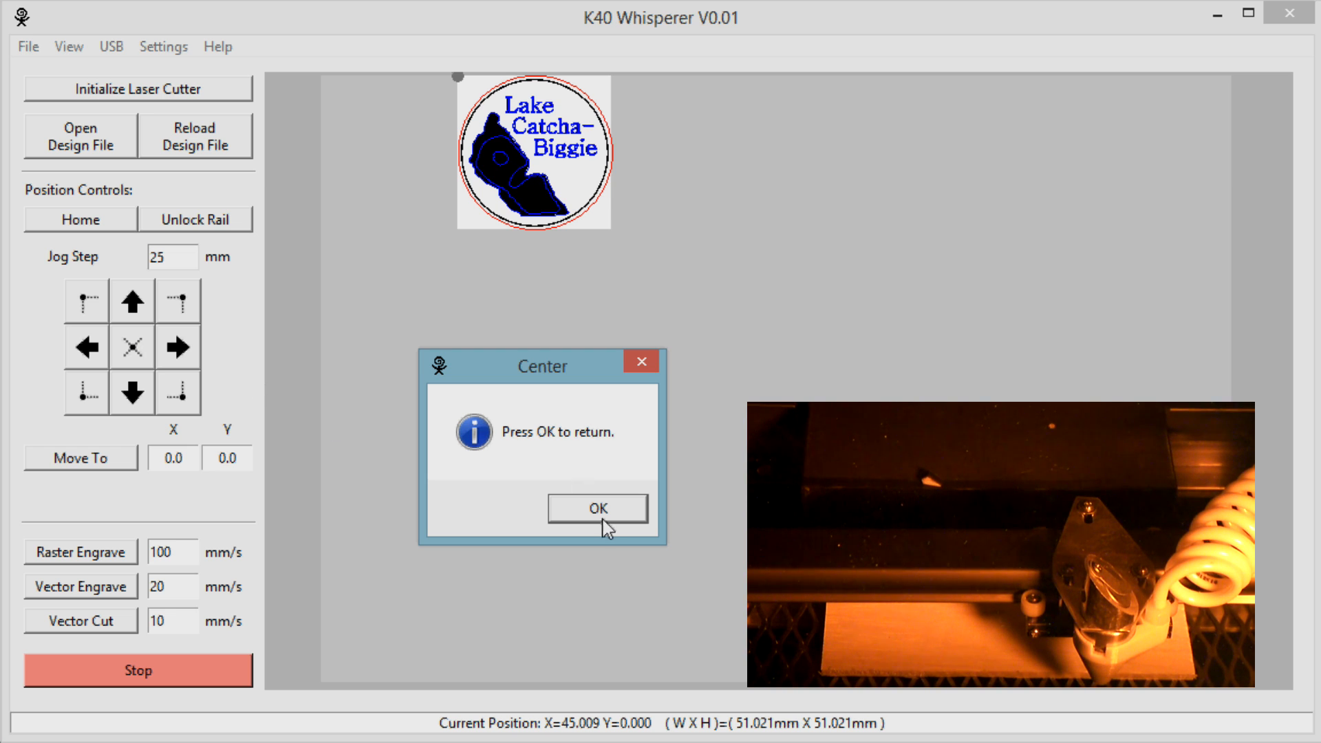
{"action": "left_click", "coordinate": [598, 508]}
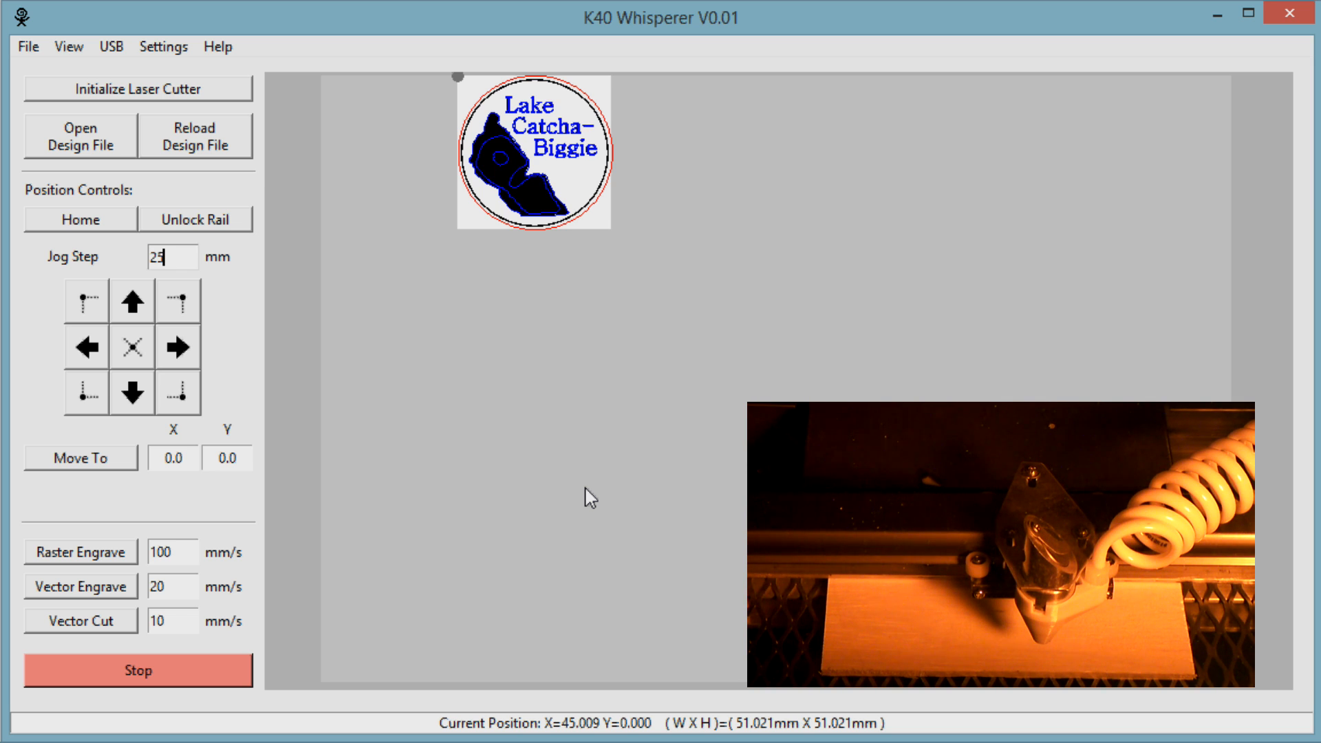
{"action": "mouse_move", "coordinate": [791, 388]}
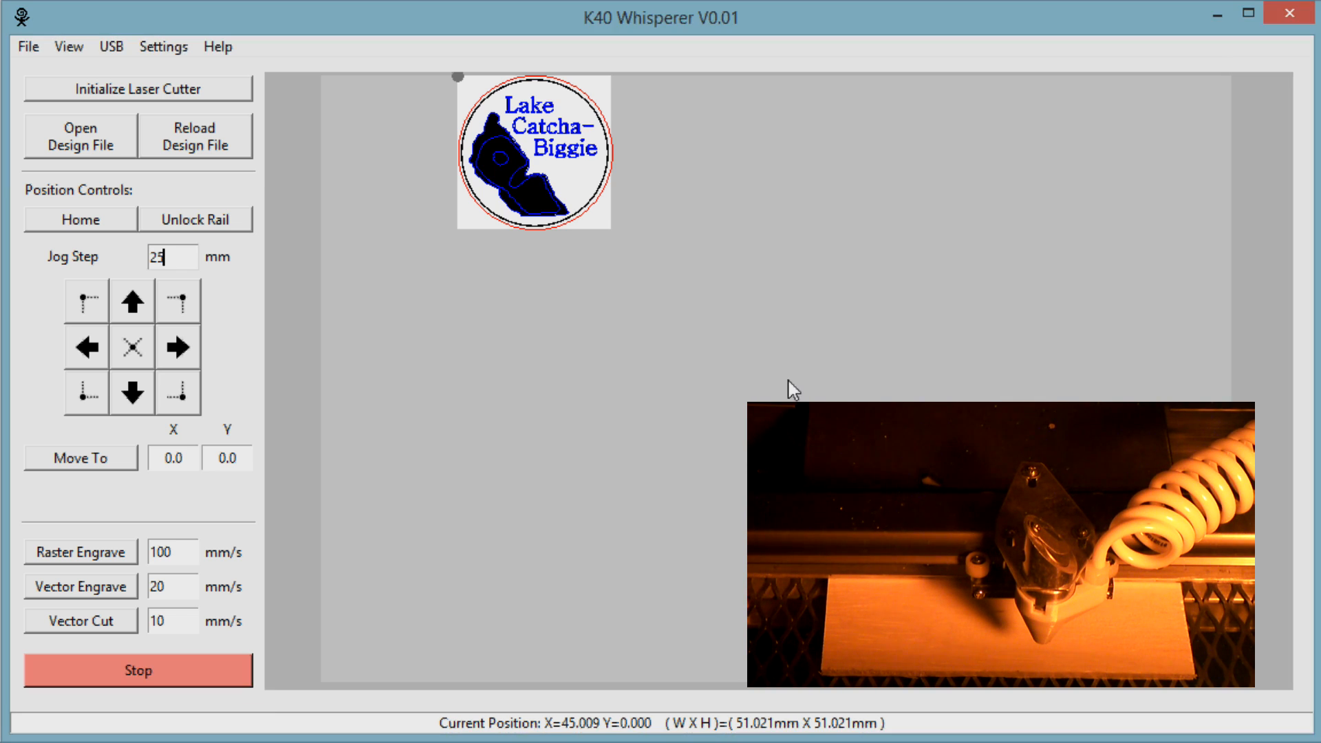
{"action": "mouse_move", "coordinate": [992, 386]}
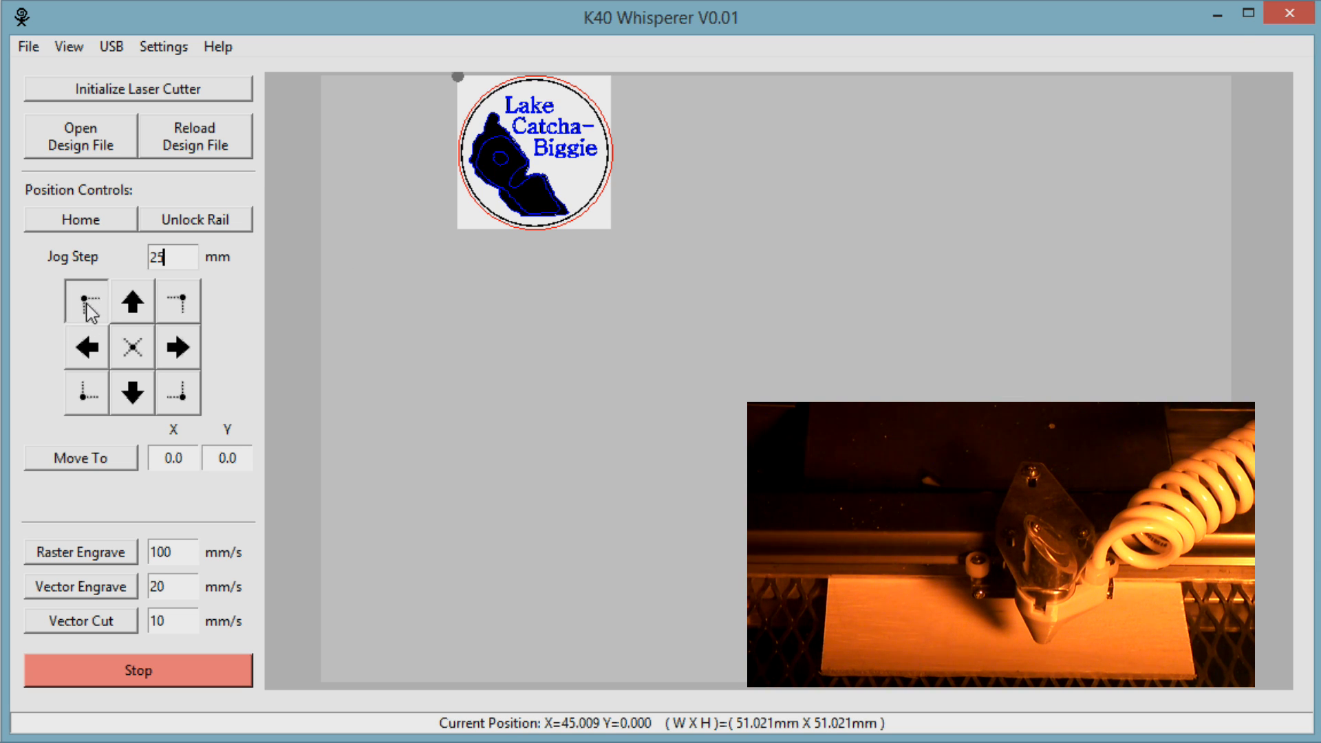
{"action": "left_click", "coordinate": [82, 302]}
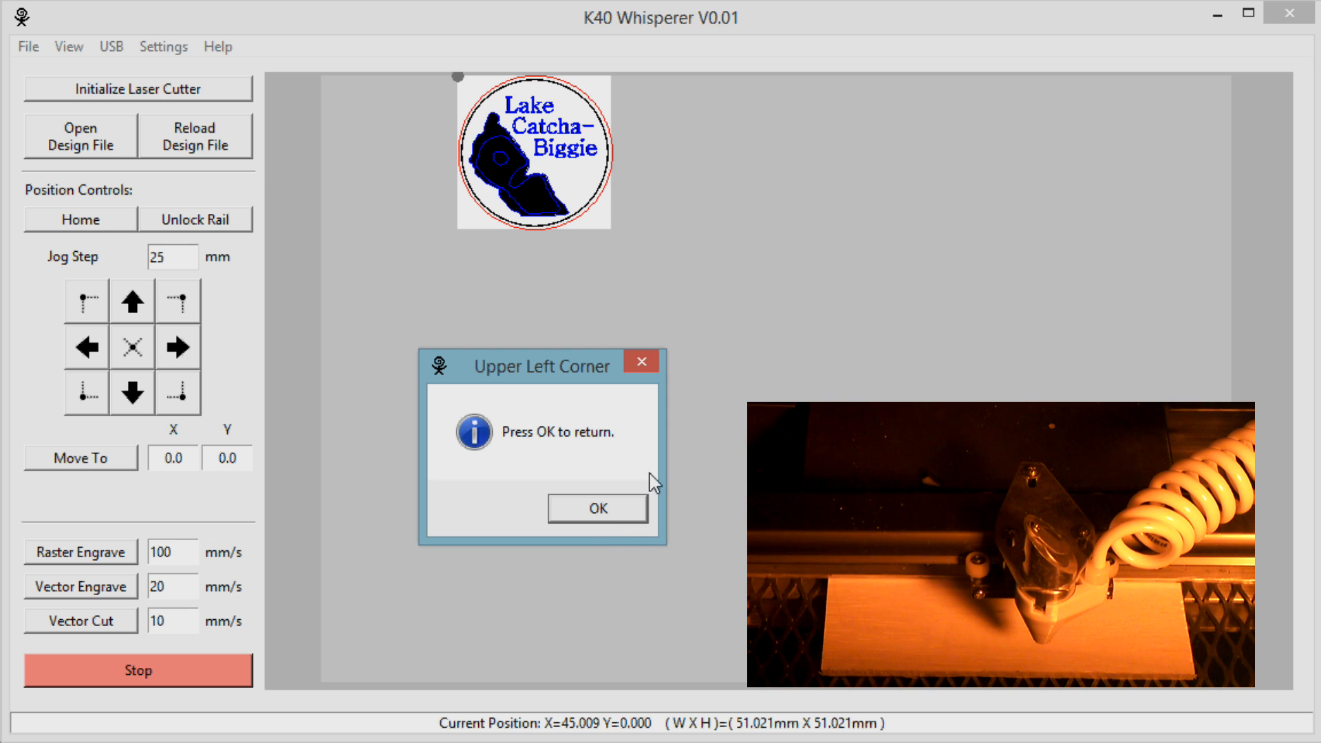
{"action": "left_click", "coordinate": [598, 509]}
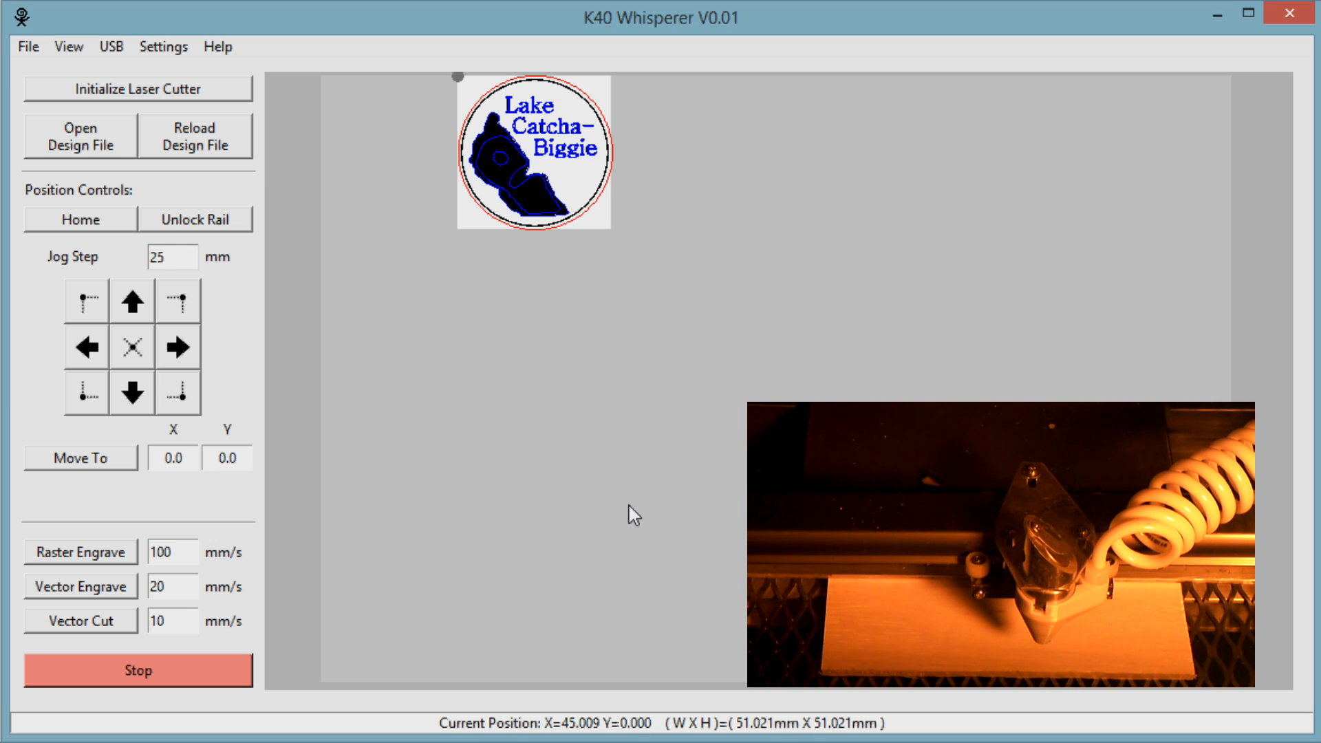
{"action": "mouse_move", "coordinate": [503, 455]}
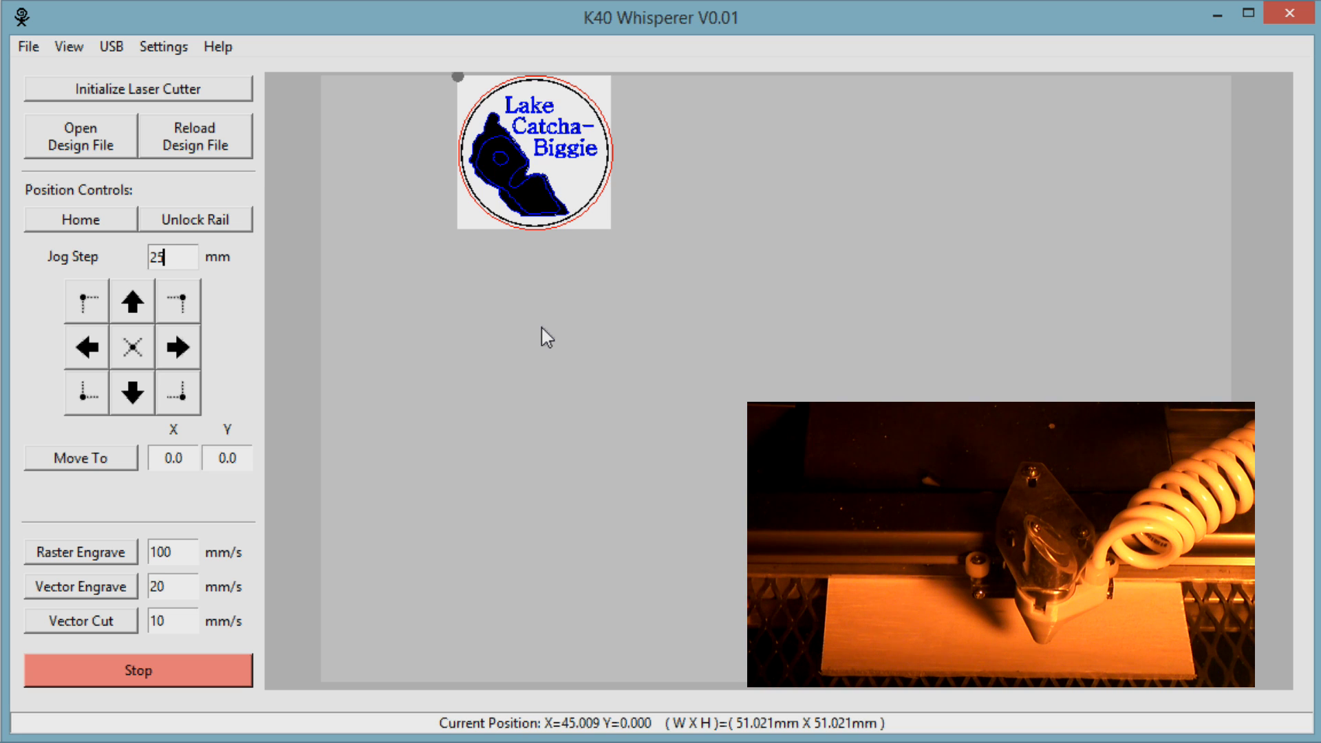
{"action": "mouse_move", "coordinate": [104, 481]}
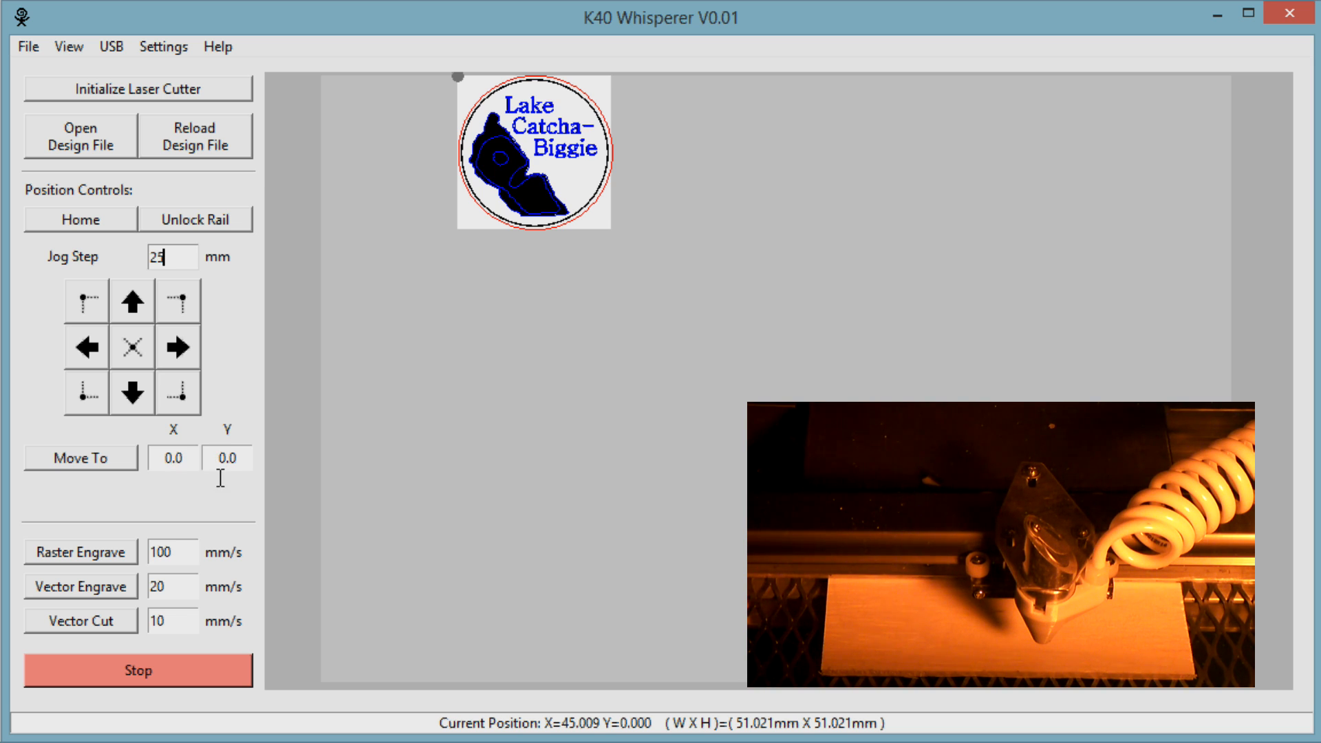
{"action": "mouse_move", "coordinate": [209, 502]}
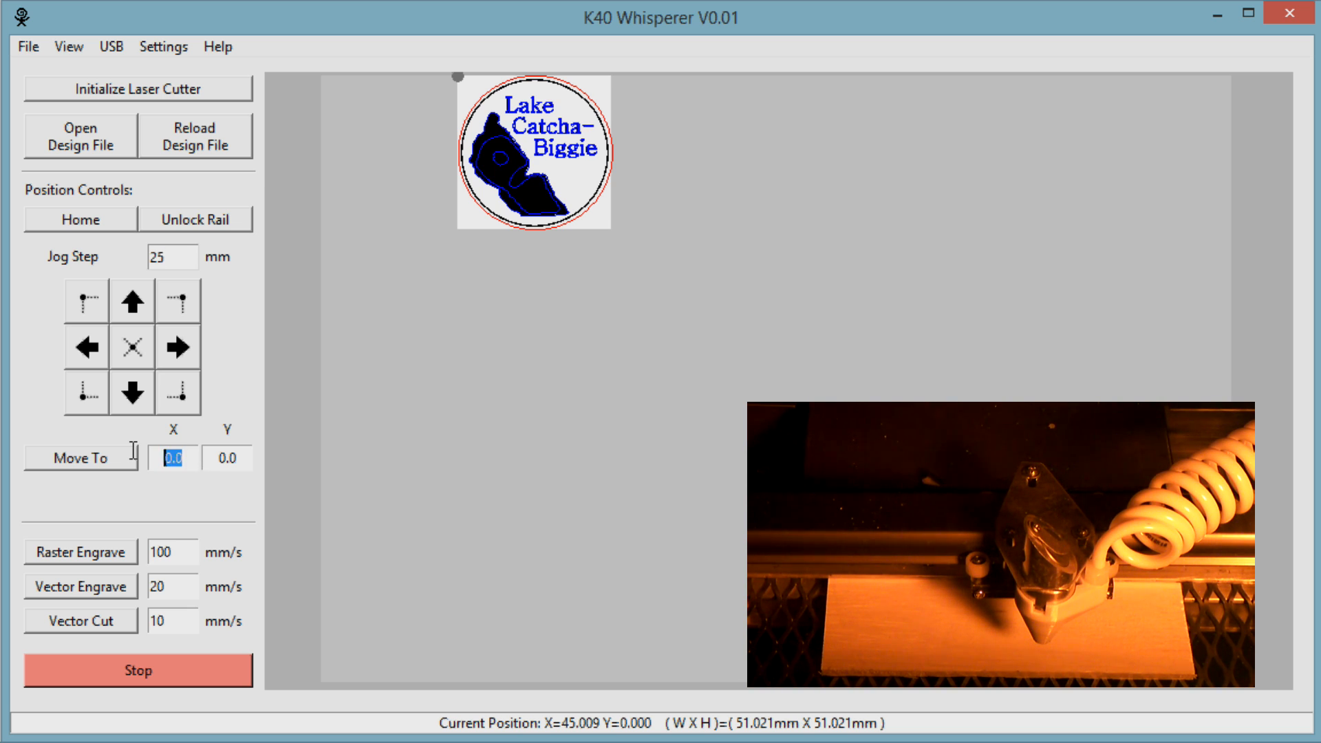
Move the laser head to X 25, Y -25 mm with Move To.
{"action": "type", "text": "25"}
{"action": "left_click", "coordinate": [227, 458]}
{"action": "type", "text": "0"}
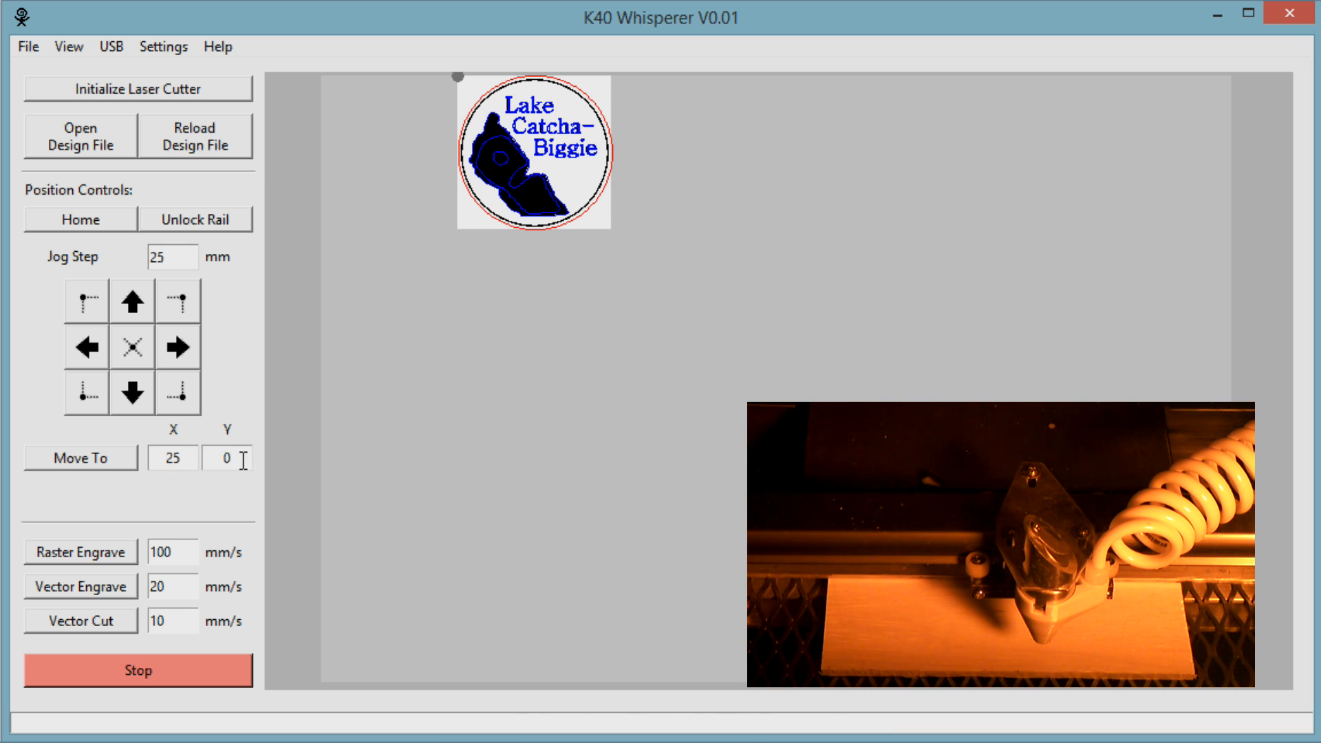
{"action": "type", "text": "25"}
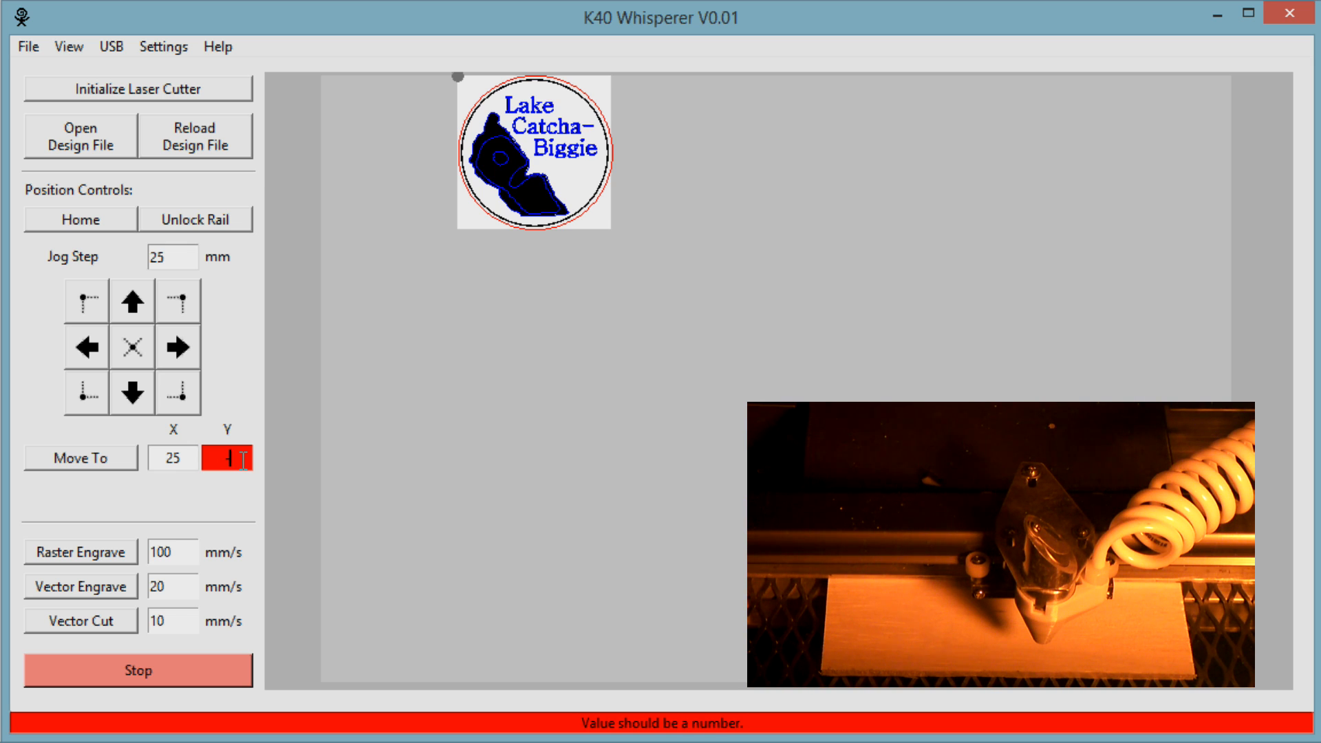
{"action": "type", "text": "-25"}
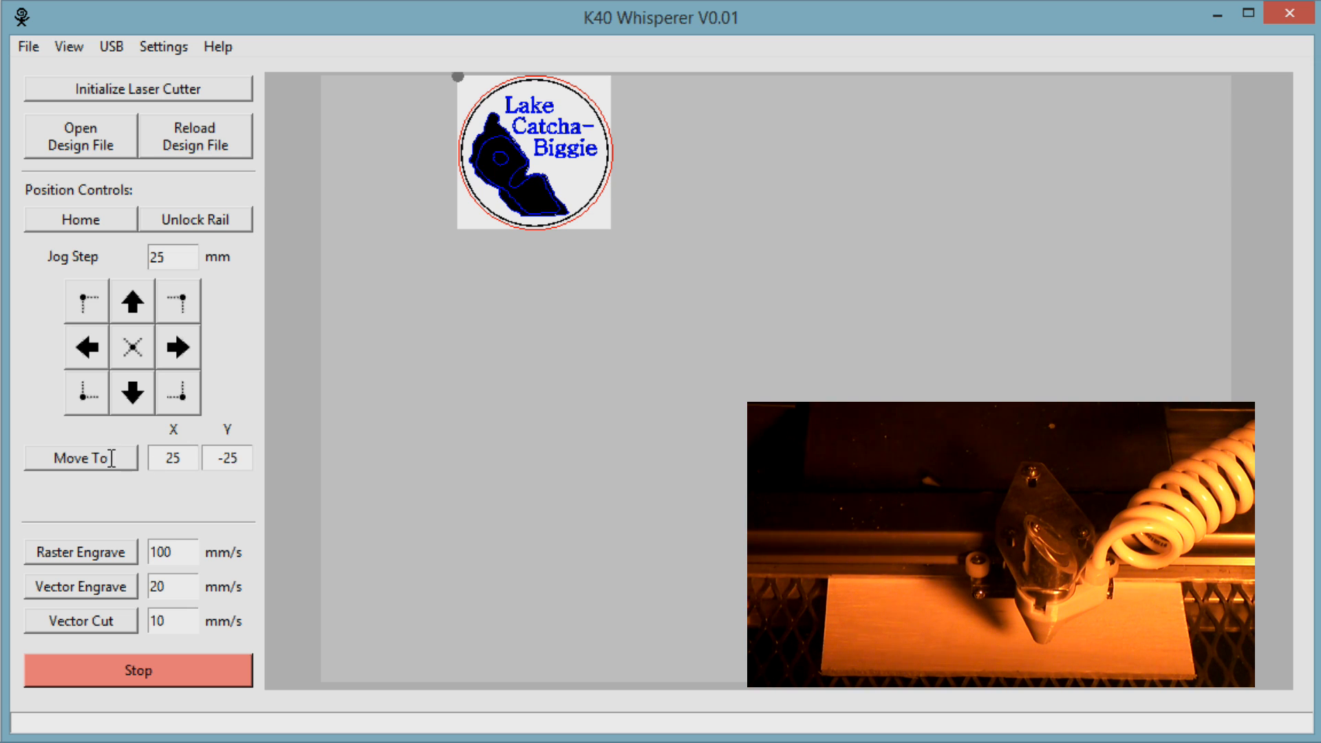
{"action": "left_click", "coordinate": [81, 458]}
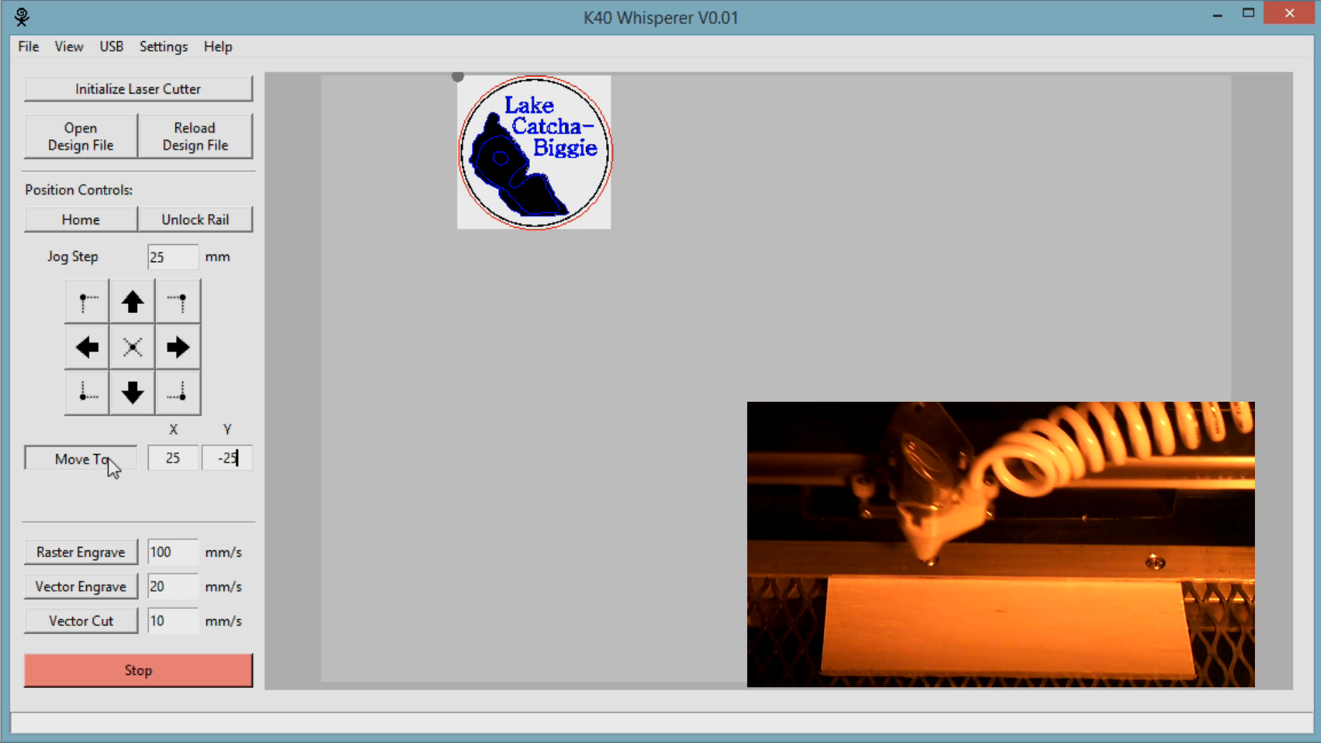
{"action": "left_click", "coordinate": [80, 460]}
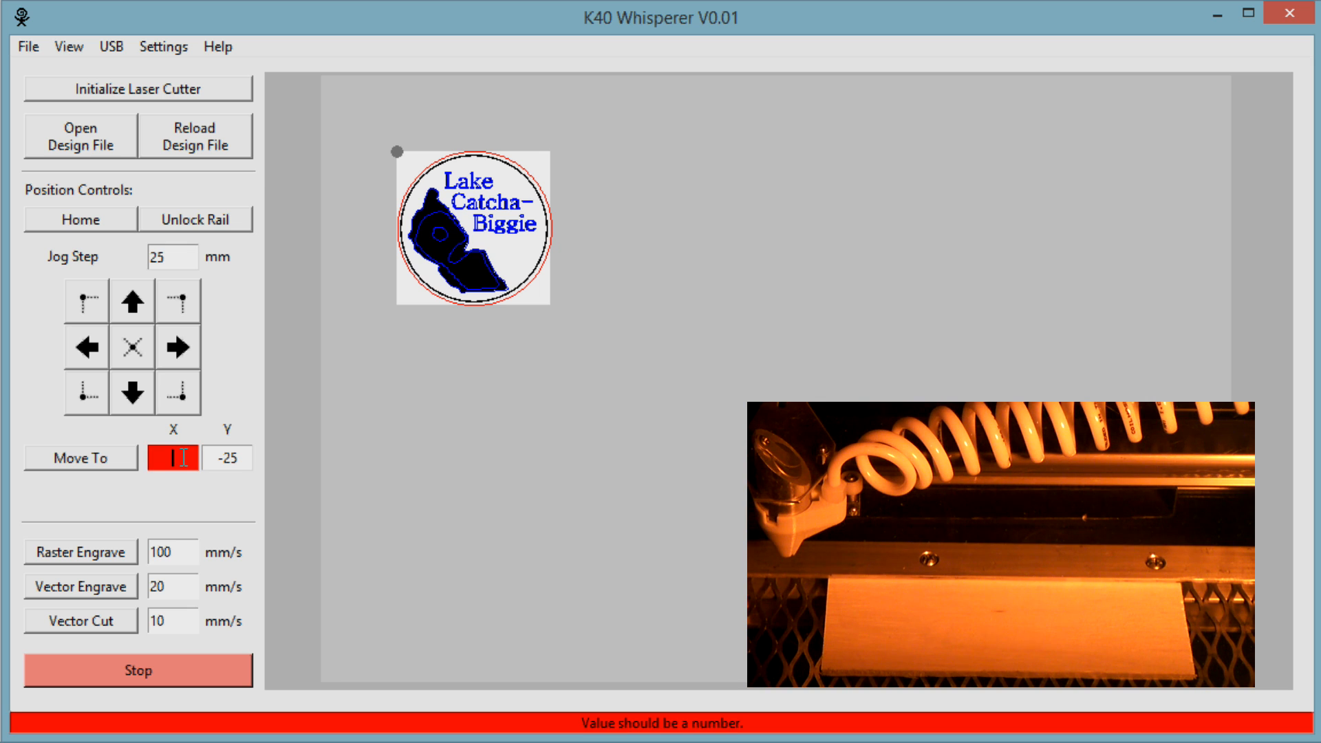
Move the laser head on to X 40, then X 50 at Y -25 mm.
{"action": "type", "text": "40"}
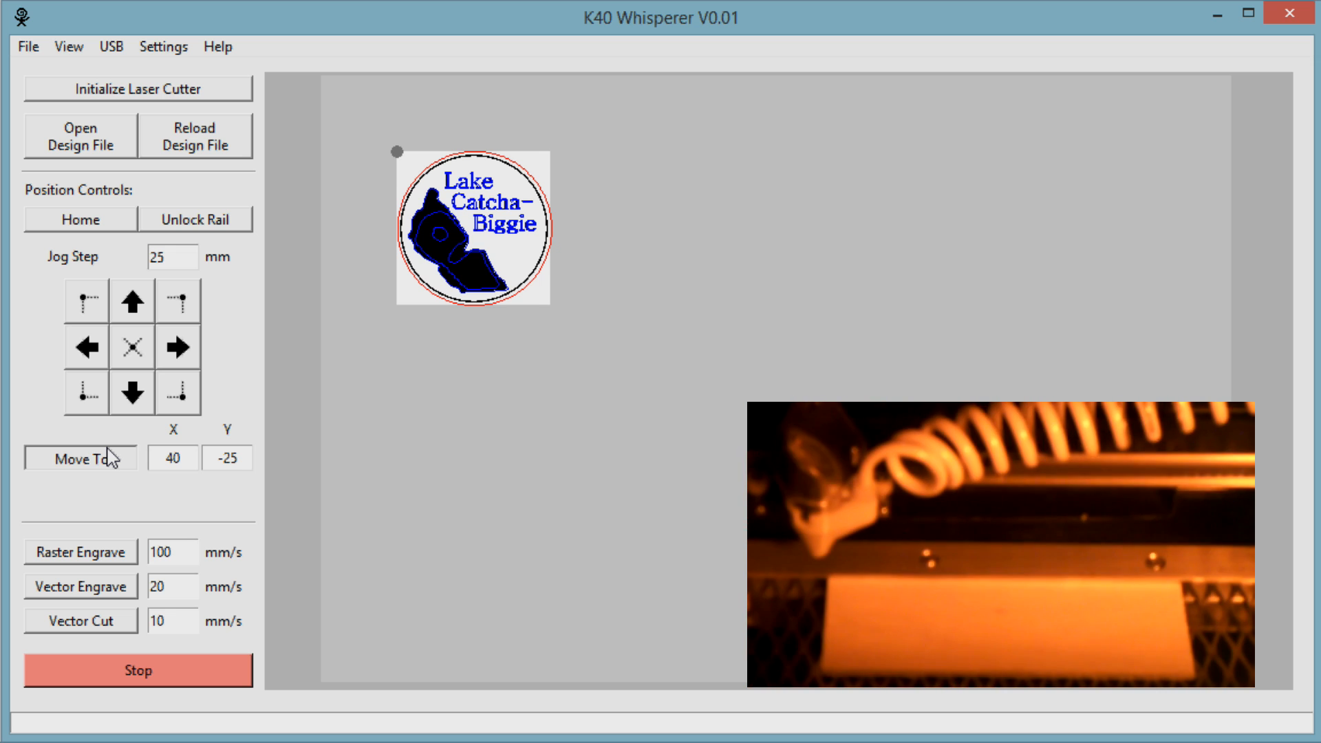
{"action": "left_click", "coordinate": [80, 460]}
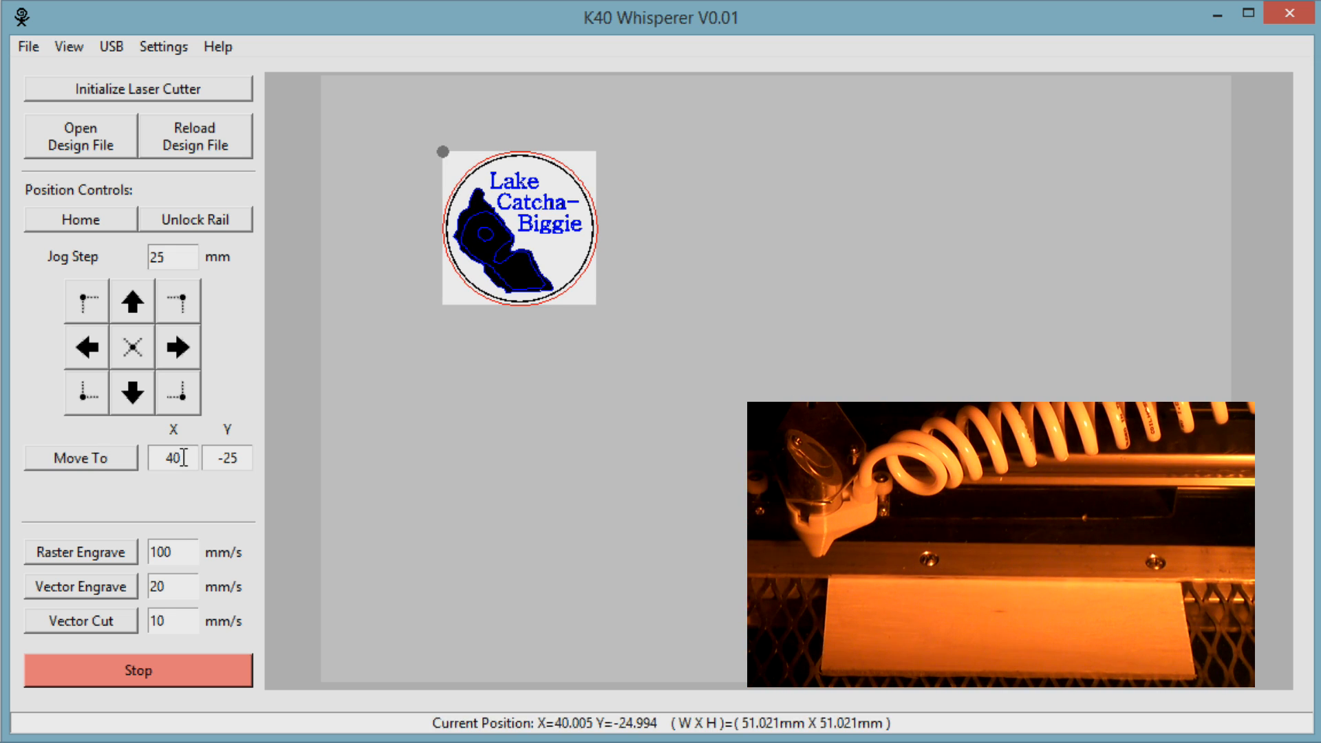
{"action": "type", "text": "50"}
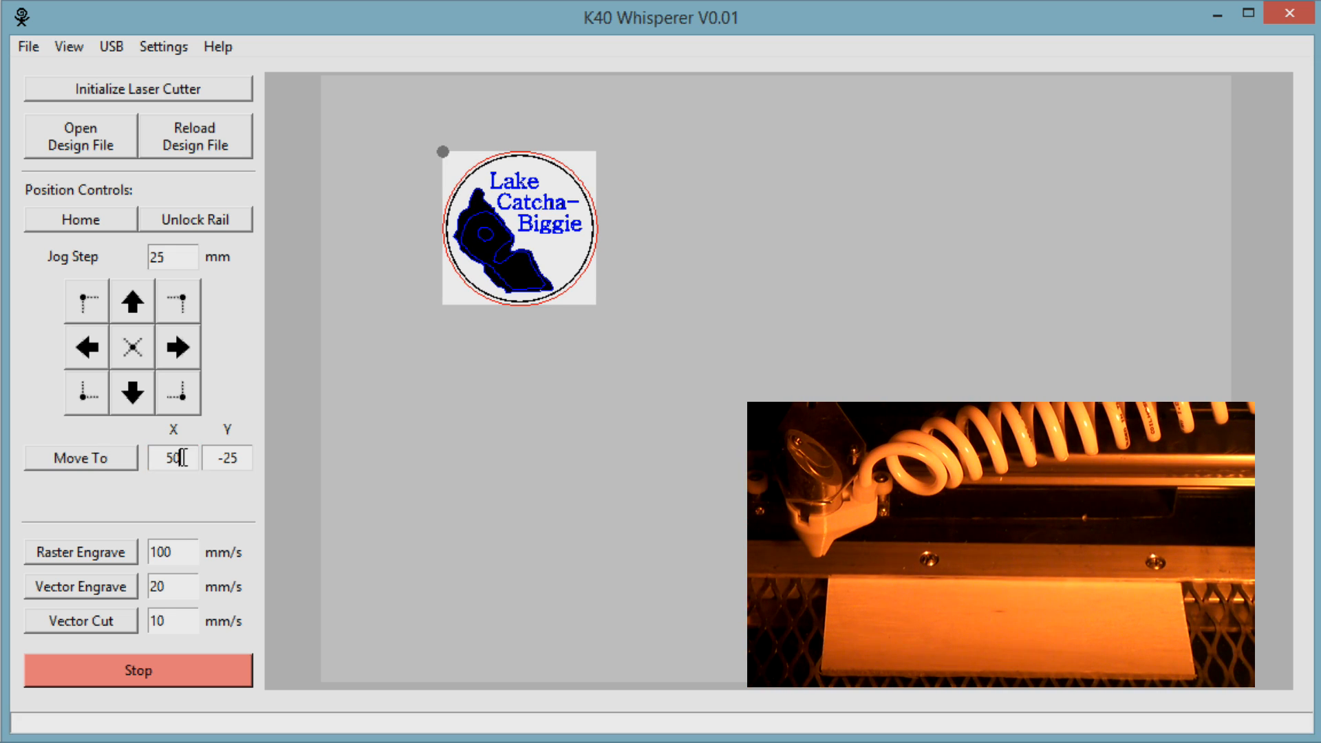
{"action": "left_click", "coordinate": [79, 459]}
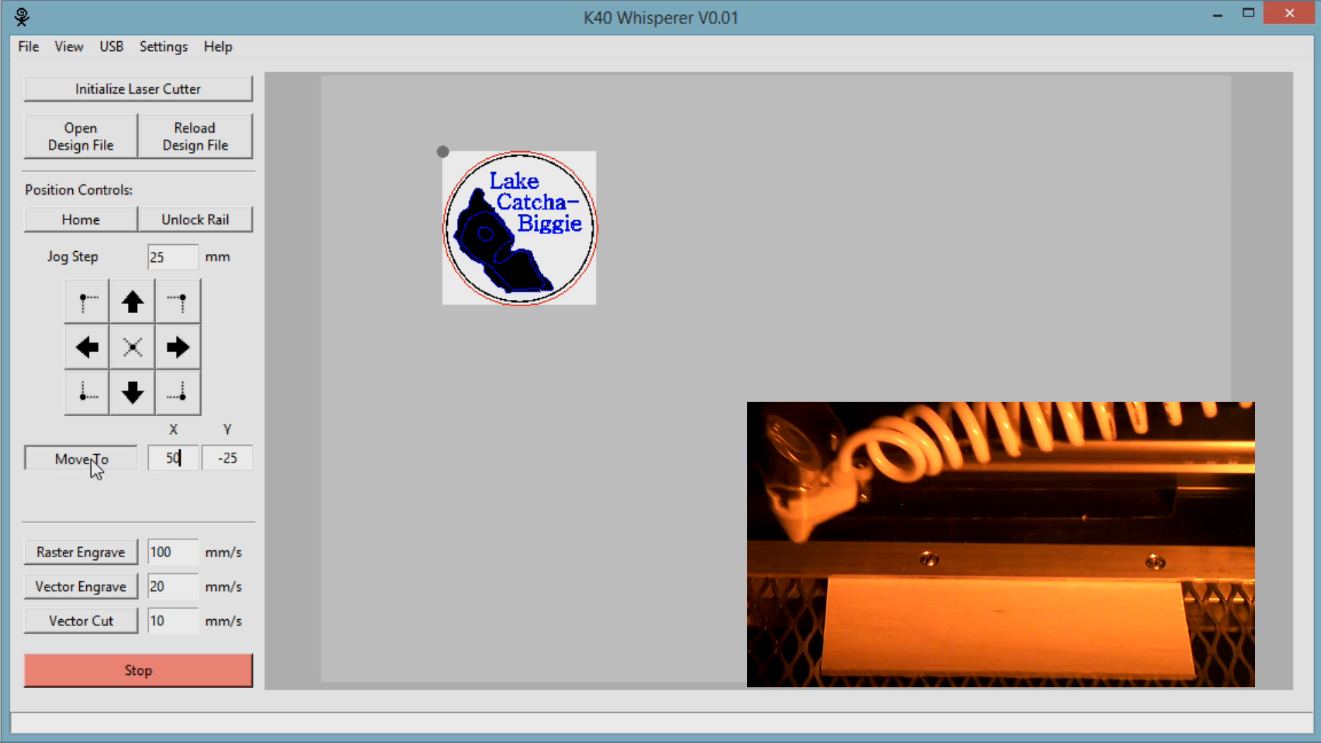
{"action": "left_click", "coordinate": [79, 458]}
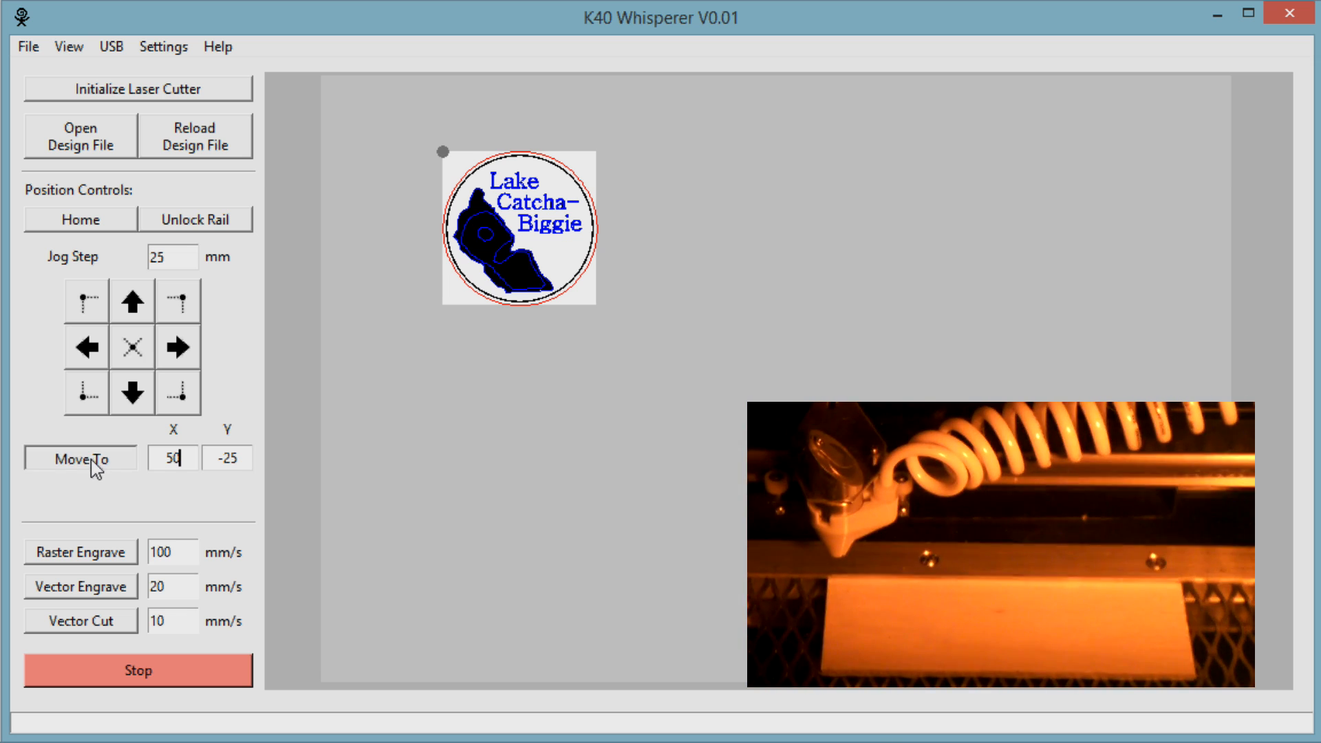
{"action": "left_click", "coordinate": [79, 458]}
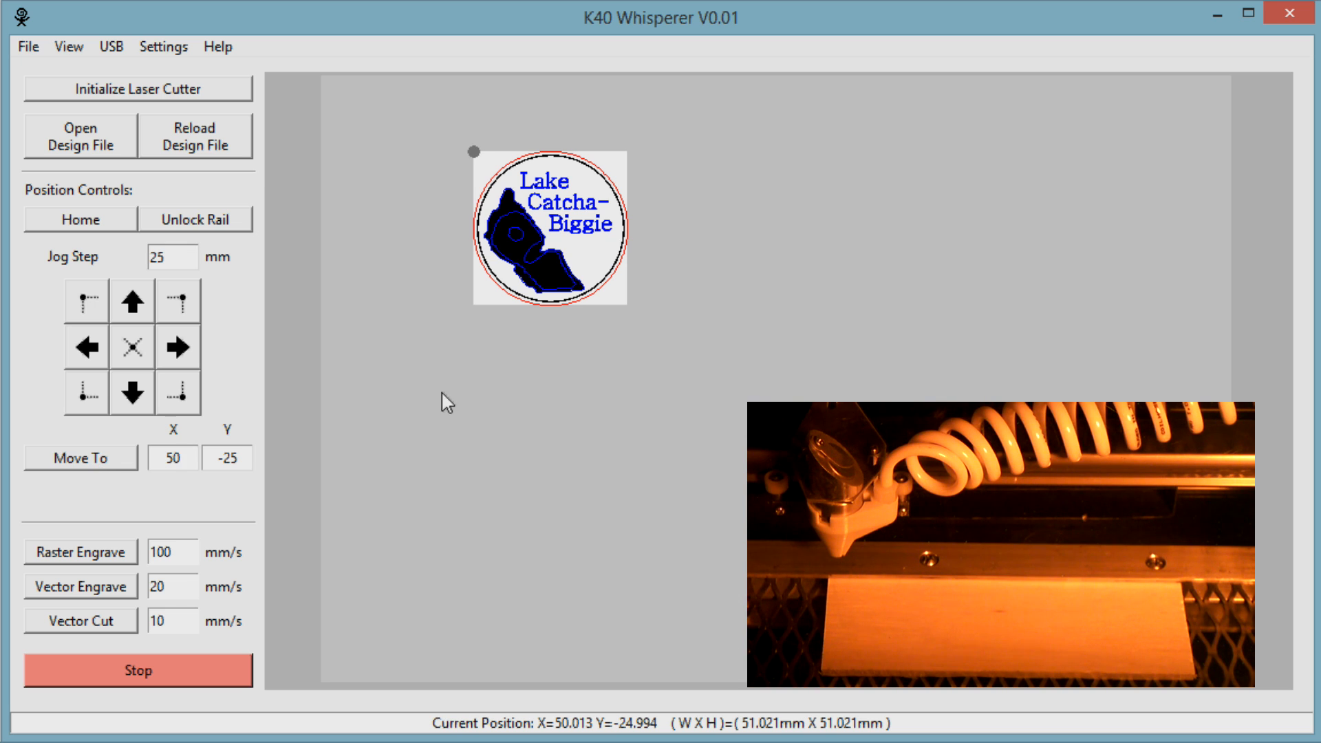
{"action": "mouse_move", "coordinate": [355, 415]}
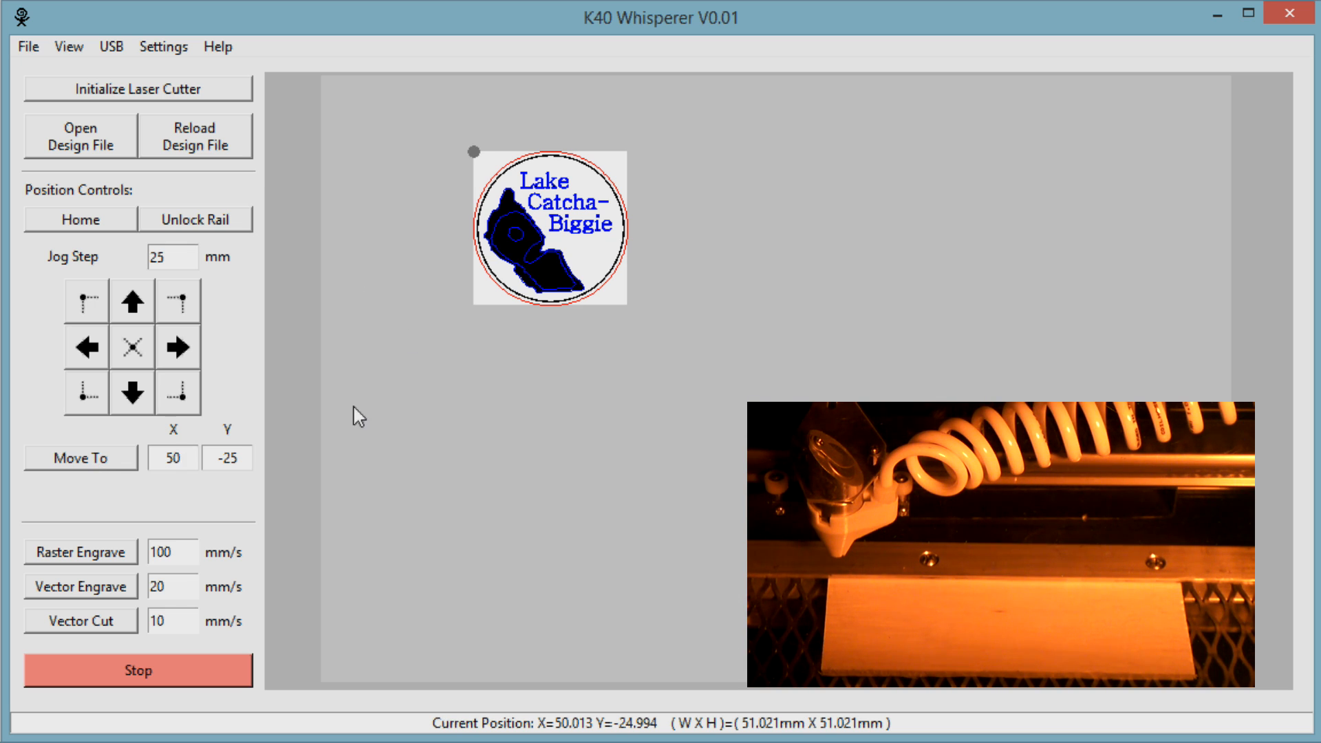
Set raster engrave speed 125, vector cut 8 and vector engrave 25 mm/s.
{"action": "left_click", "coordinate": [172, 458]}
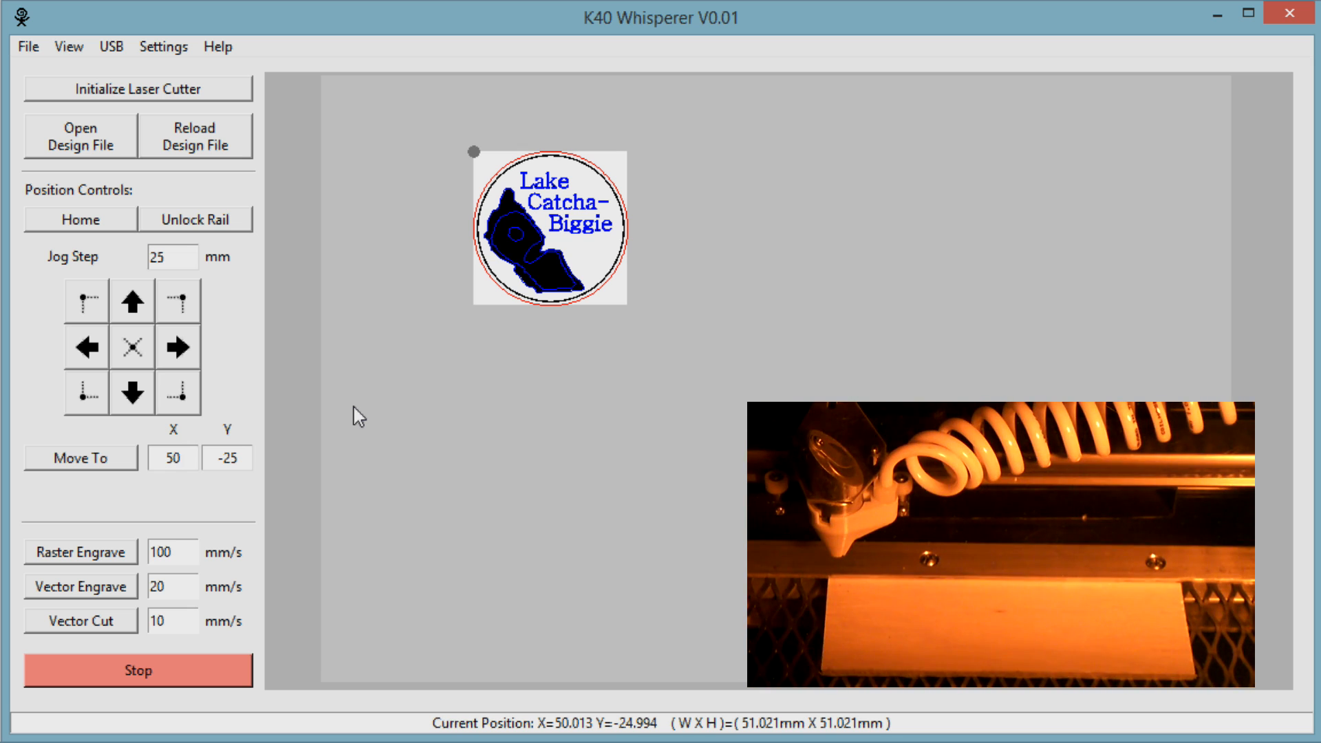
{"action": "mouse_move", "coordinate": [52, 534]}
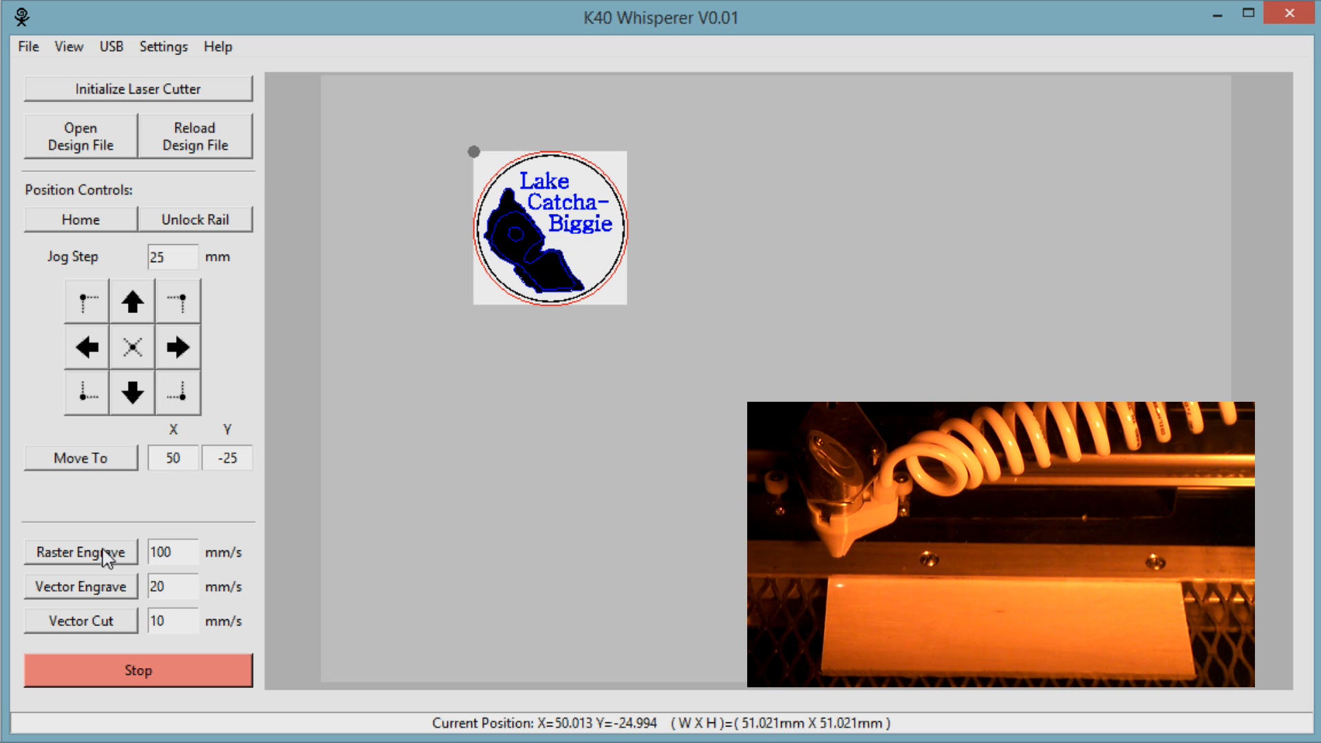
{"action": "left_click", "coordinate": [174, 458]}
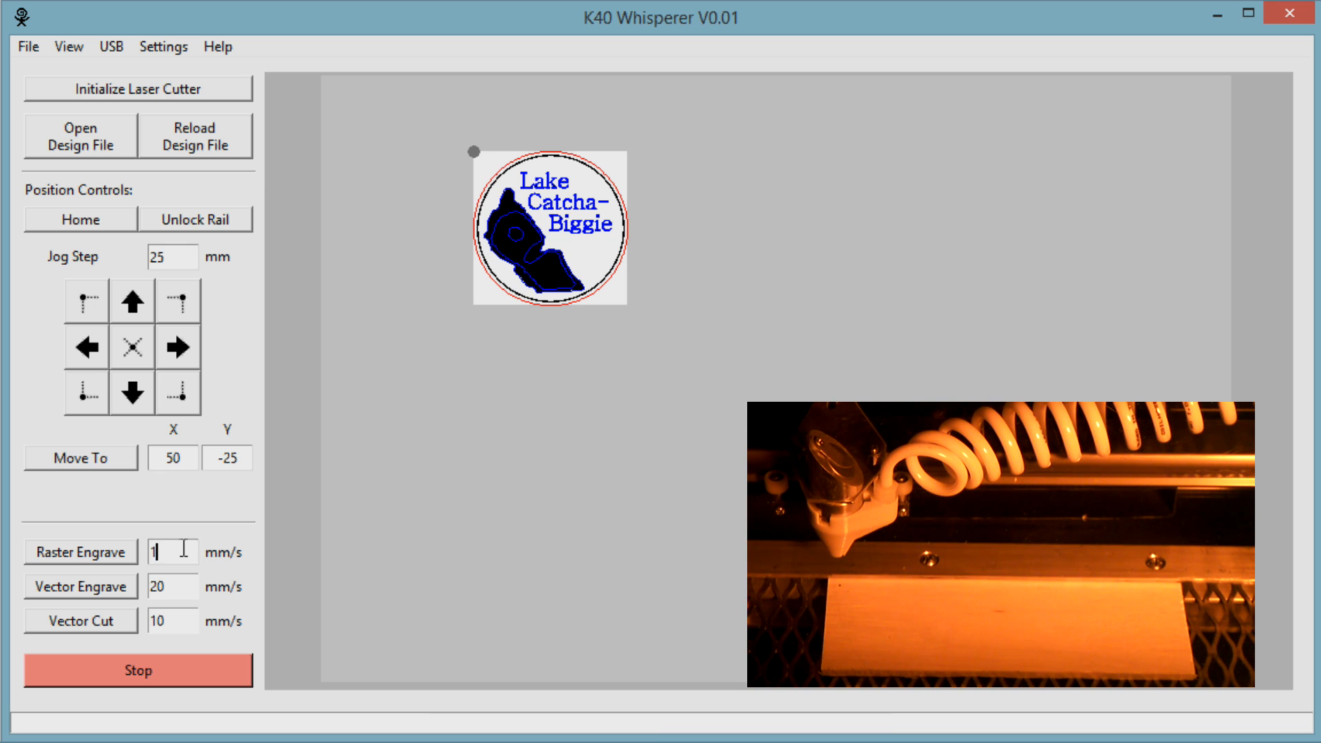
{"action": "type", "text": "125"}
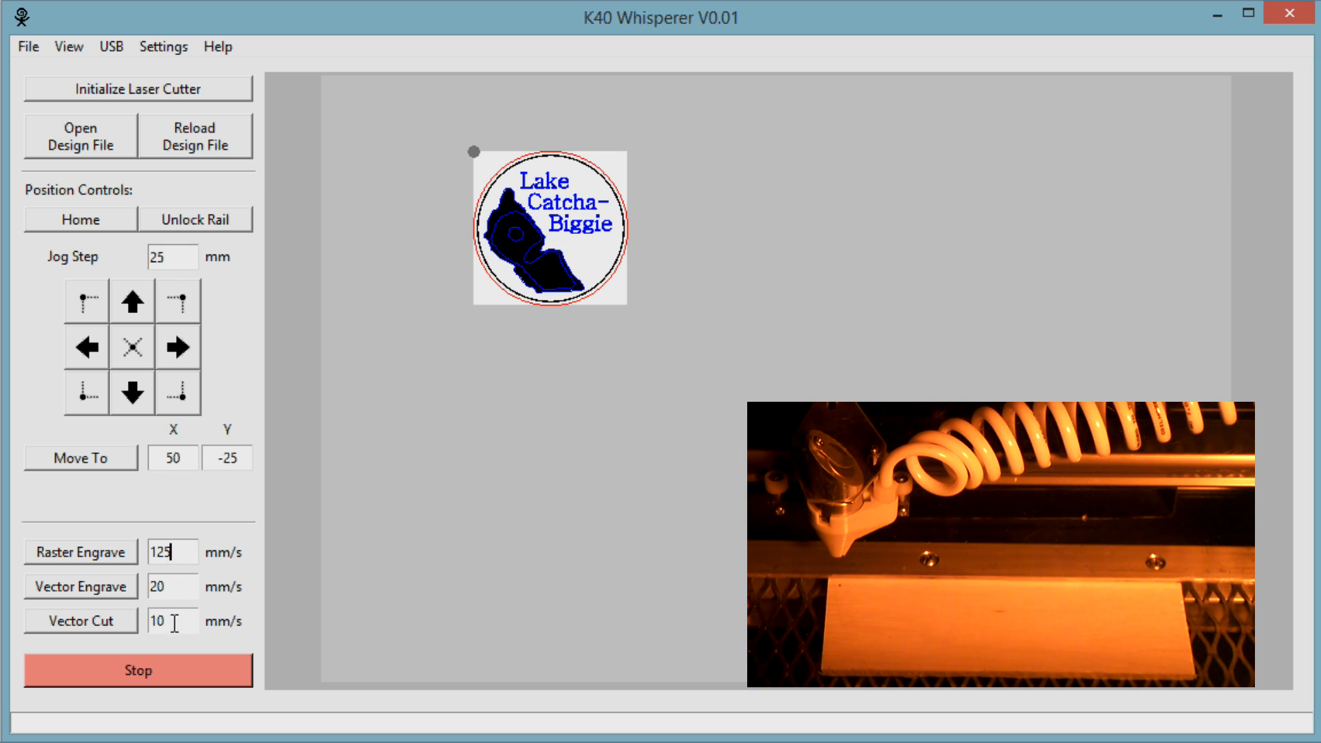
{"action": "type", "text": "8"}
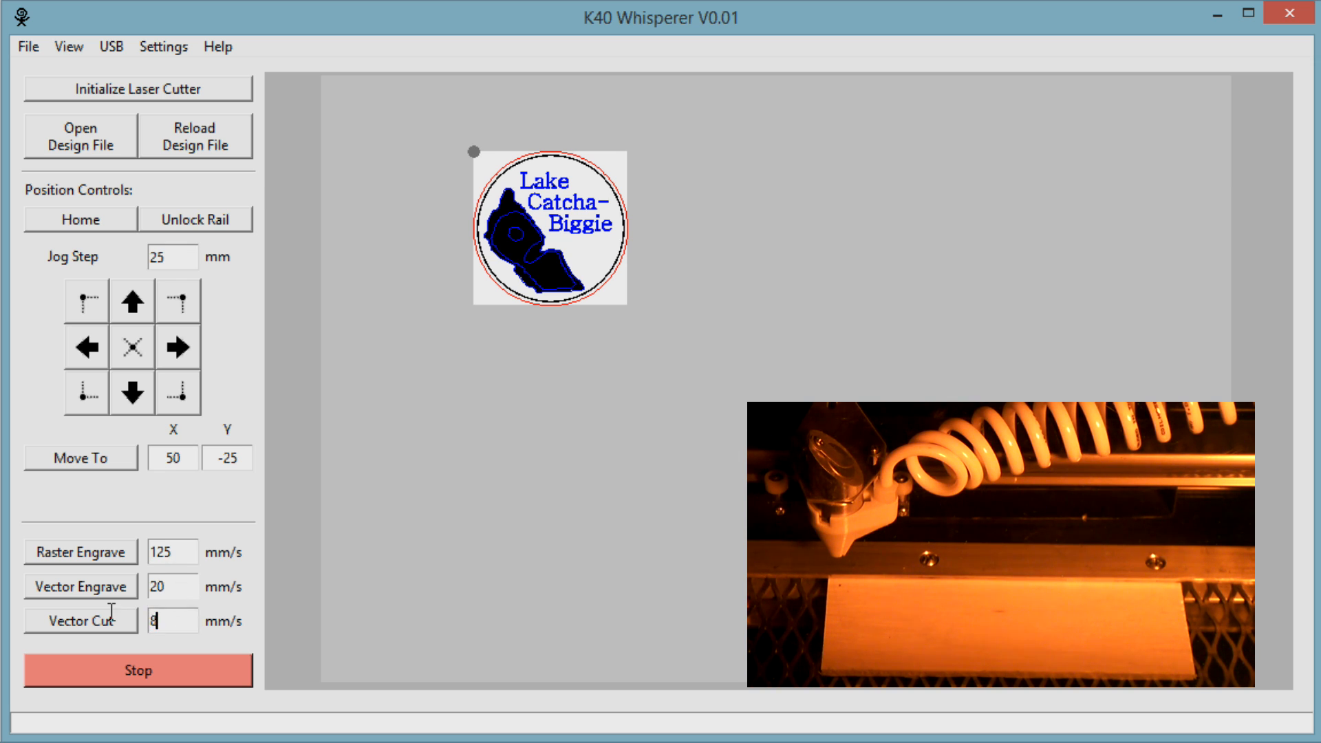
{"action": "mouse_move", "coordinate": [161, 586]}
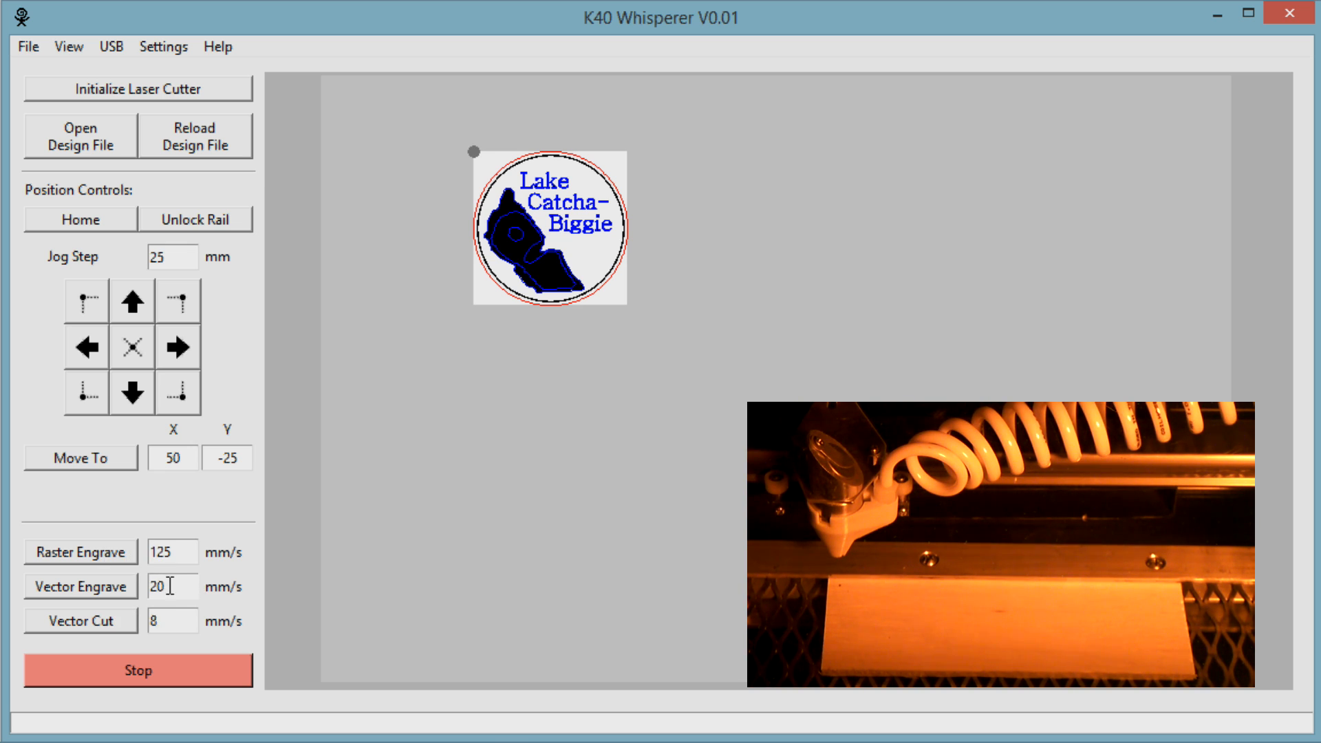
{"action": "type", "text": "5"}
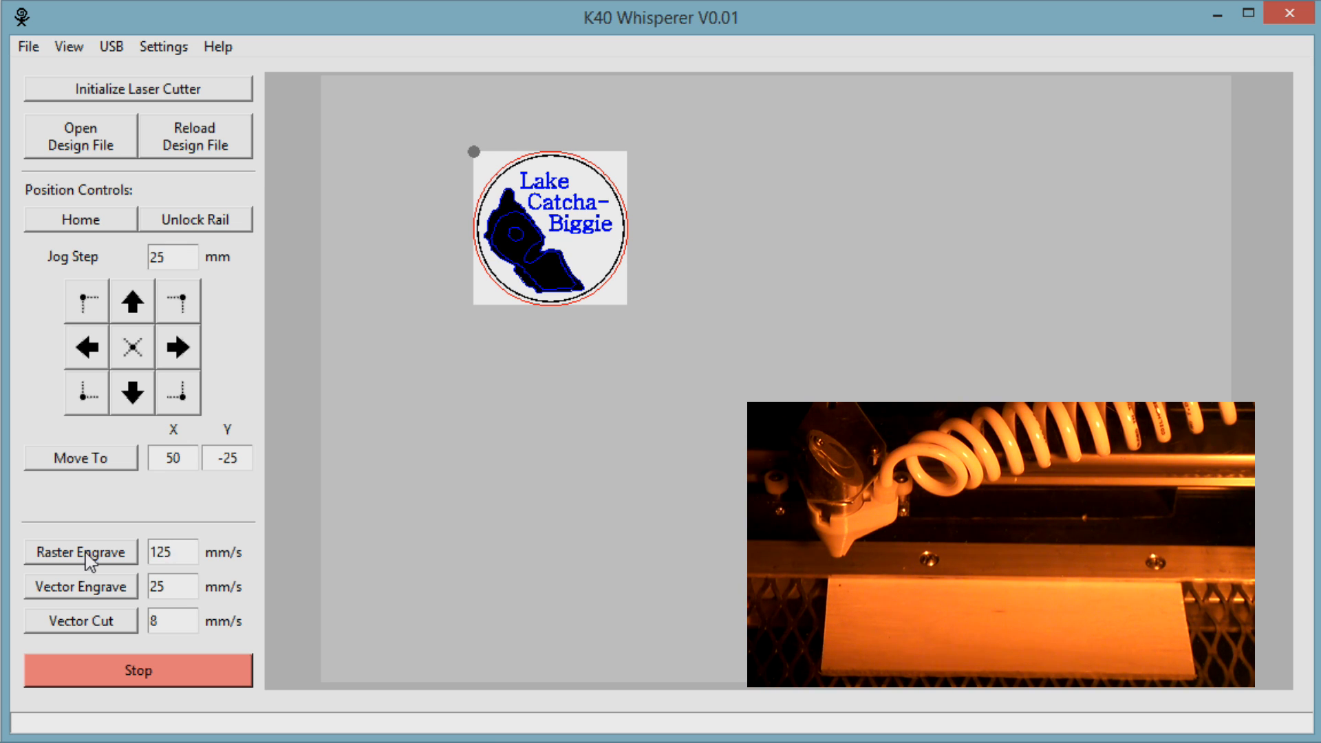
Send the coaster's raster engraving to the laser and confirm the job start.
{"action": "left_click", "coordinate": [165, 553]}
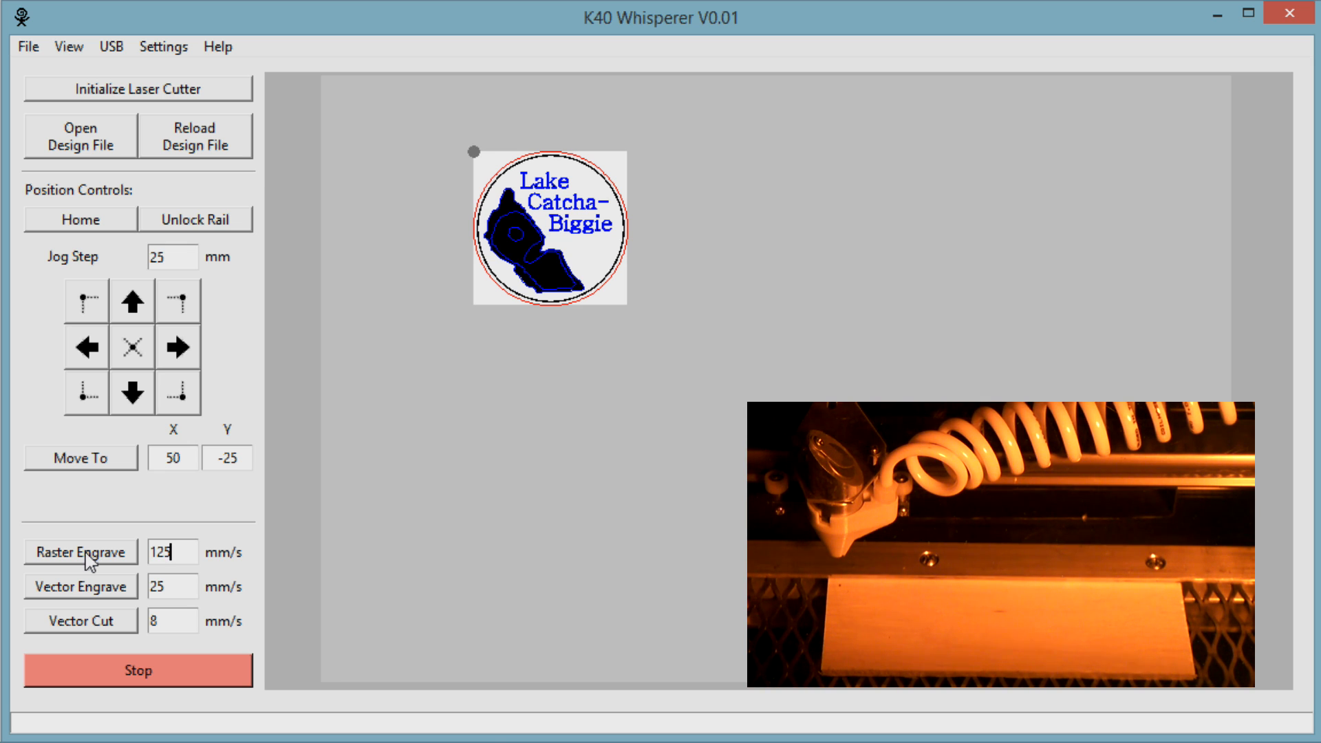
{"action": "left_click", "coordinate": [86, 571]}
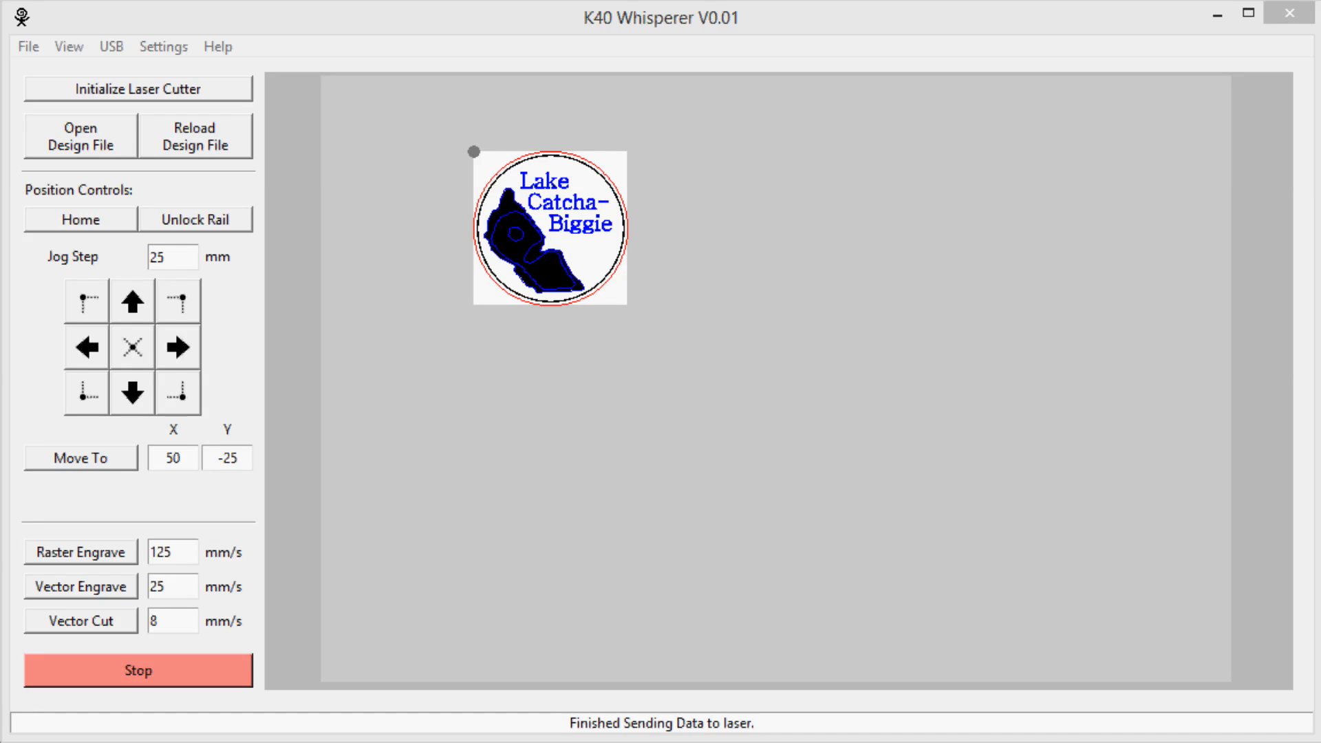
{"action": "mouse_move", "coordinate": [676, 571]}
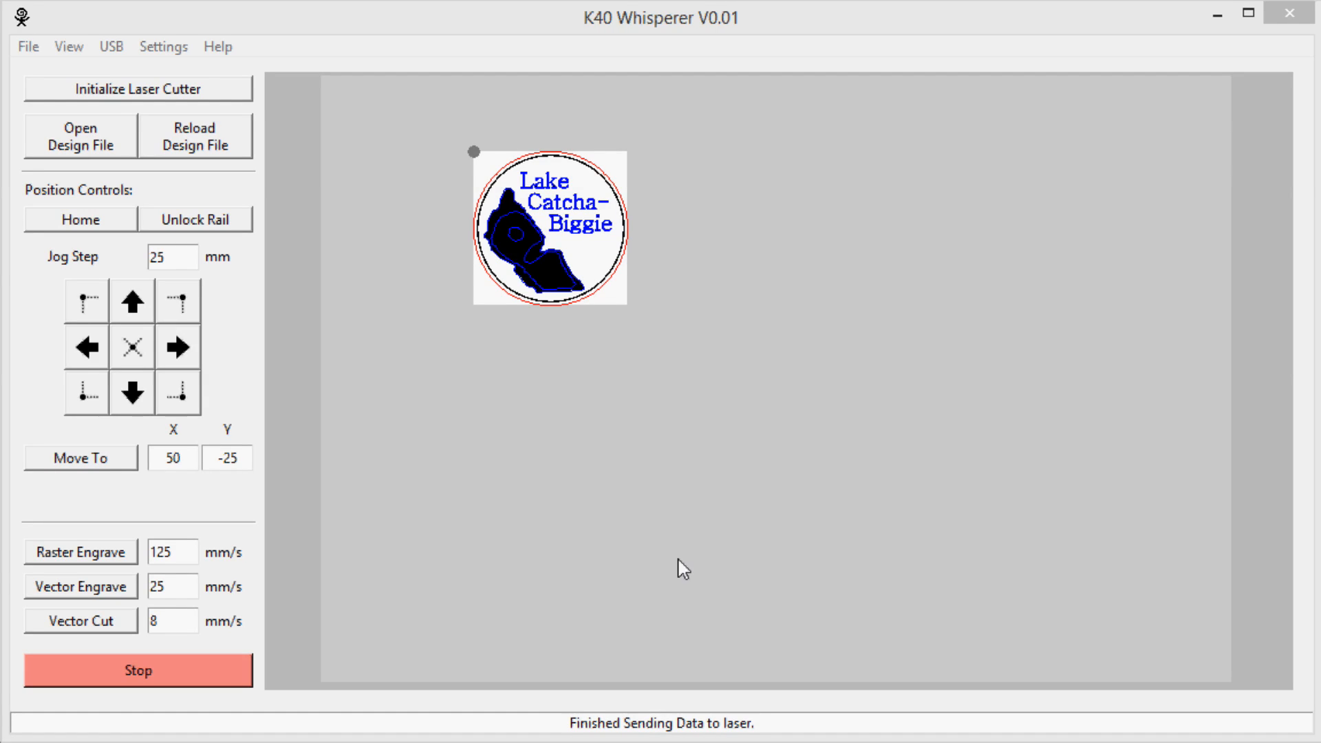
{"action": "mouse_move", "coordinate": [110, 600]}
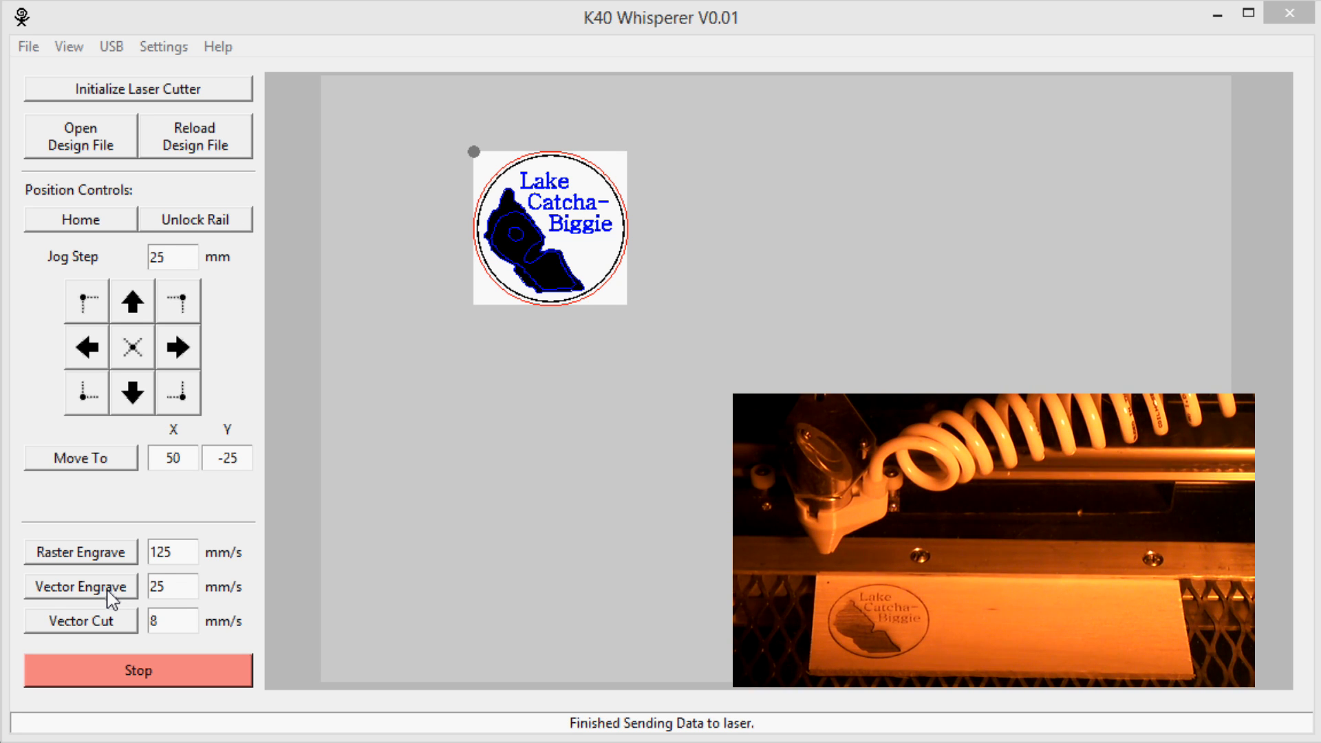
Send the blue vector engrave outlines of the coaster to the laser.
{"action": "left_click", "coordinate": [79, 586]}
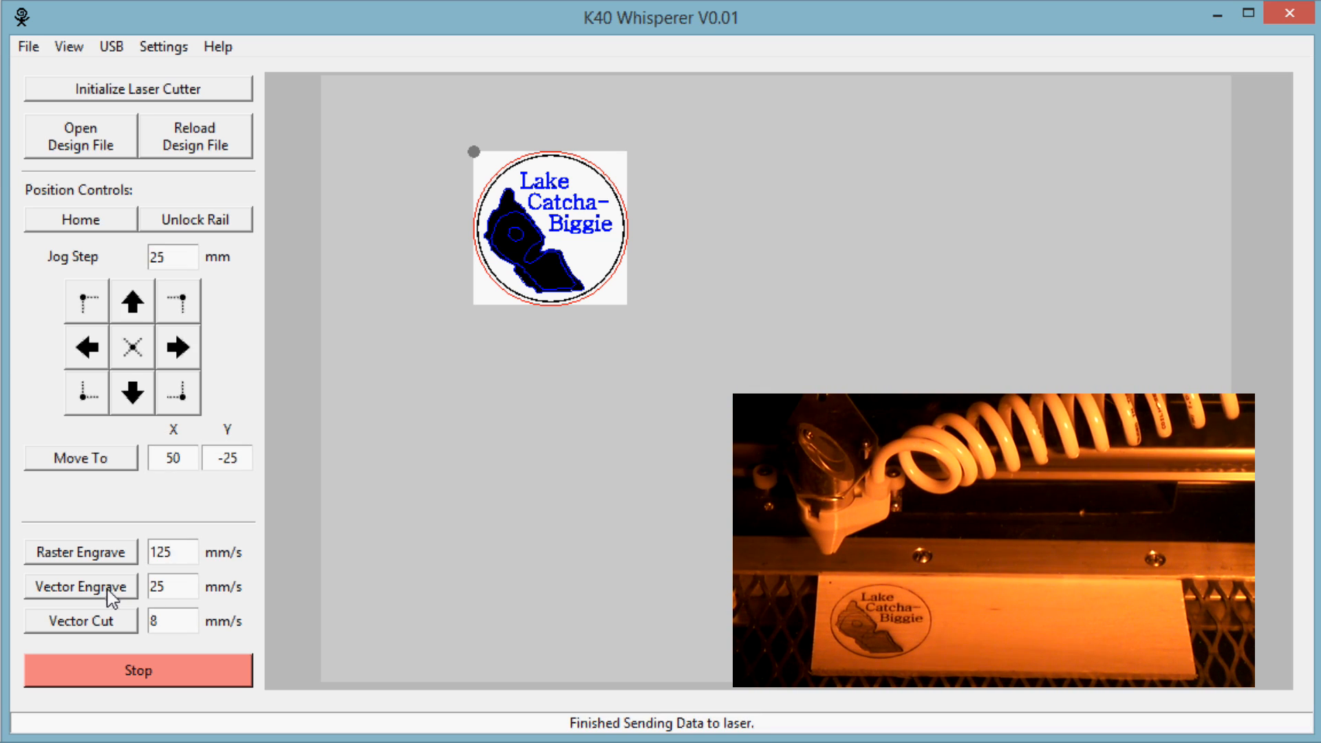
{"action": "left_click", "coordinate": [163, 553]}
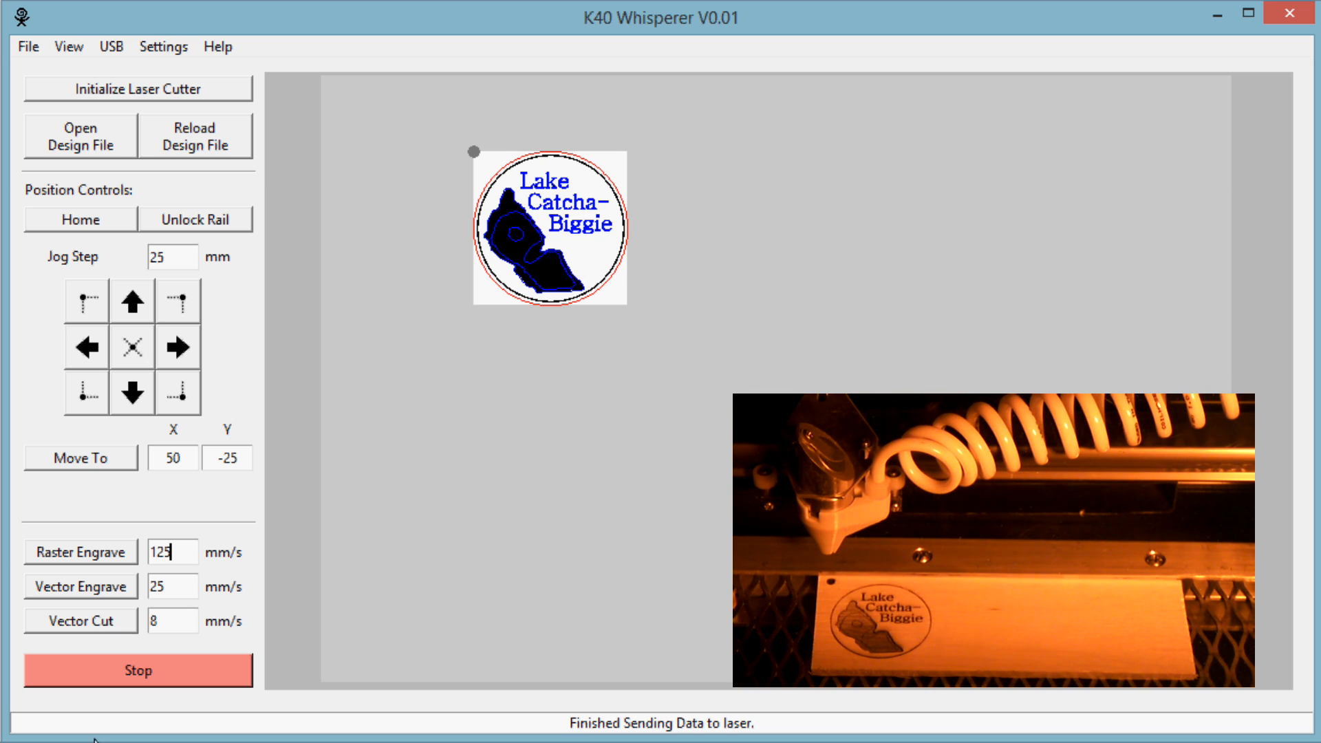
{"action": "mouse_move", "coordinate": [101, 623]}
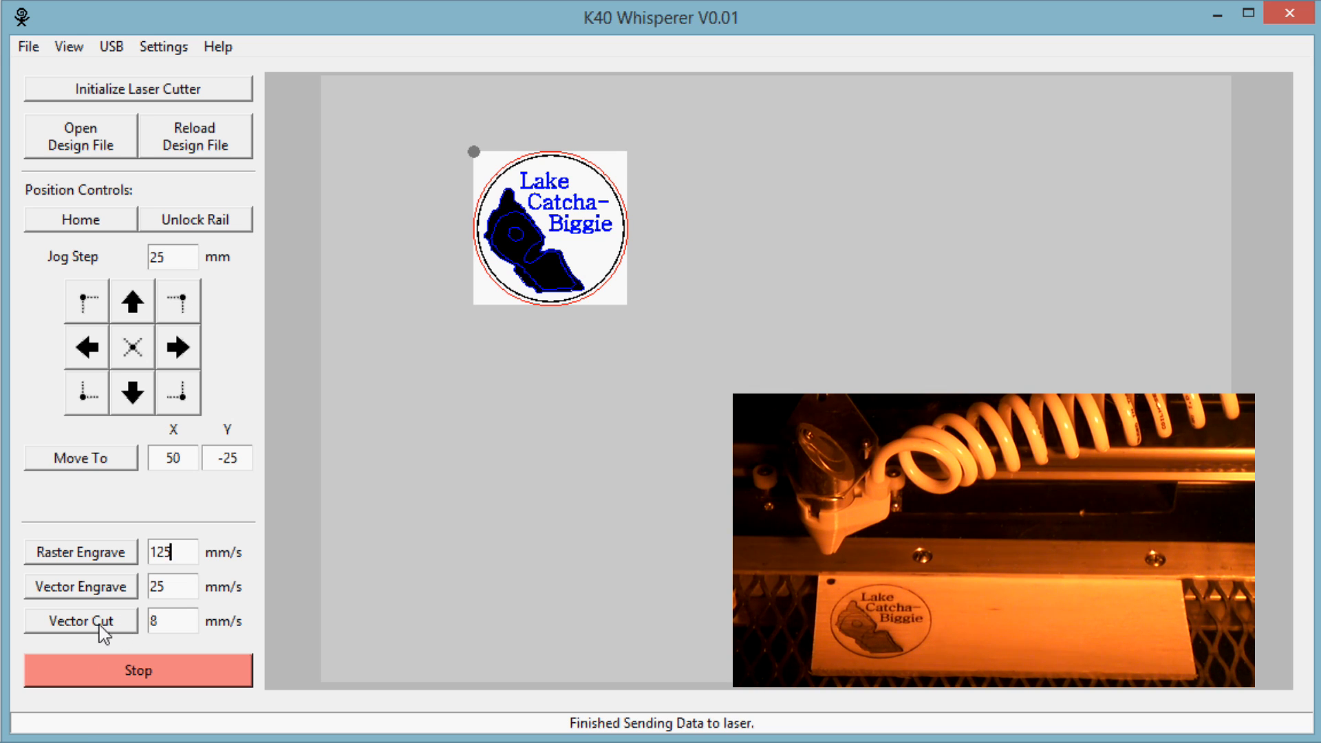